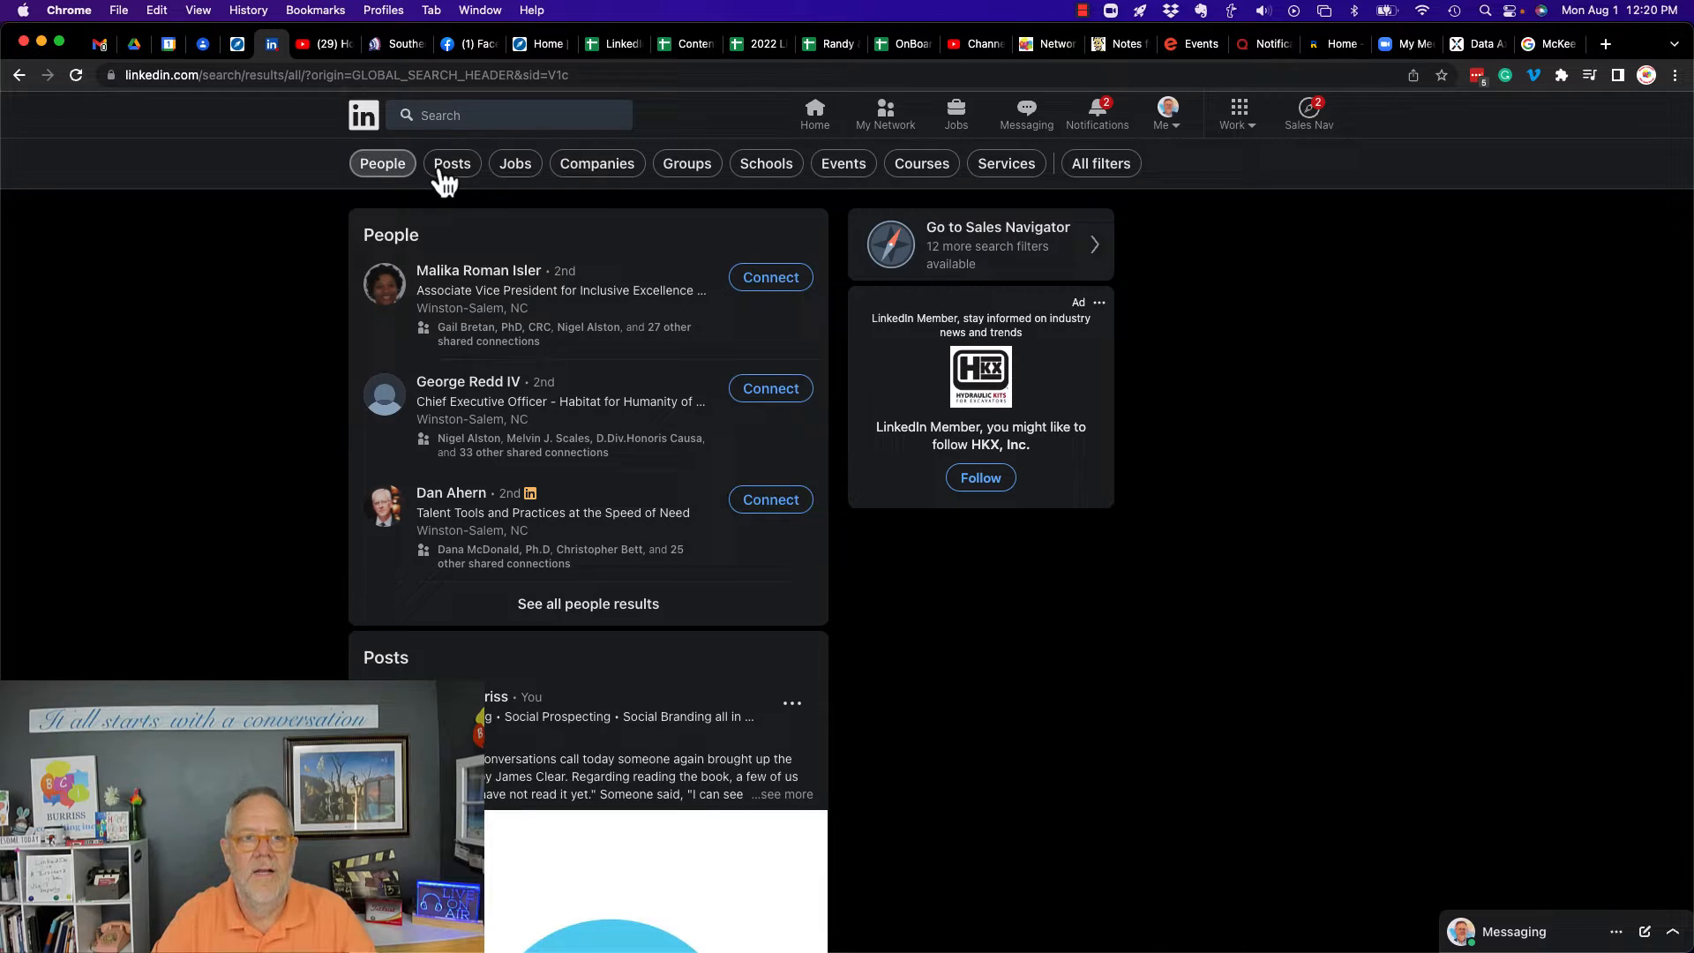
Filter search results to Posts and open the From member filter
{"action": "left_click", "coordinate": [451, 163]}
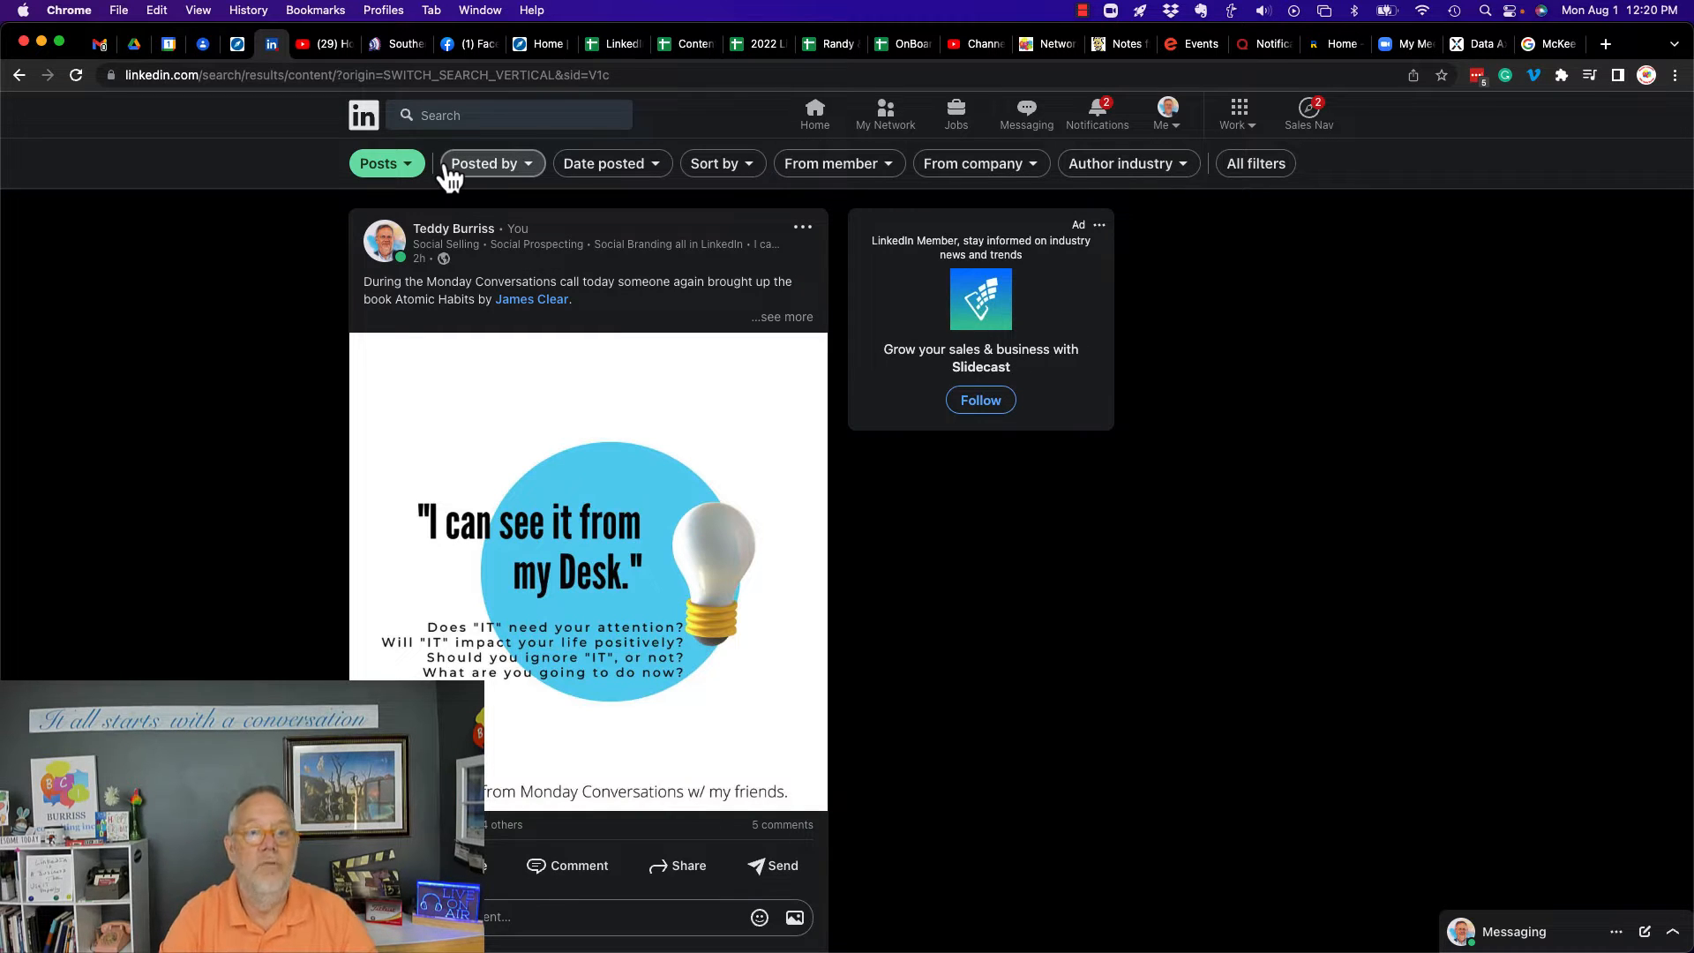
{"action": "mouse_move", "coordinate": [490, 173]}
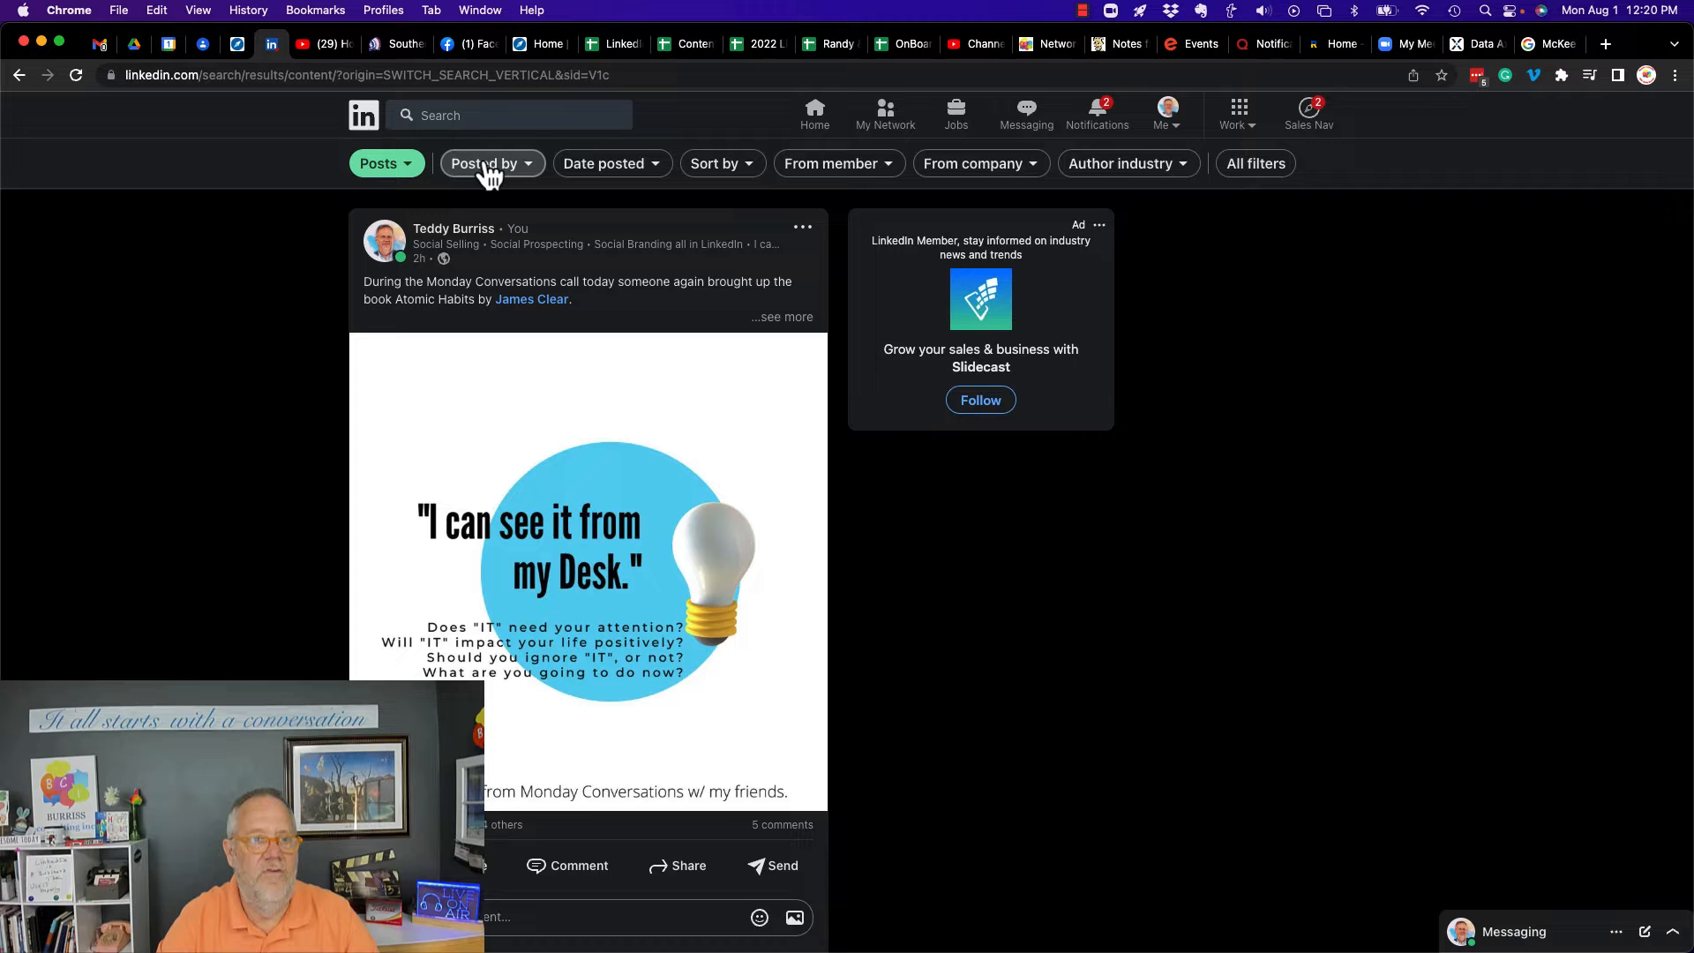
{"action": "mouse_move", "coordinate": [774, 183]}
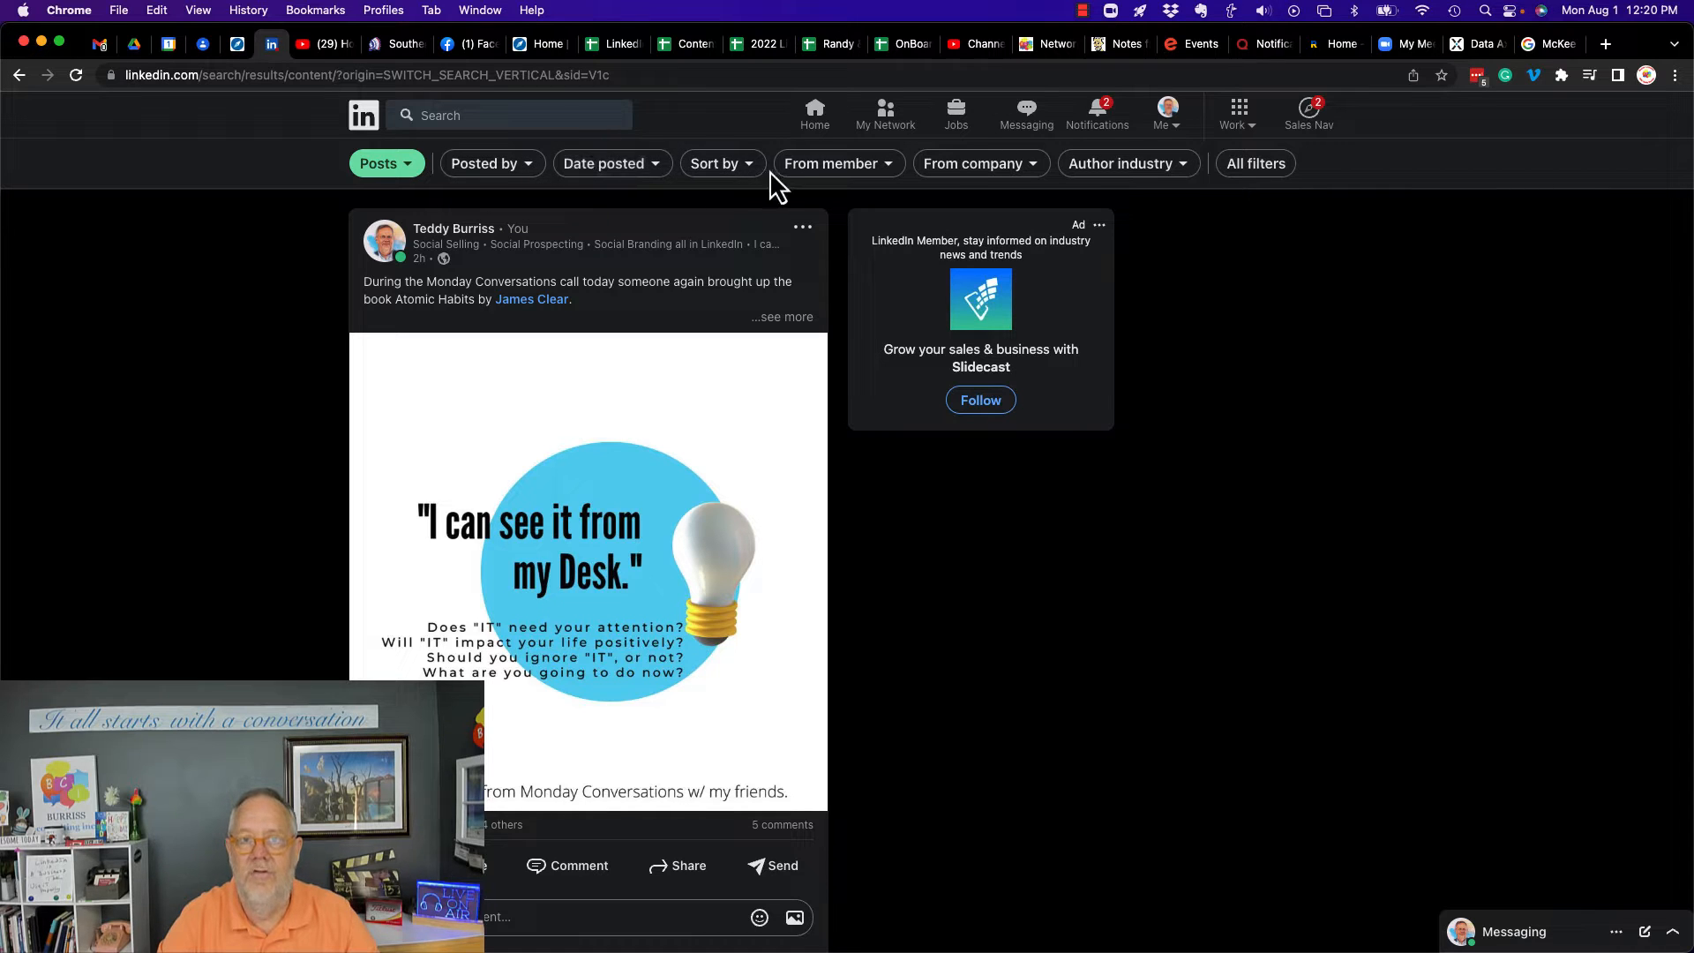
{"action": "mouse_move", "coordinate": [838, 163]}
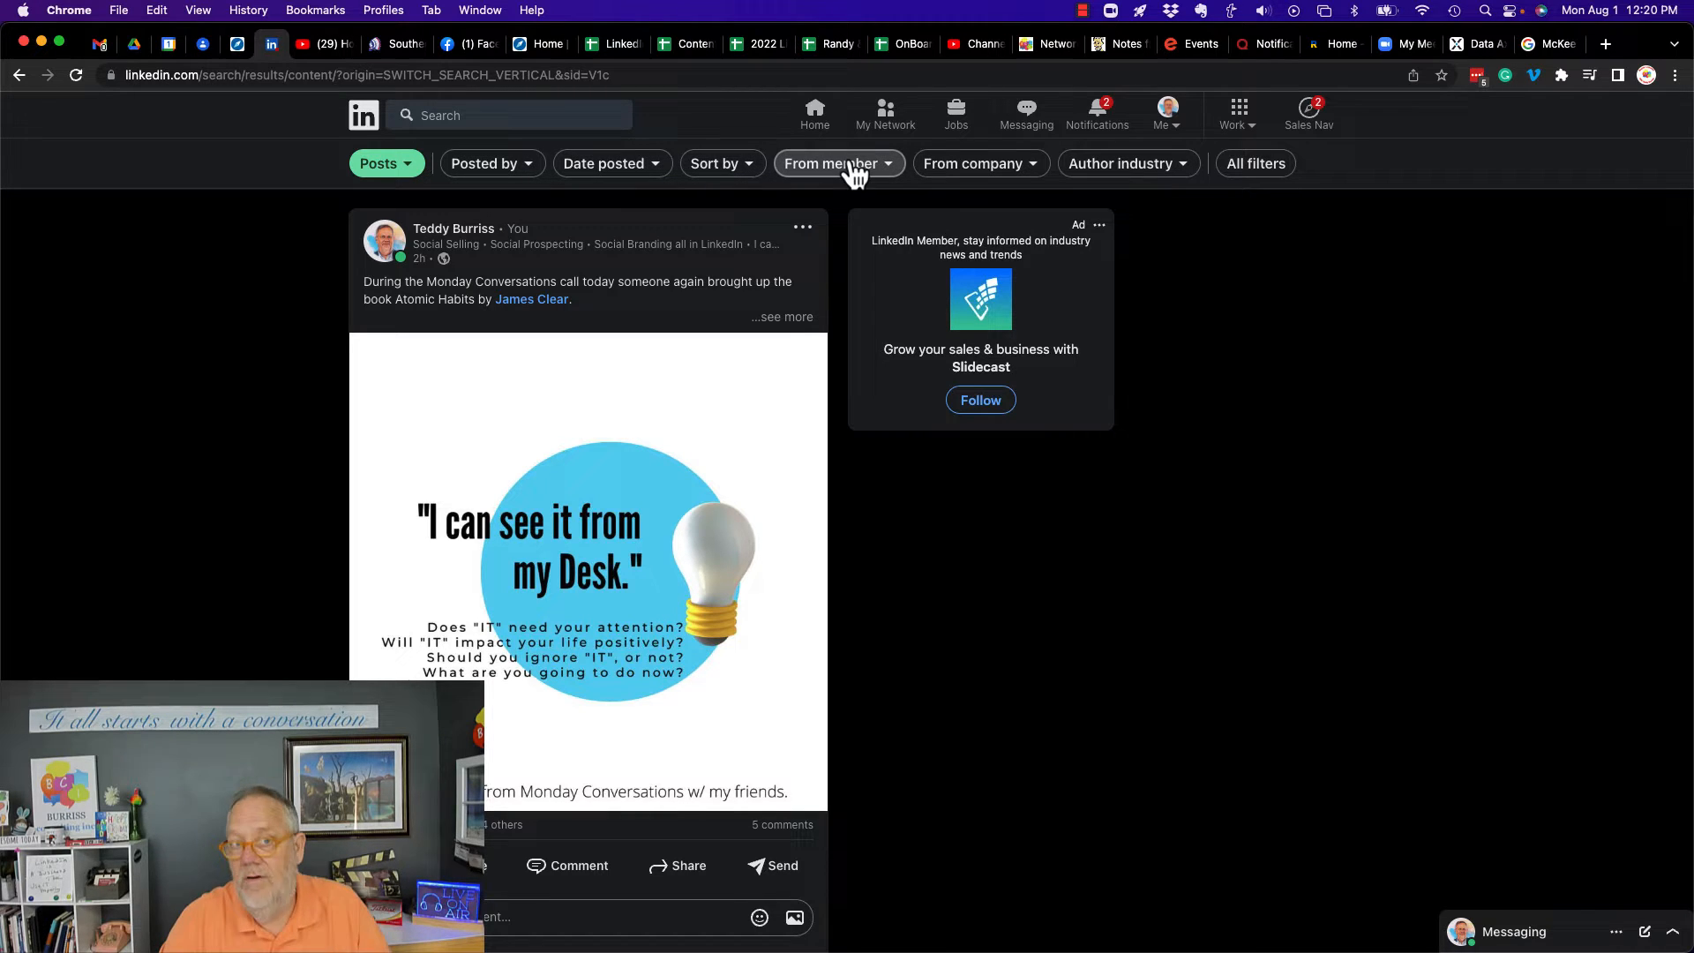
{"action": "left_click", "coordinate": [832, 164]}
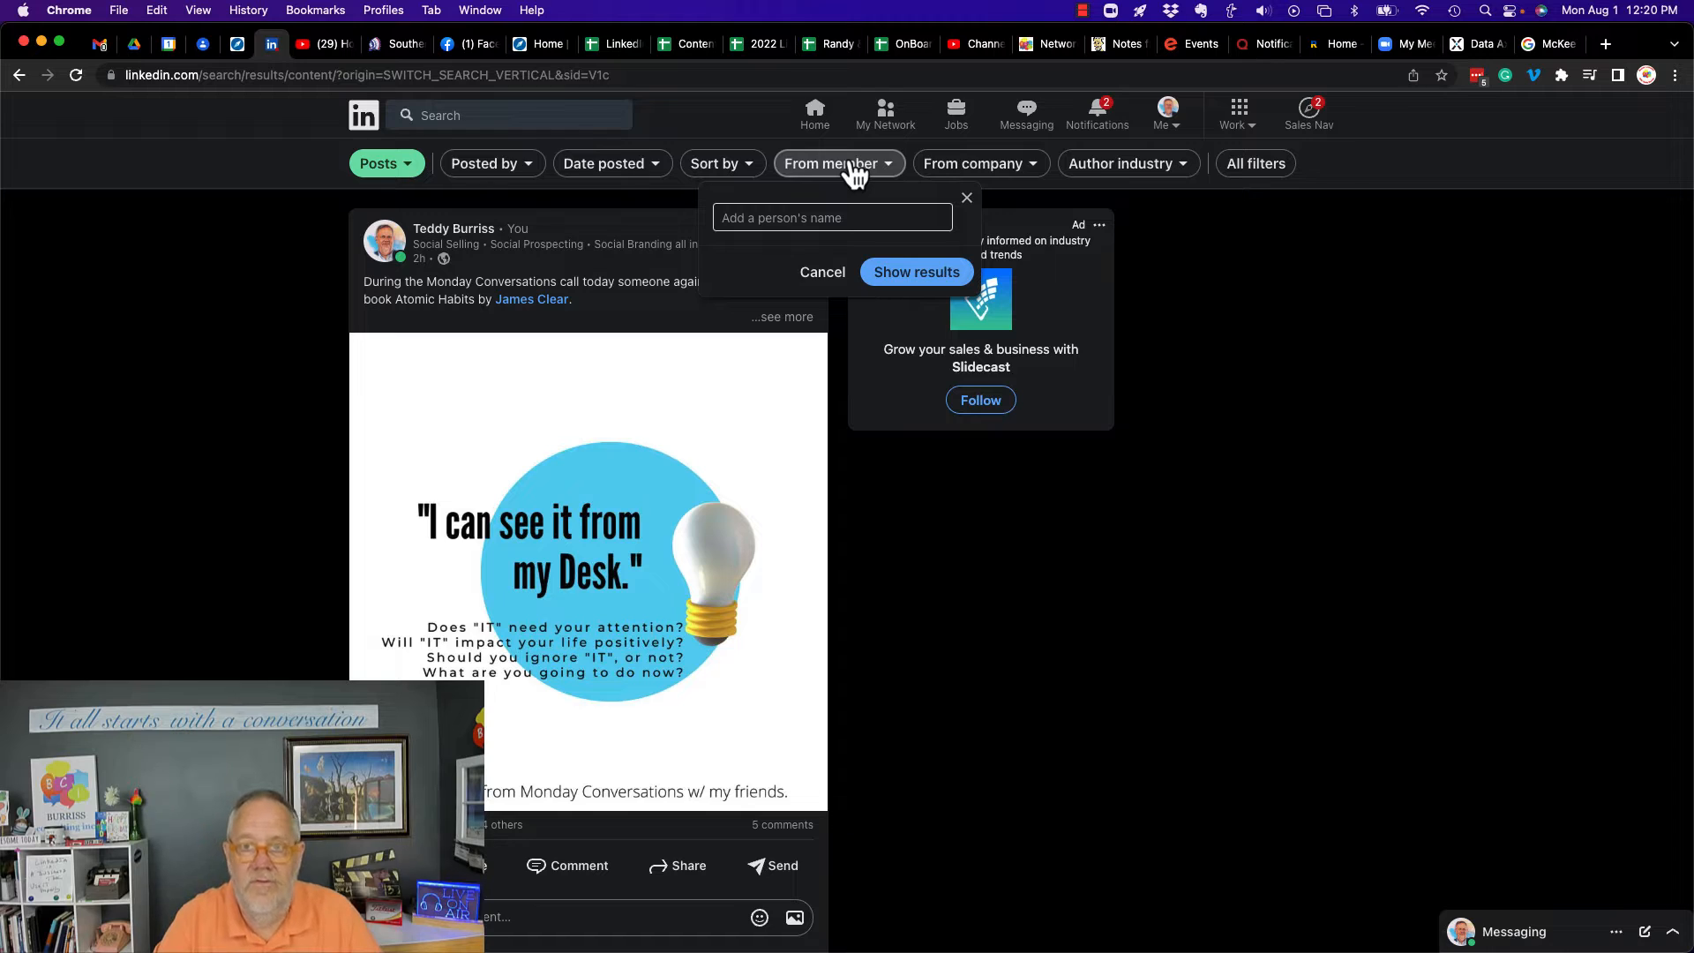
{"action": "mouse_move", "coordinate": [1127, 163]}
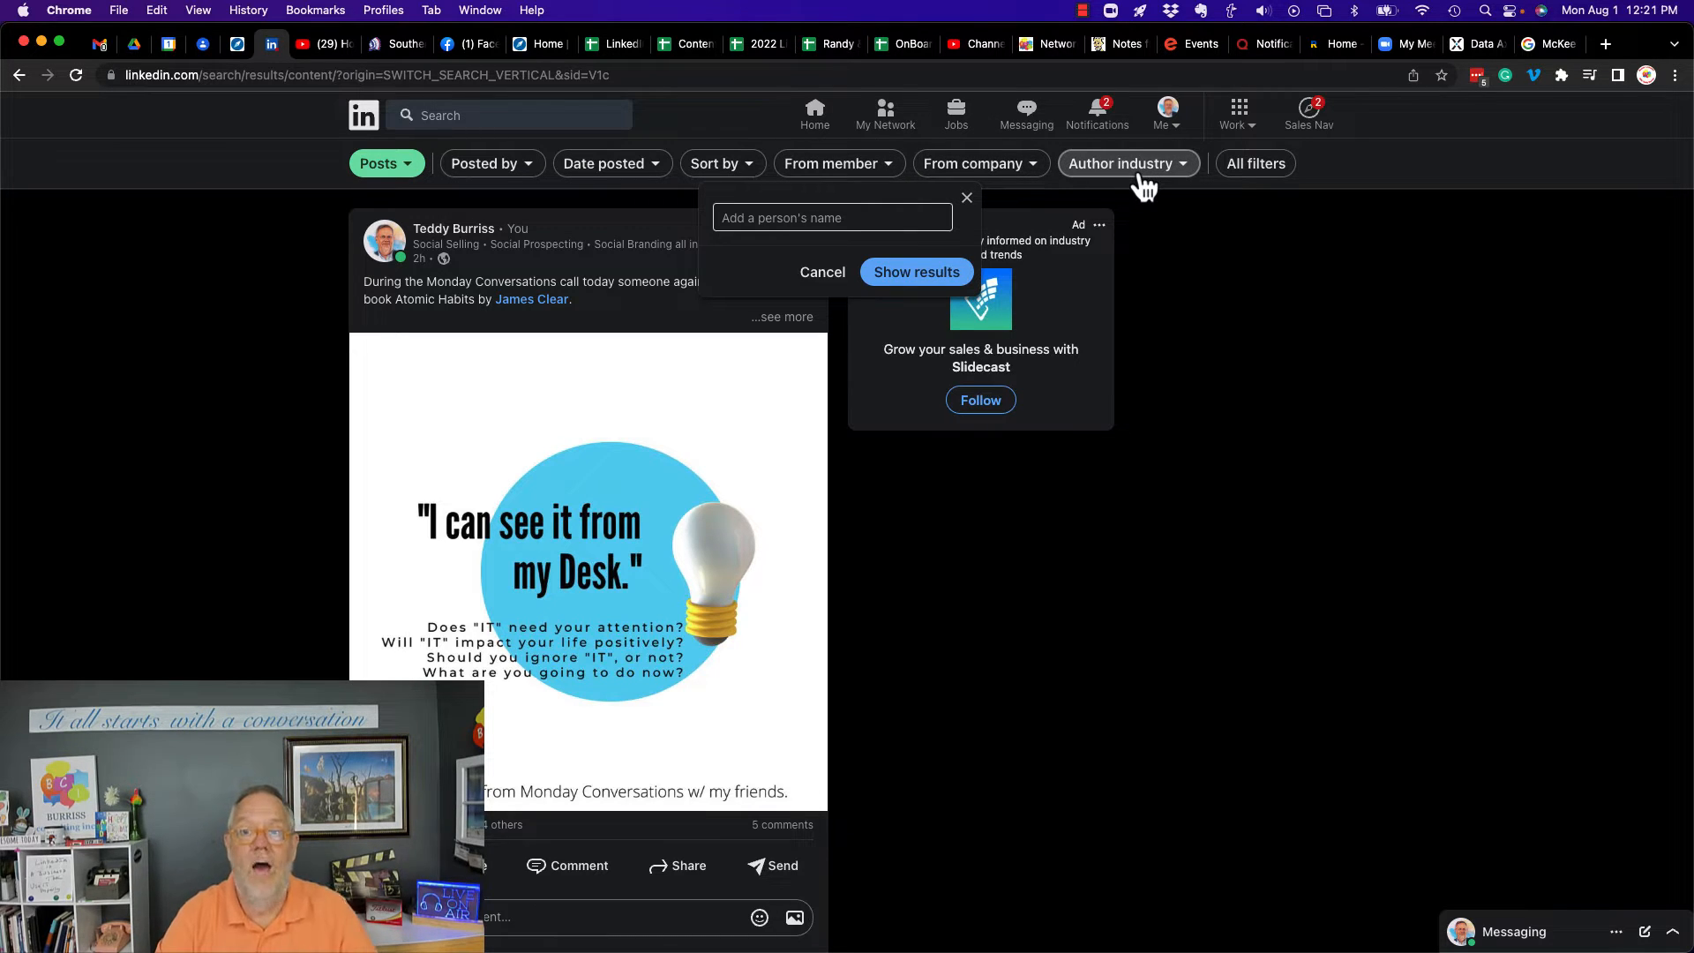
Open All filters and scroll through the post filter options
{"action": "left_click", "coordinate": [1255, 164]}
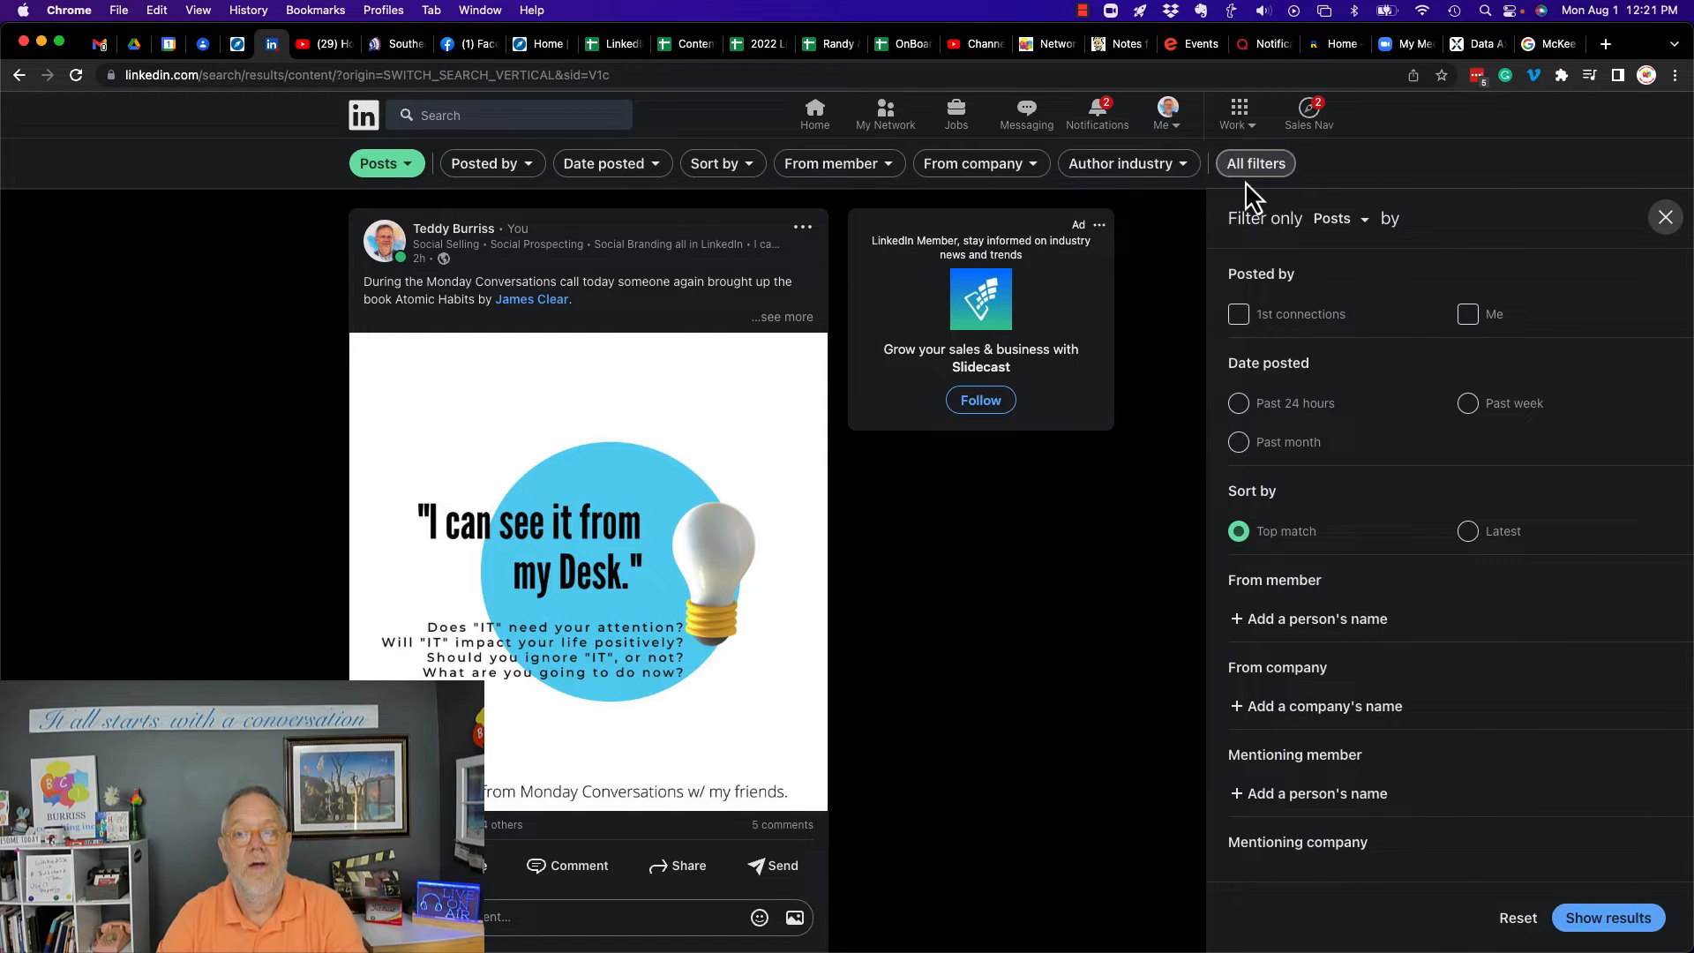
{"action": "mouse_move", "coordinate": [1284, 313]}
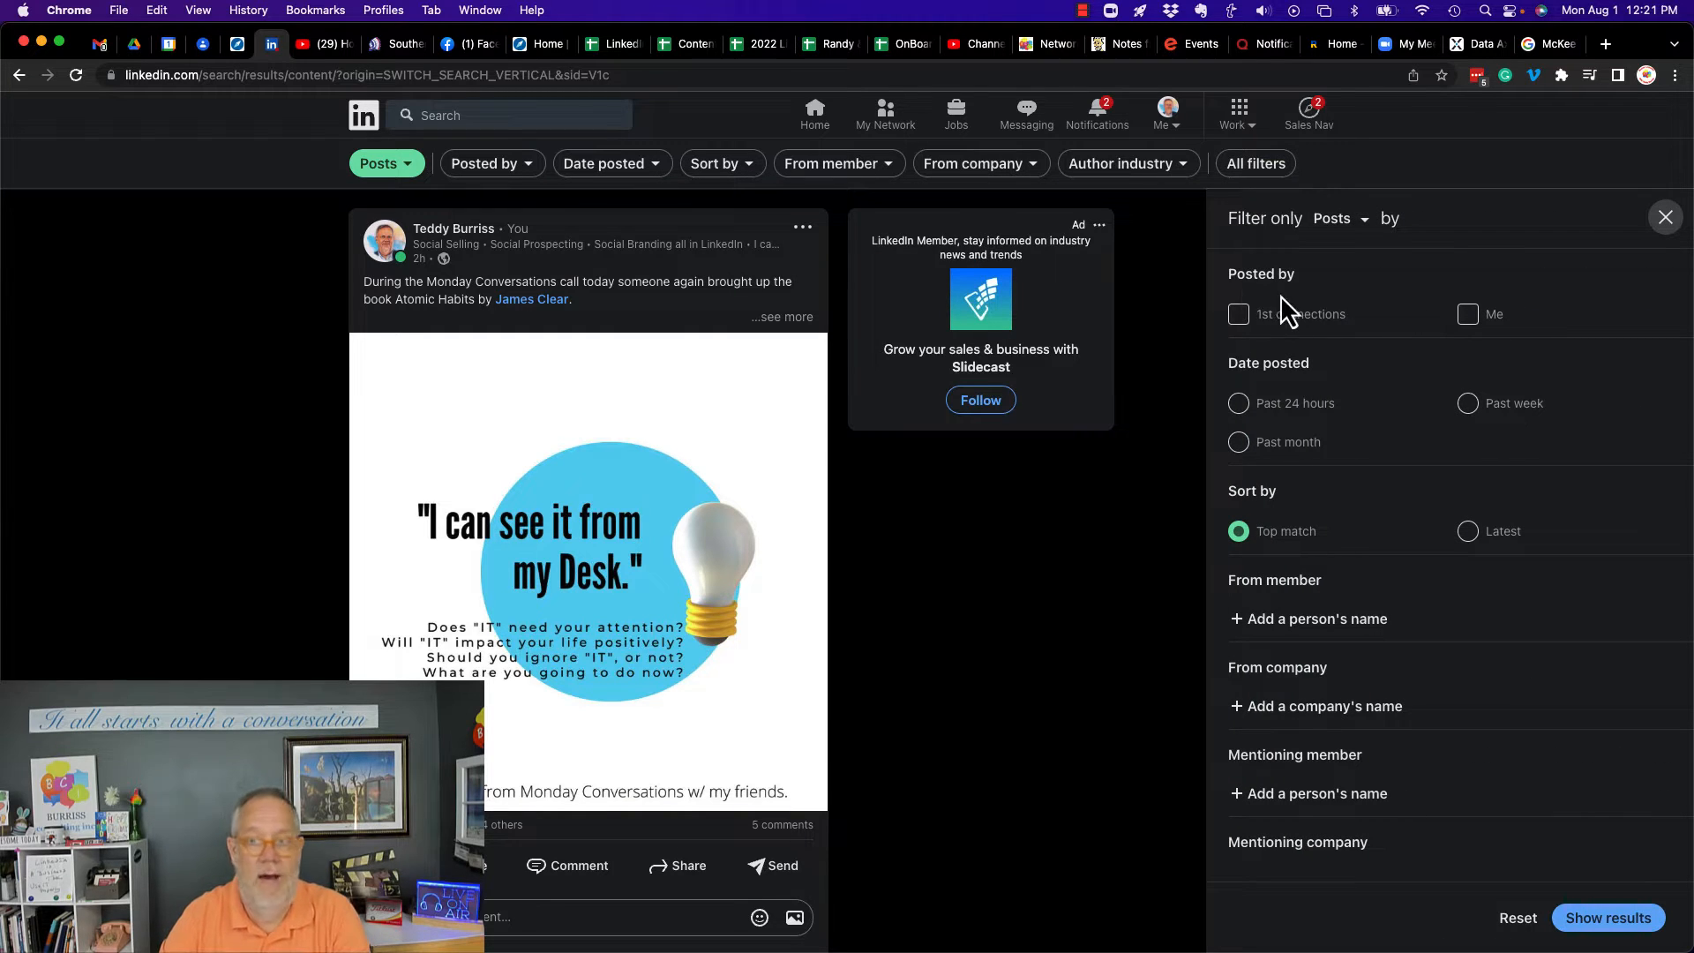
{"action": "scroll", "scroll_direction": "down", "scroll_amount": 3}
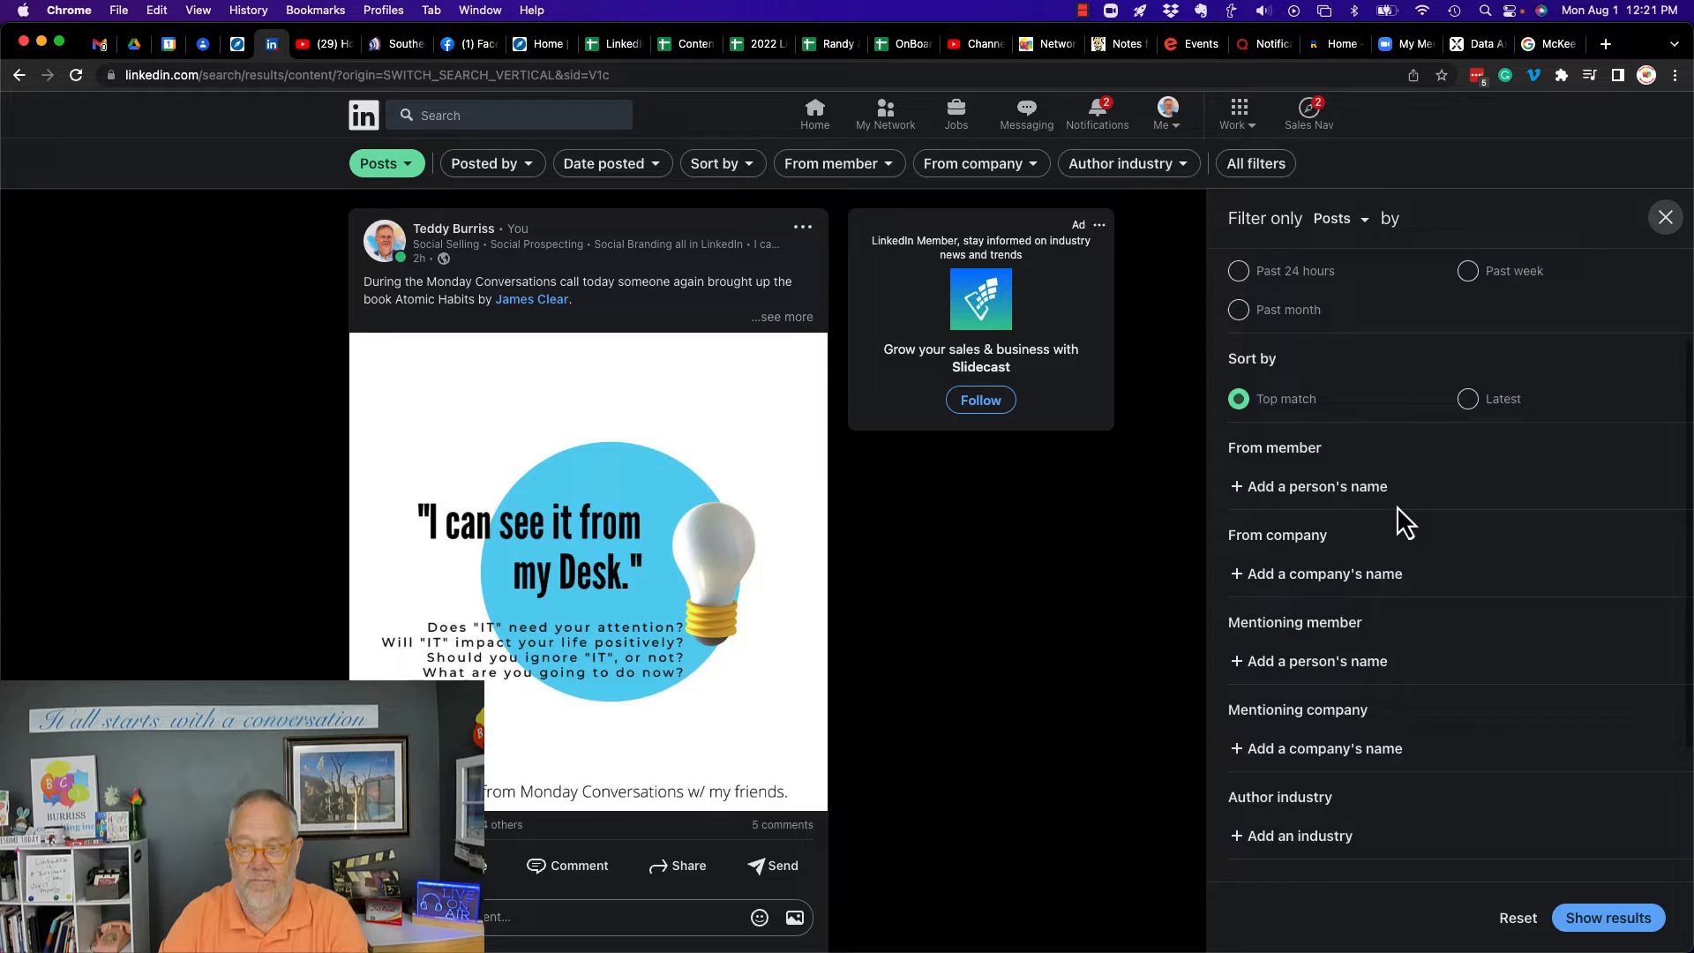
{"action": "scroll", "scroll_direction": "down", "scroll_amount": 3}
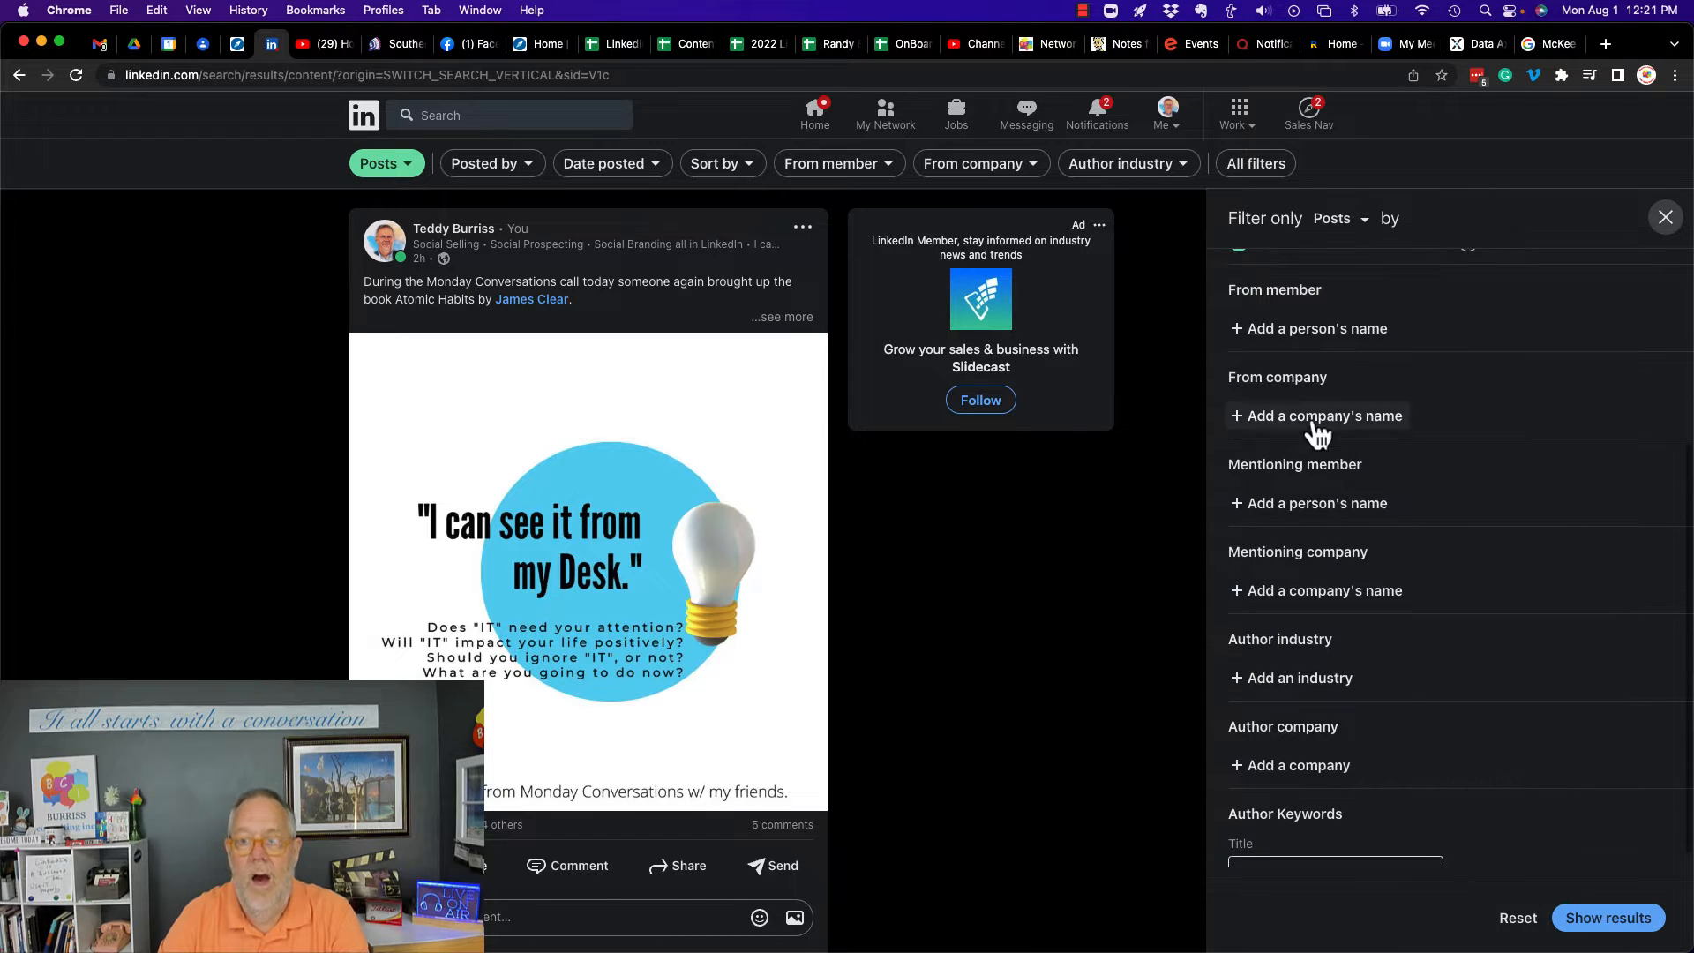
{"action": "mouse_move", "coordinate": [1419, 410]}
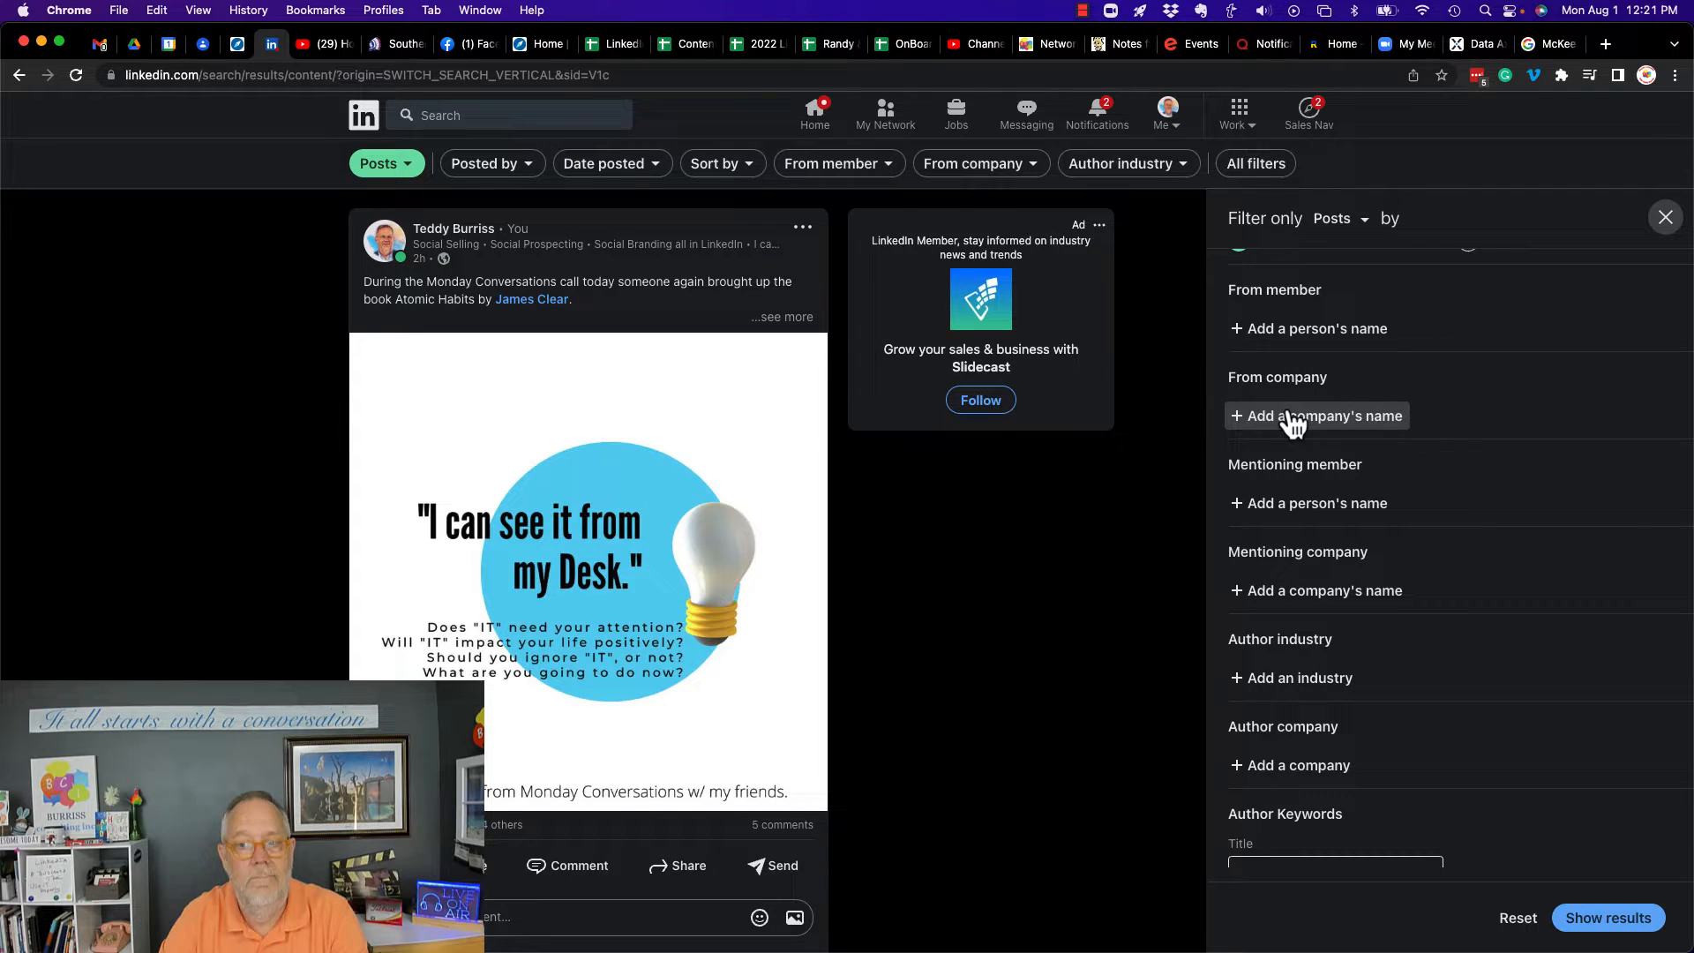
{"action": "mouse_move", "coordinate": [1308, 502]}
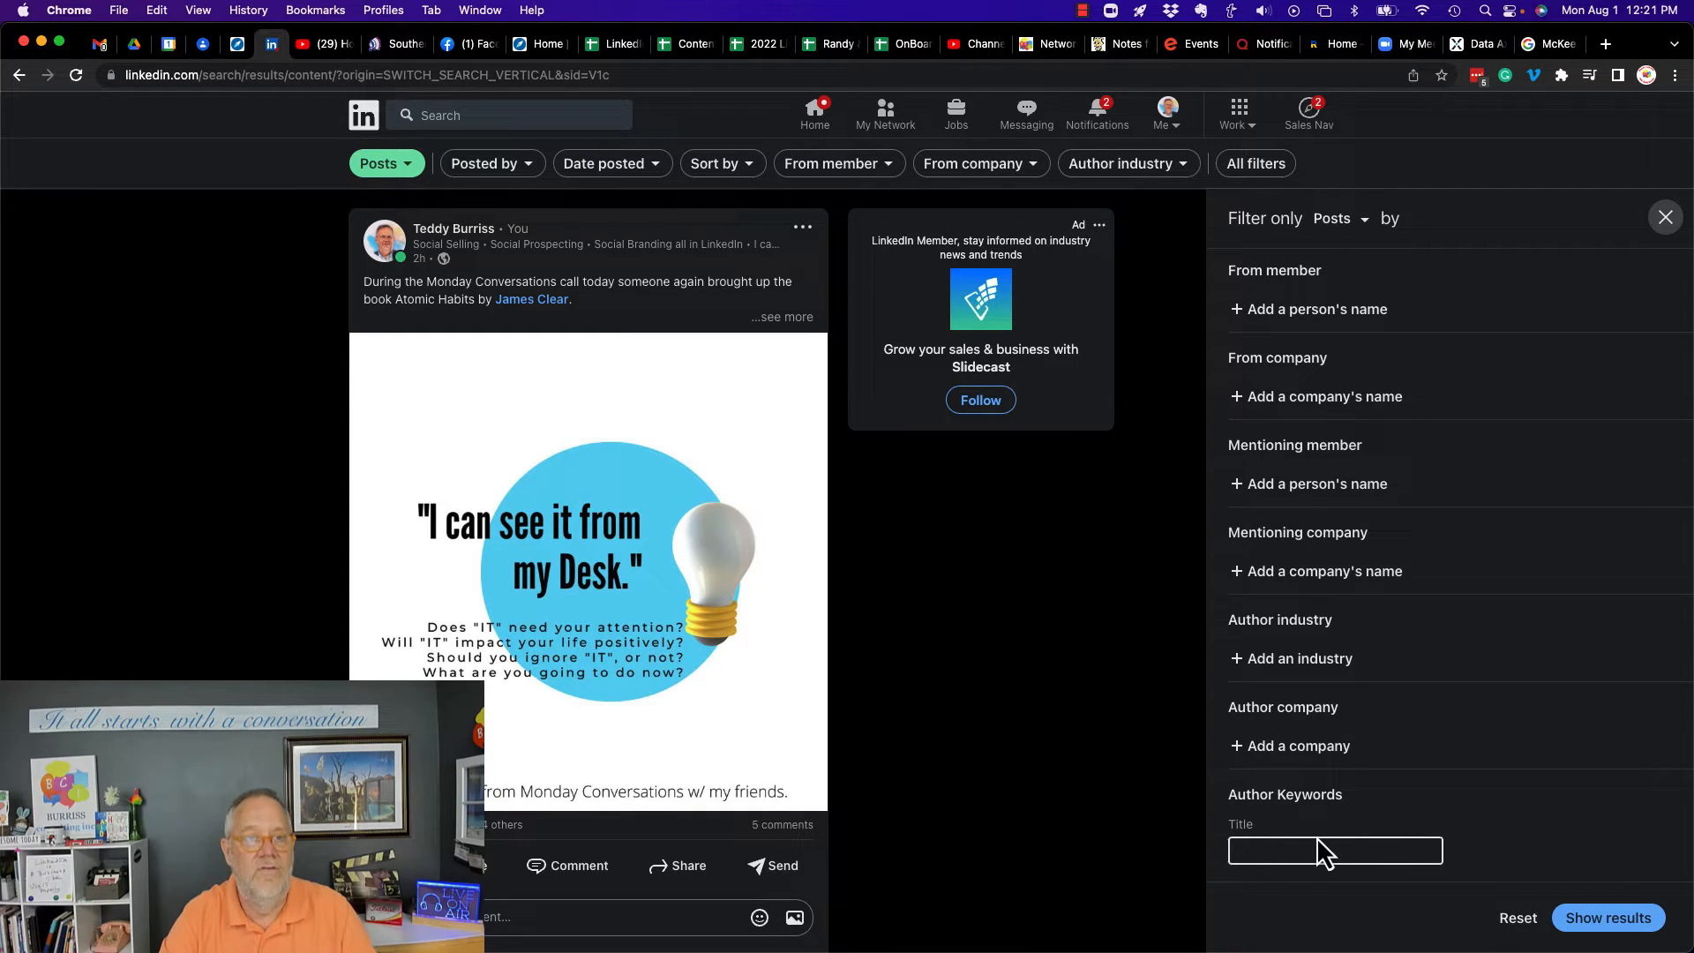
{"action": "mouse_move", "coordinate": [1348, 554]}
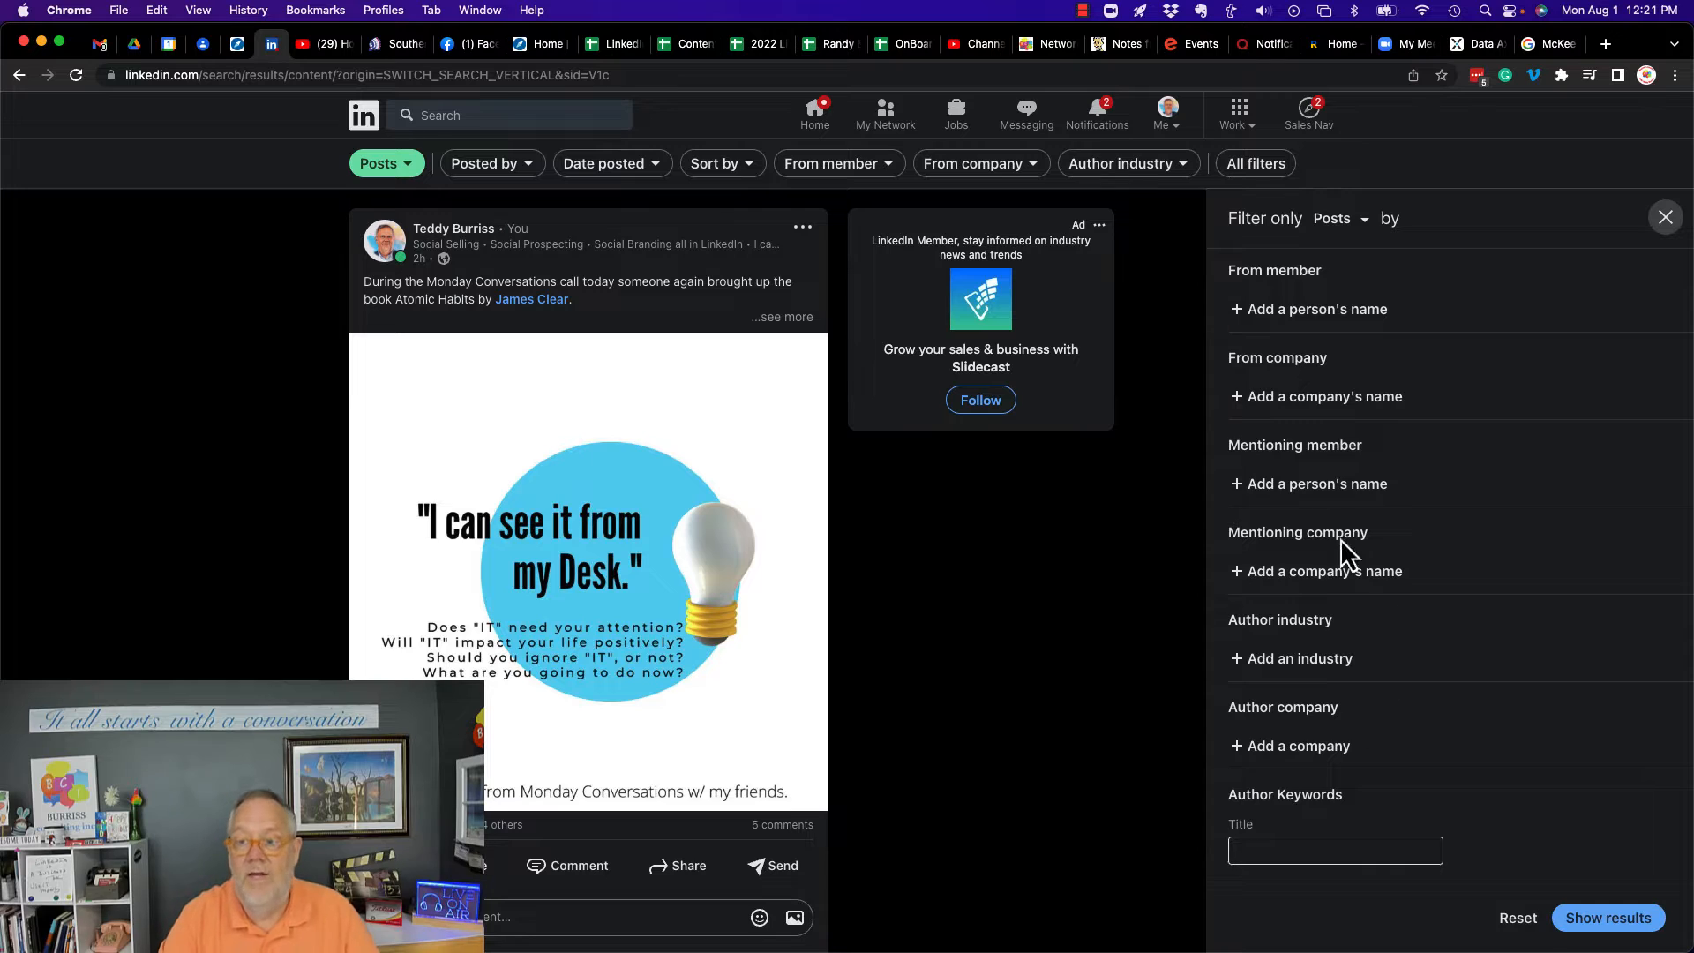
Filter posts by mentioning company 'Burriss Consulting, Inc.' and browse the results
{"action": "left_click", "coordinate": [1325, 570]}
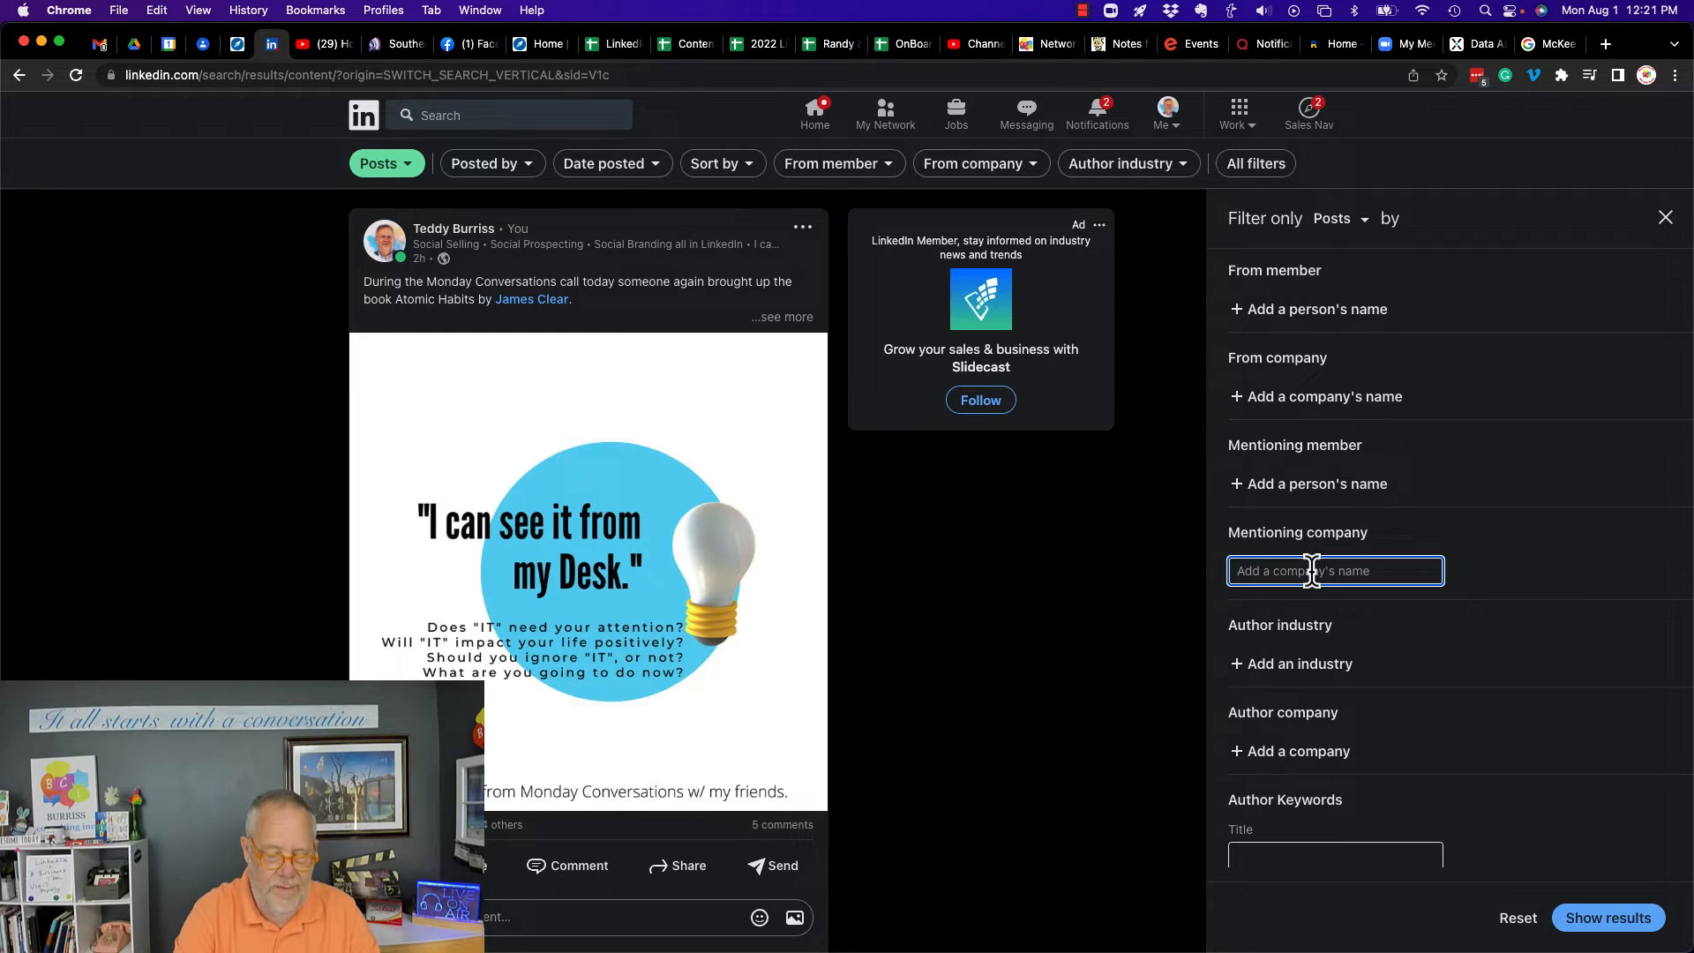
{"action": "type", "text": "burri"}
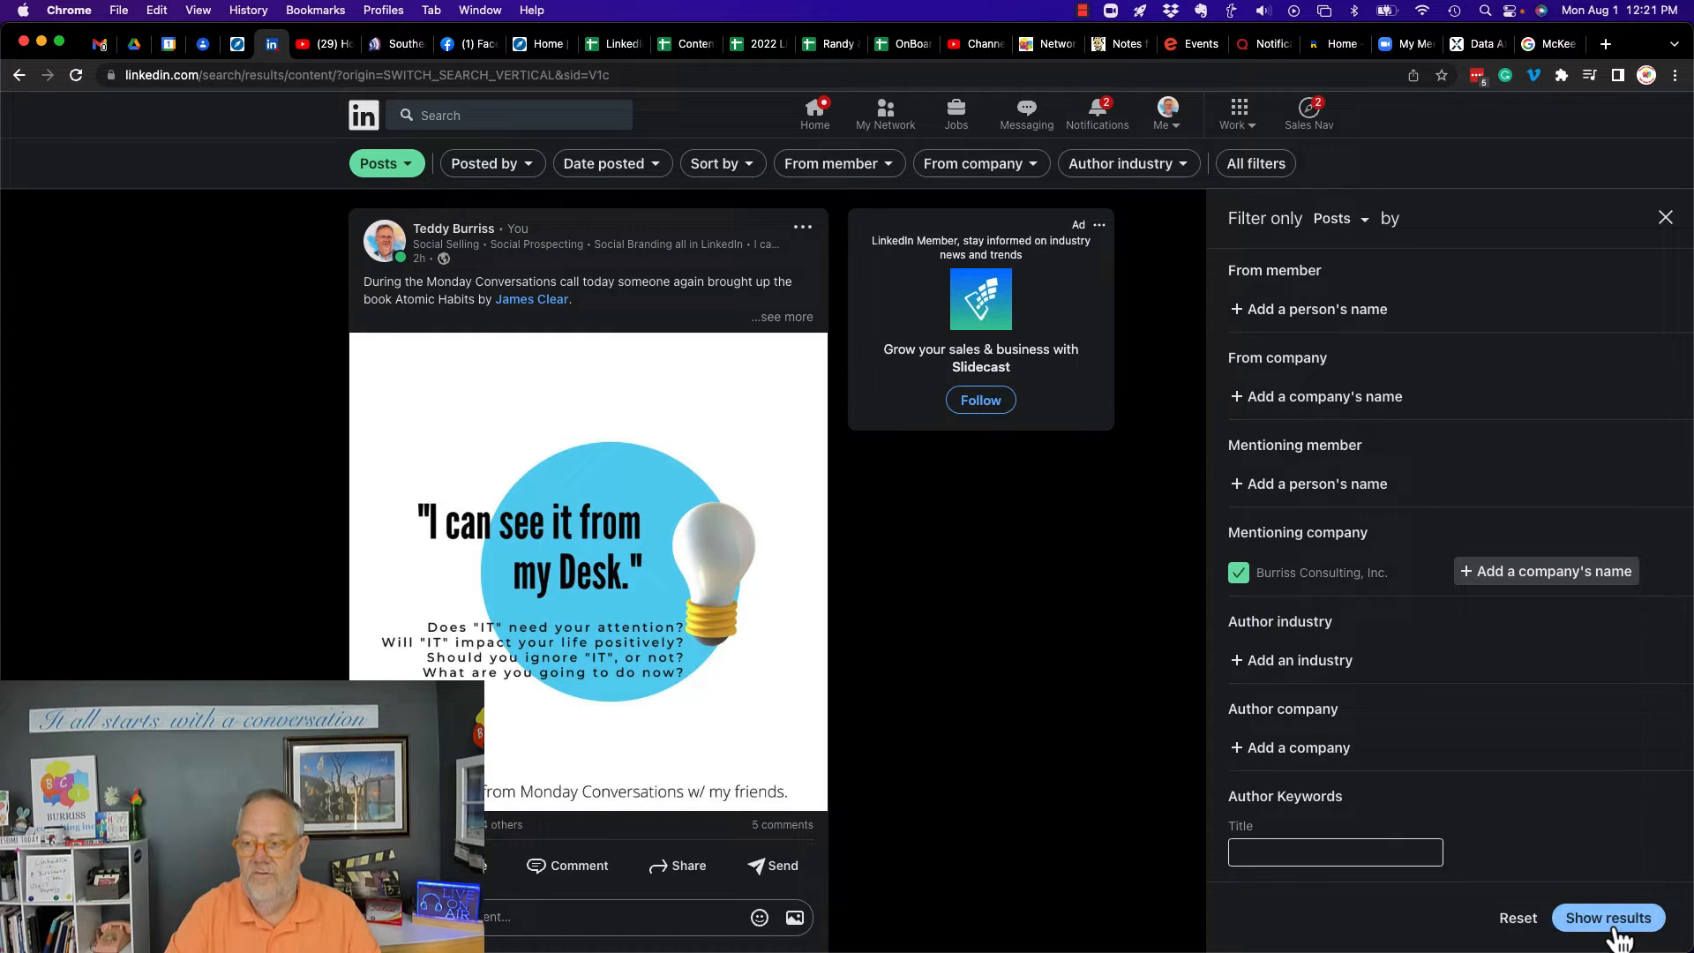
{"action": "left_click", "coordinate": [1608, 918]}
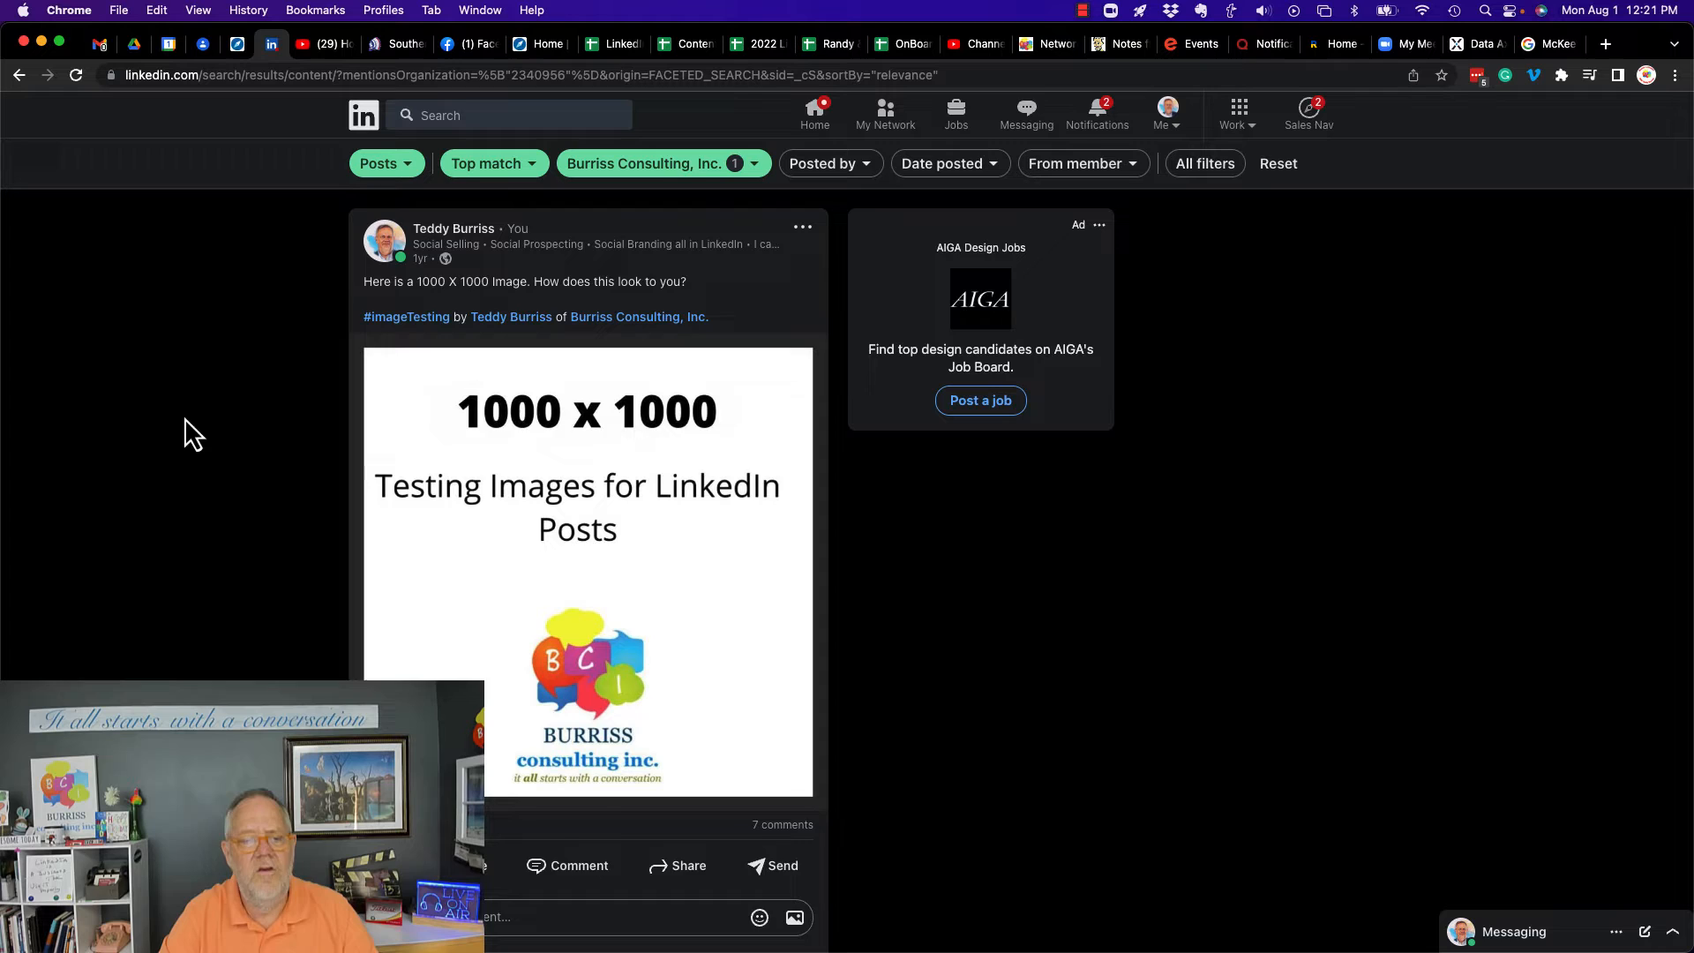
{"action": "scroll", "scroll_direction": "down", "scroll_amount": 3}
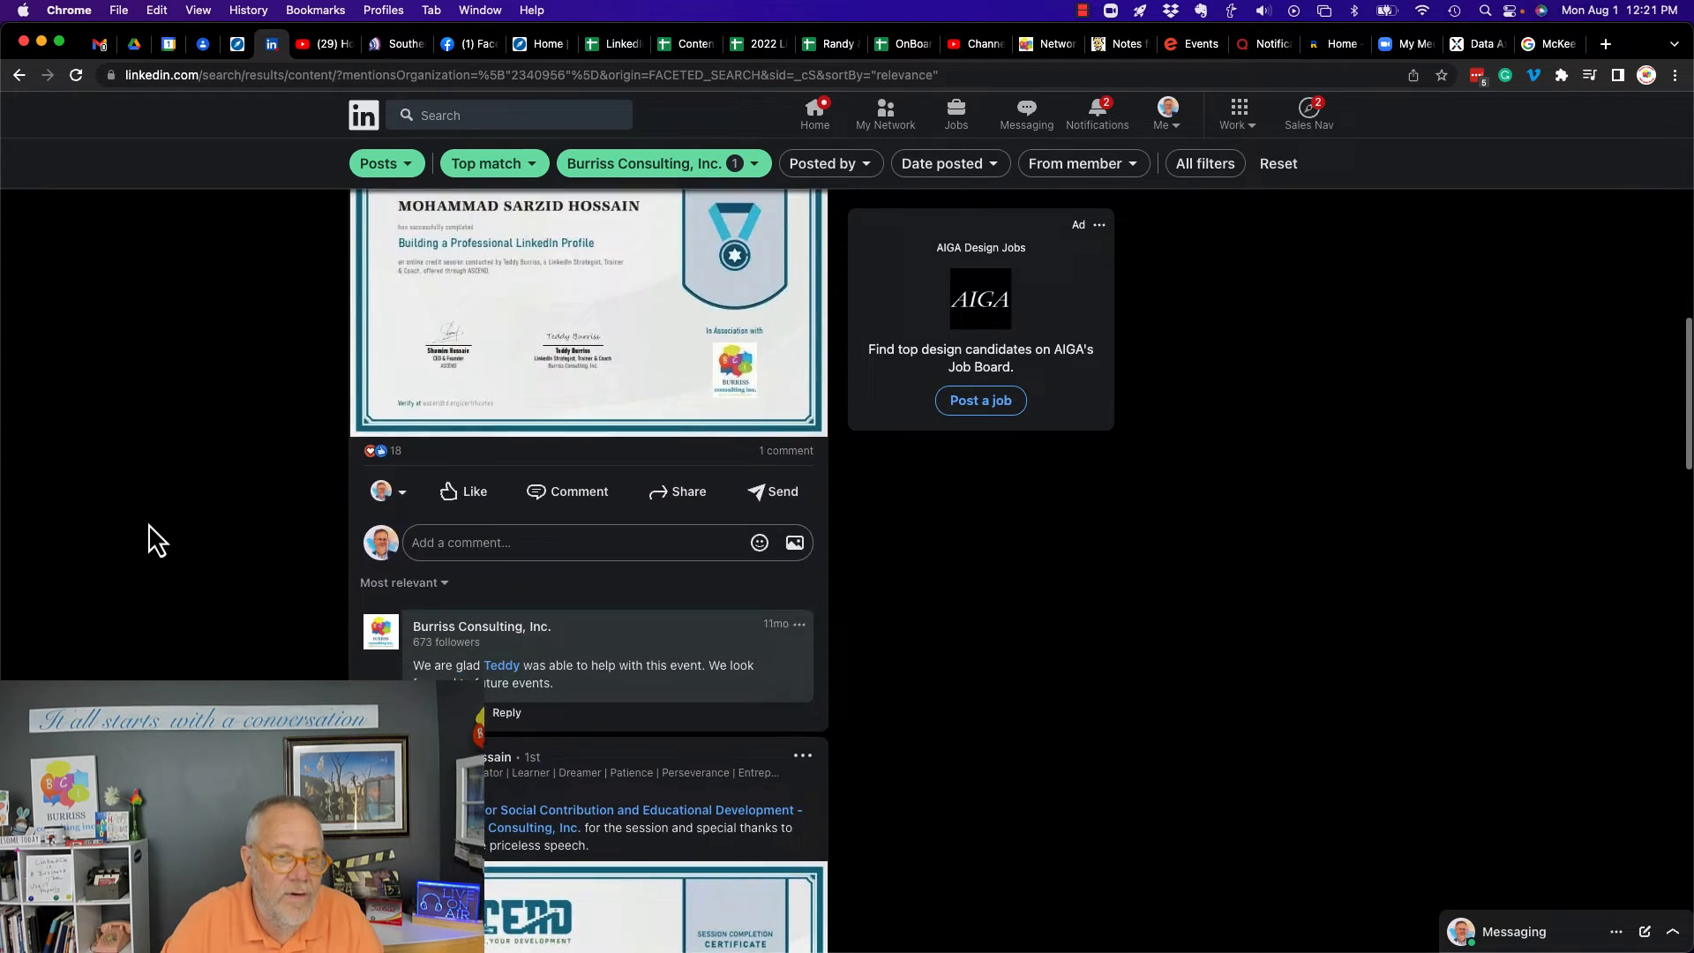
{"action": "scroll", "scroll_direction": "down", "scroll_amount": 3}
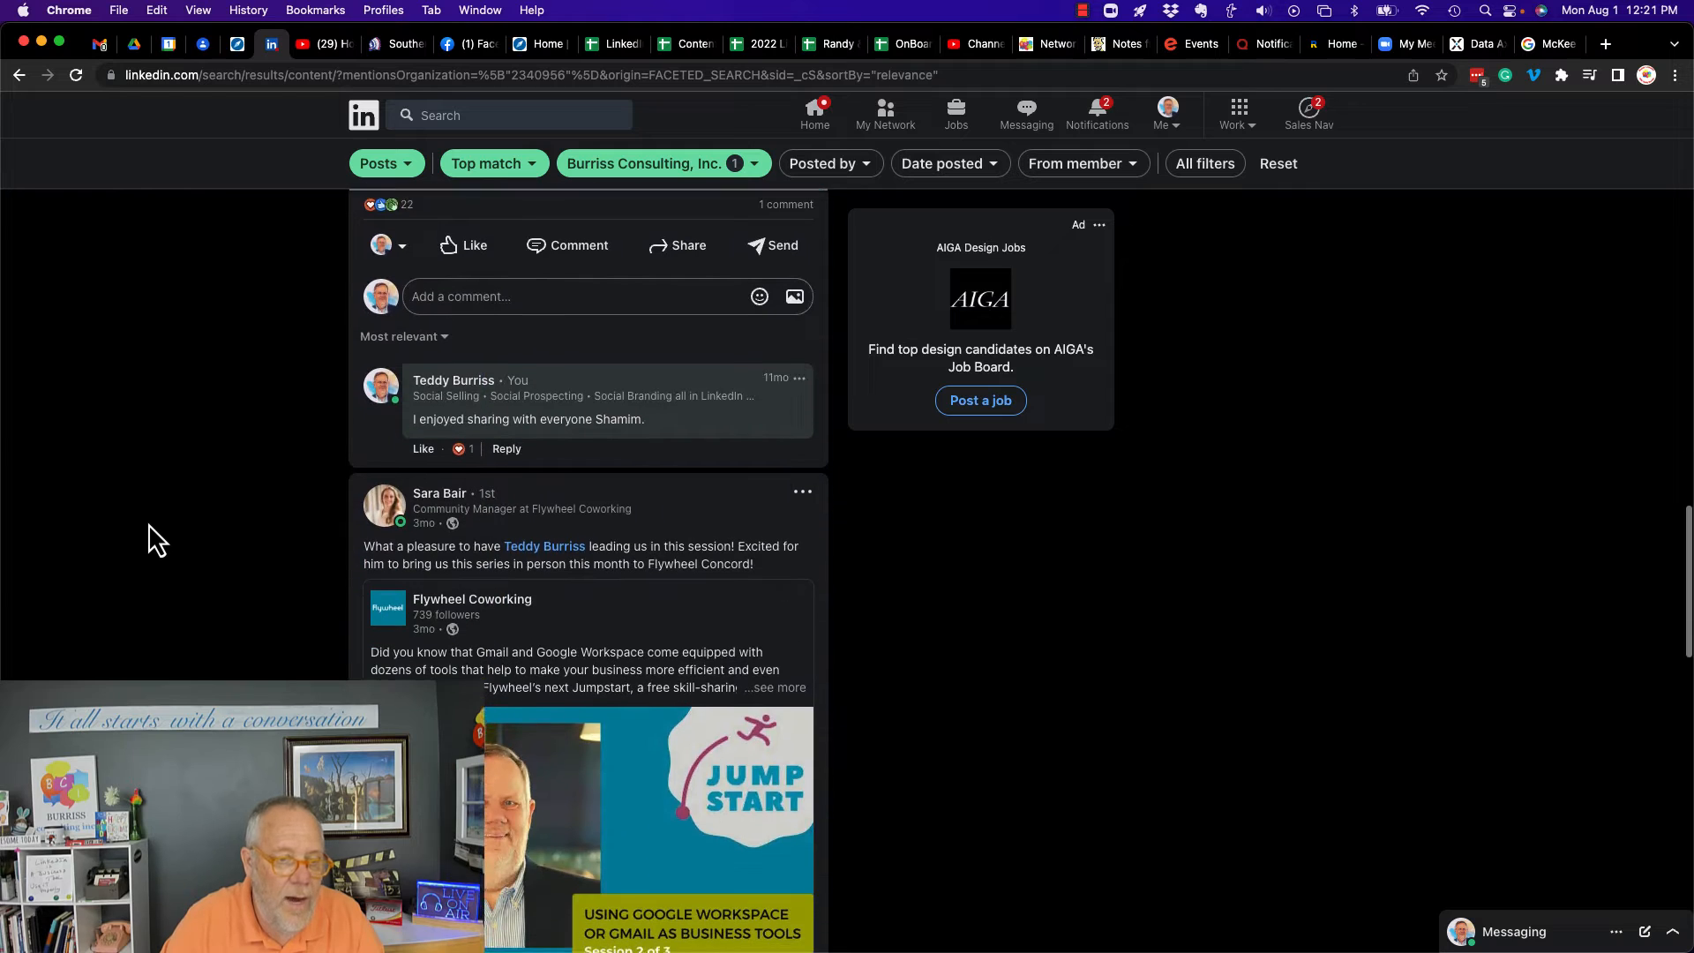
{"action": "scroll", "scroll_direction": "down", "scroll_amount": 3}
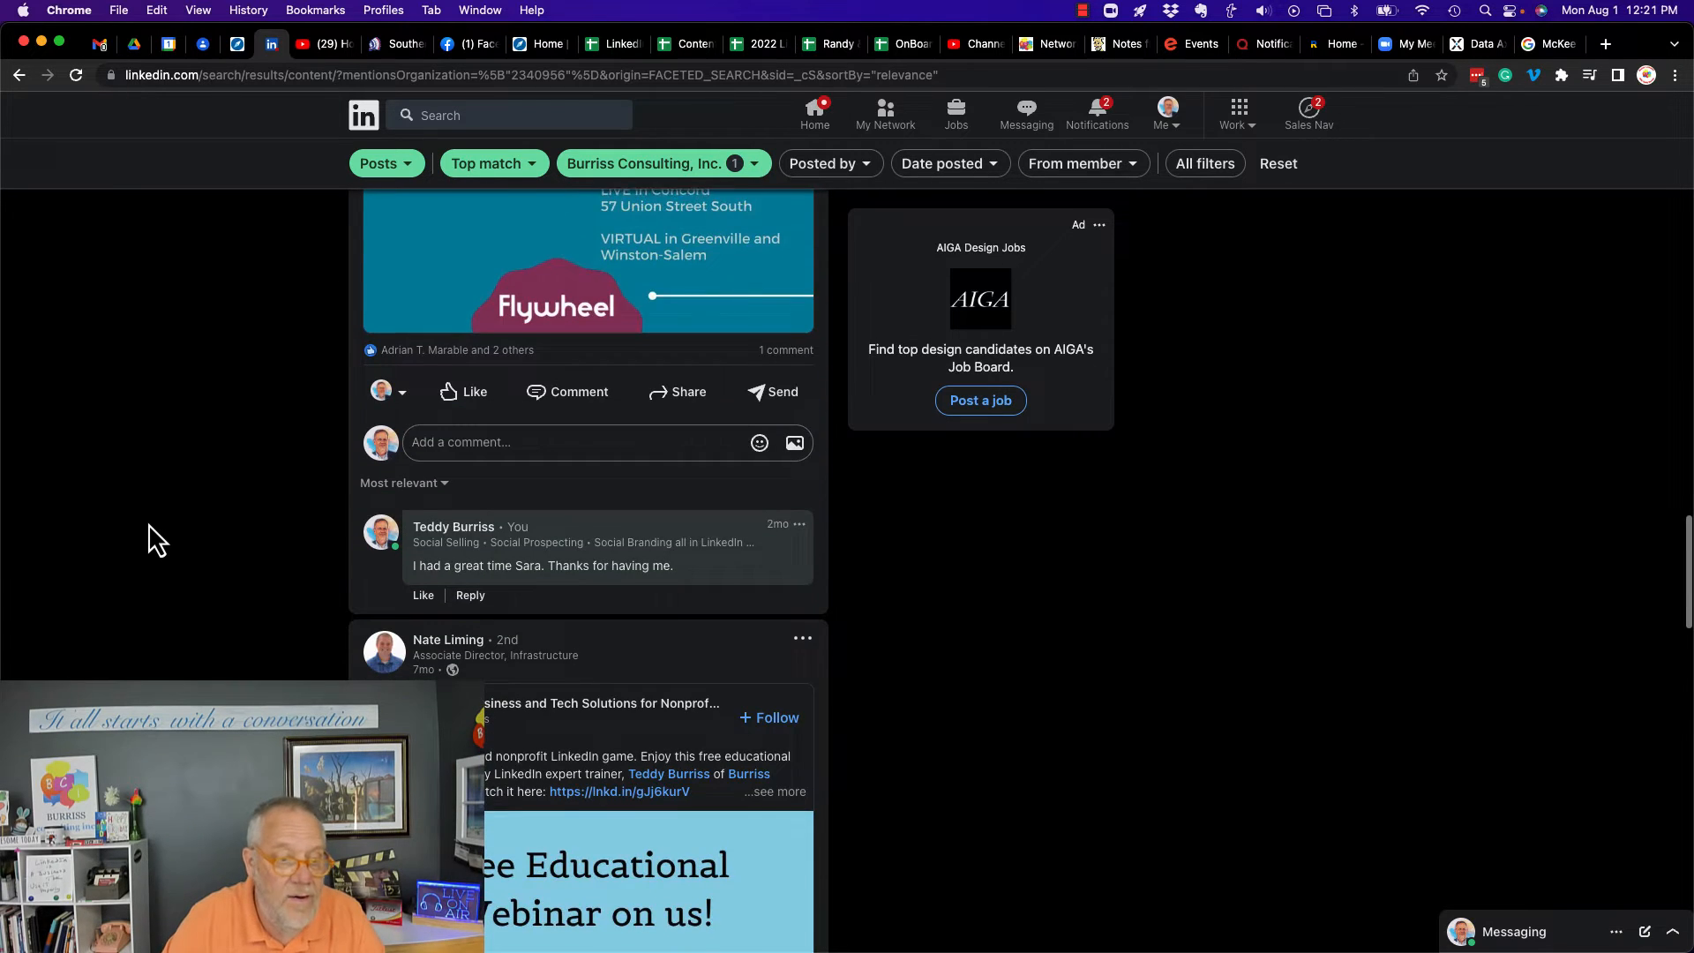
{"action": "scroll", "scroll_direction": "down", "scroll_amount": 3}
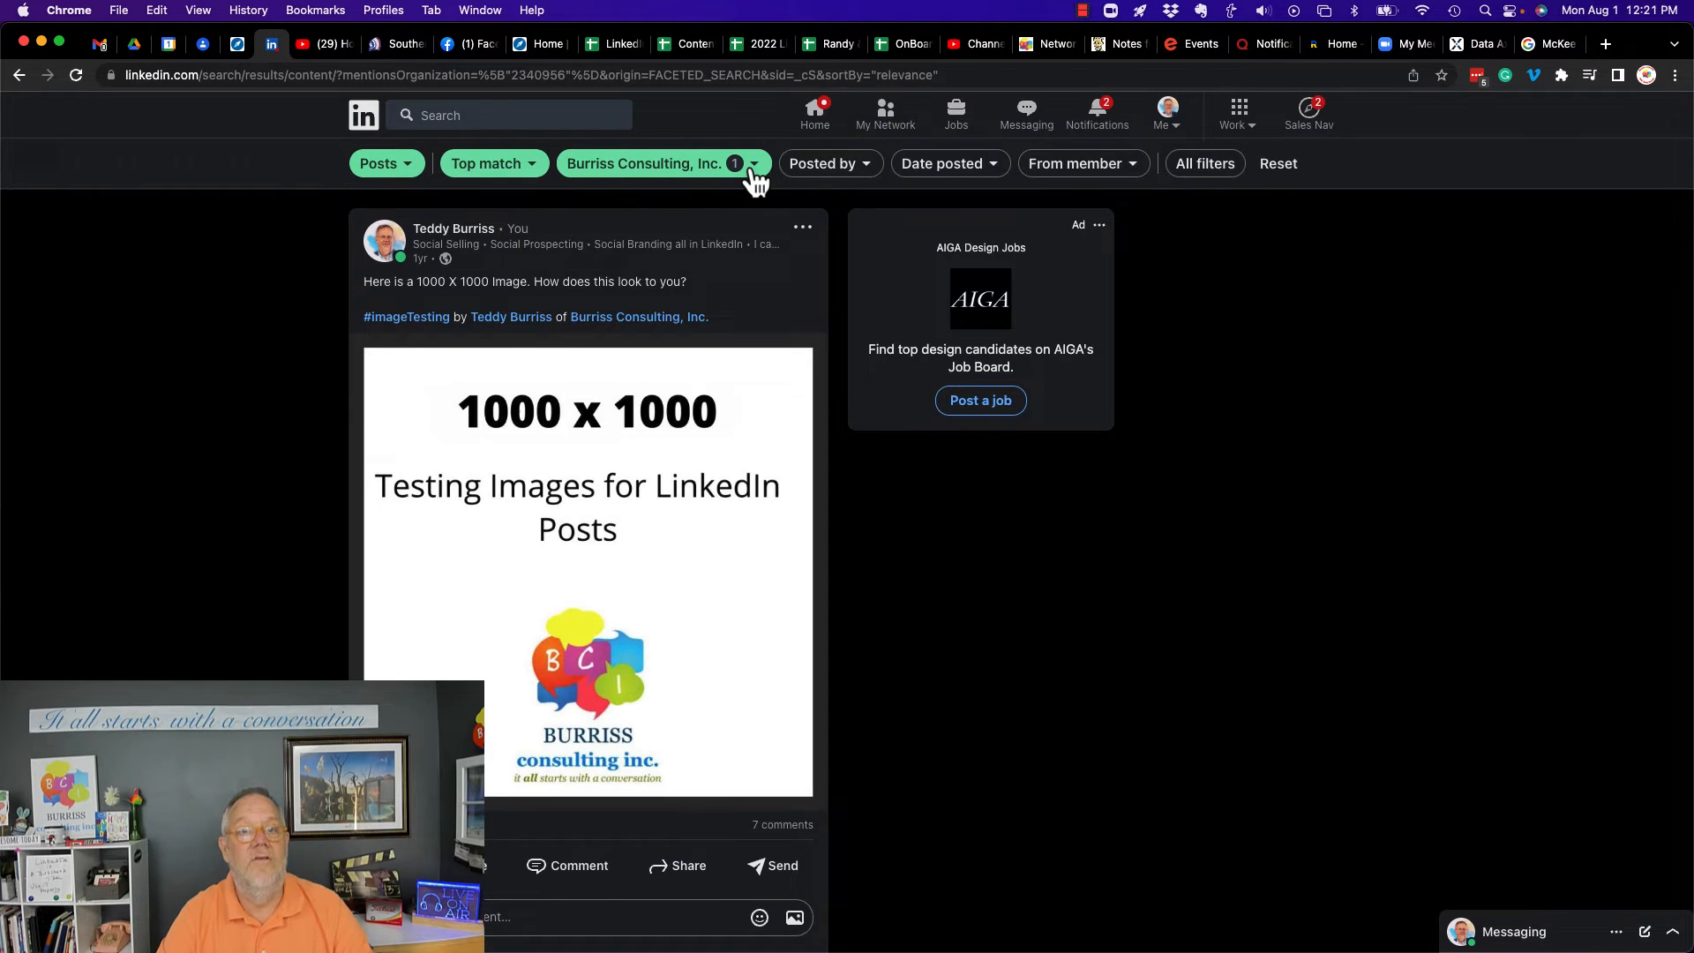
Replace the company-mention filter with mentioning member Teddy Burriss and show results
{"action": "left_click", "coordinate": [651, 163]}
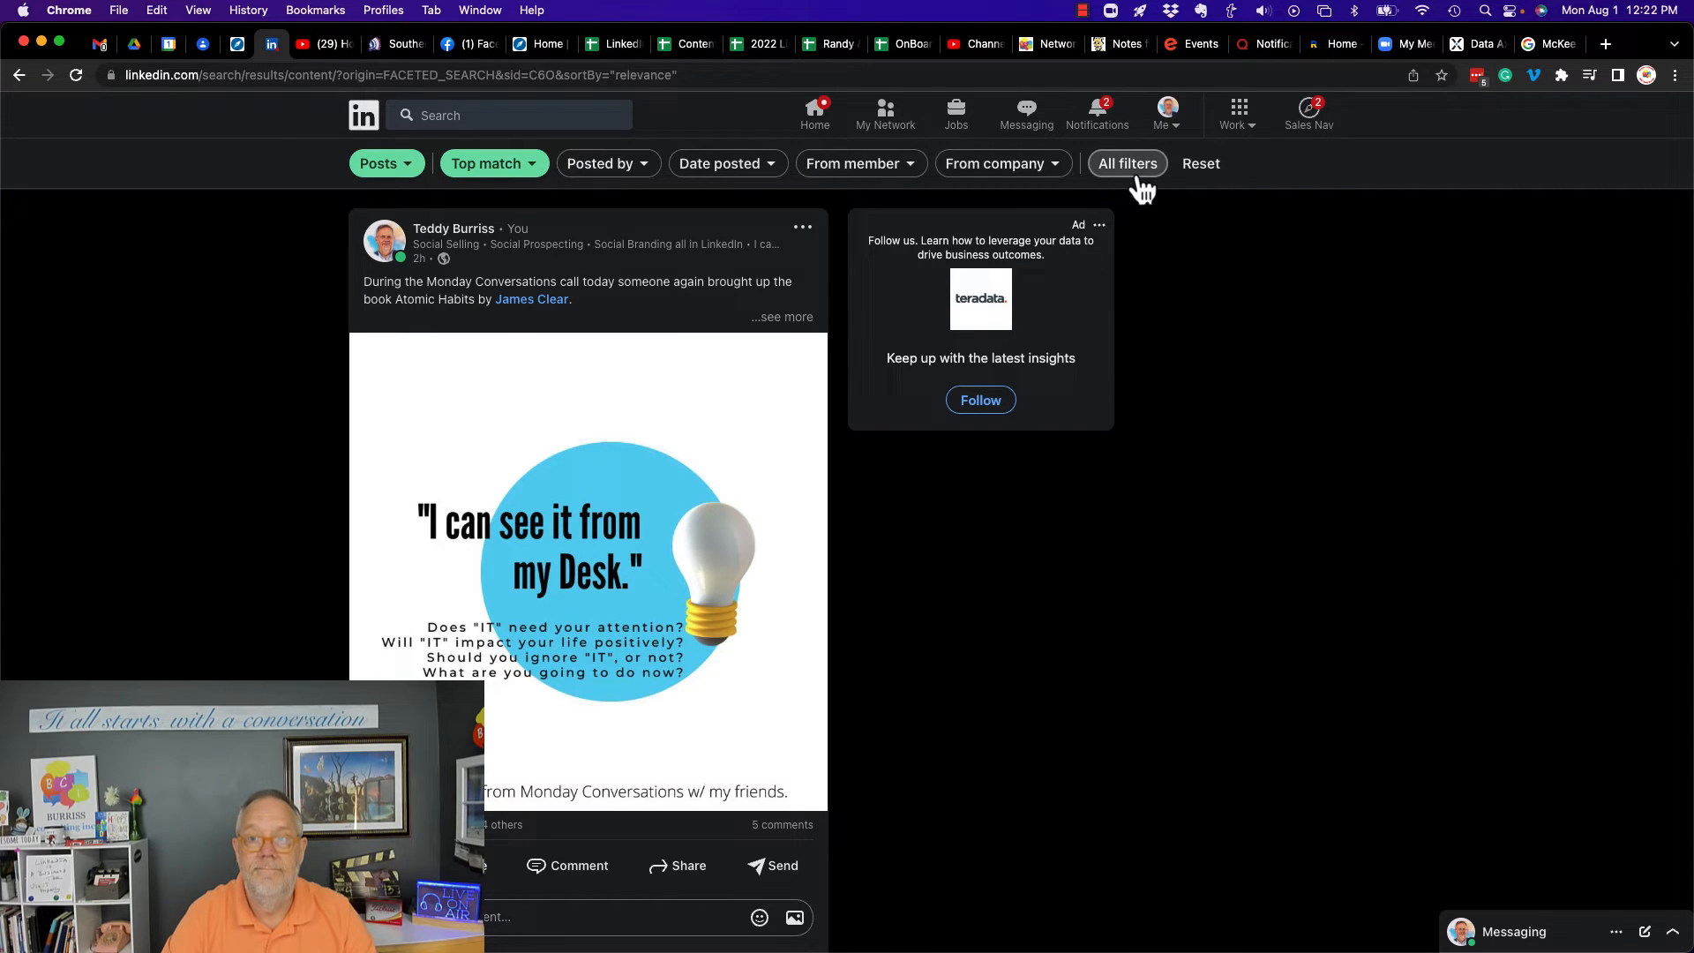
{"action": "left_click", "coordinate": [1126, 164]}
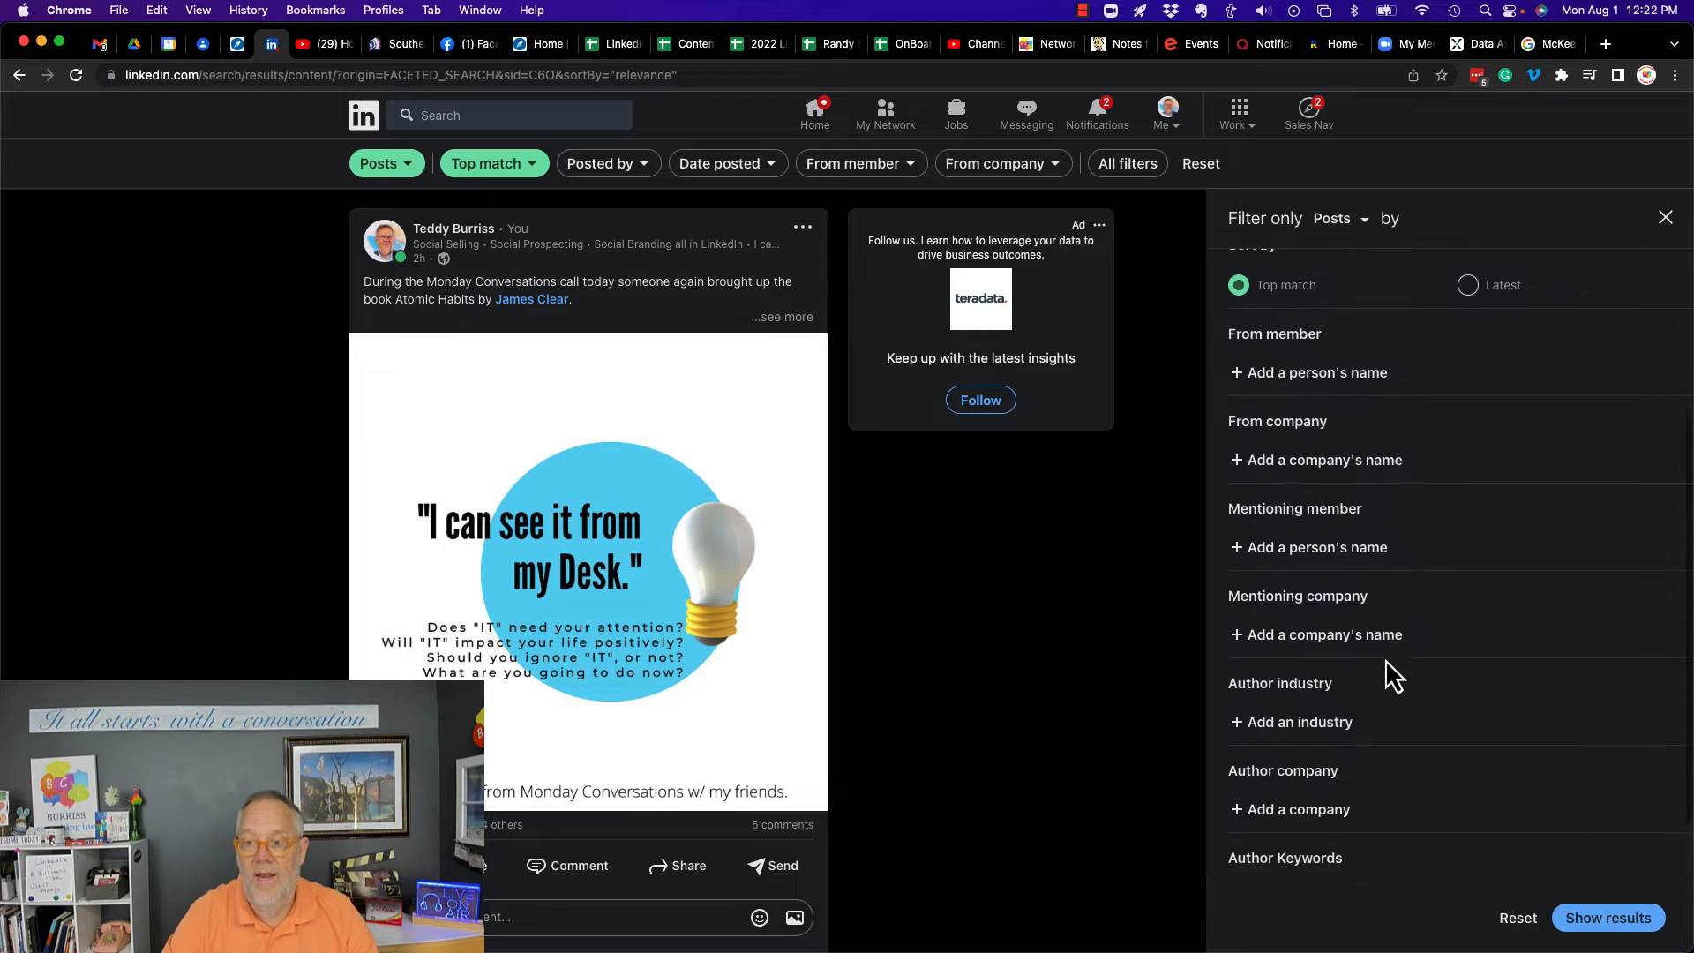
{"action": "type", "text": "ted"}
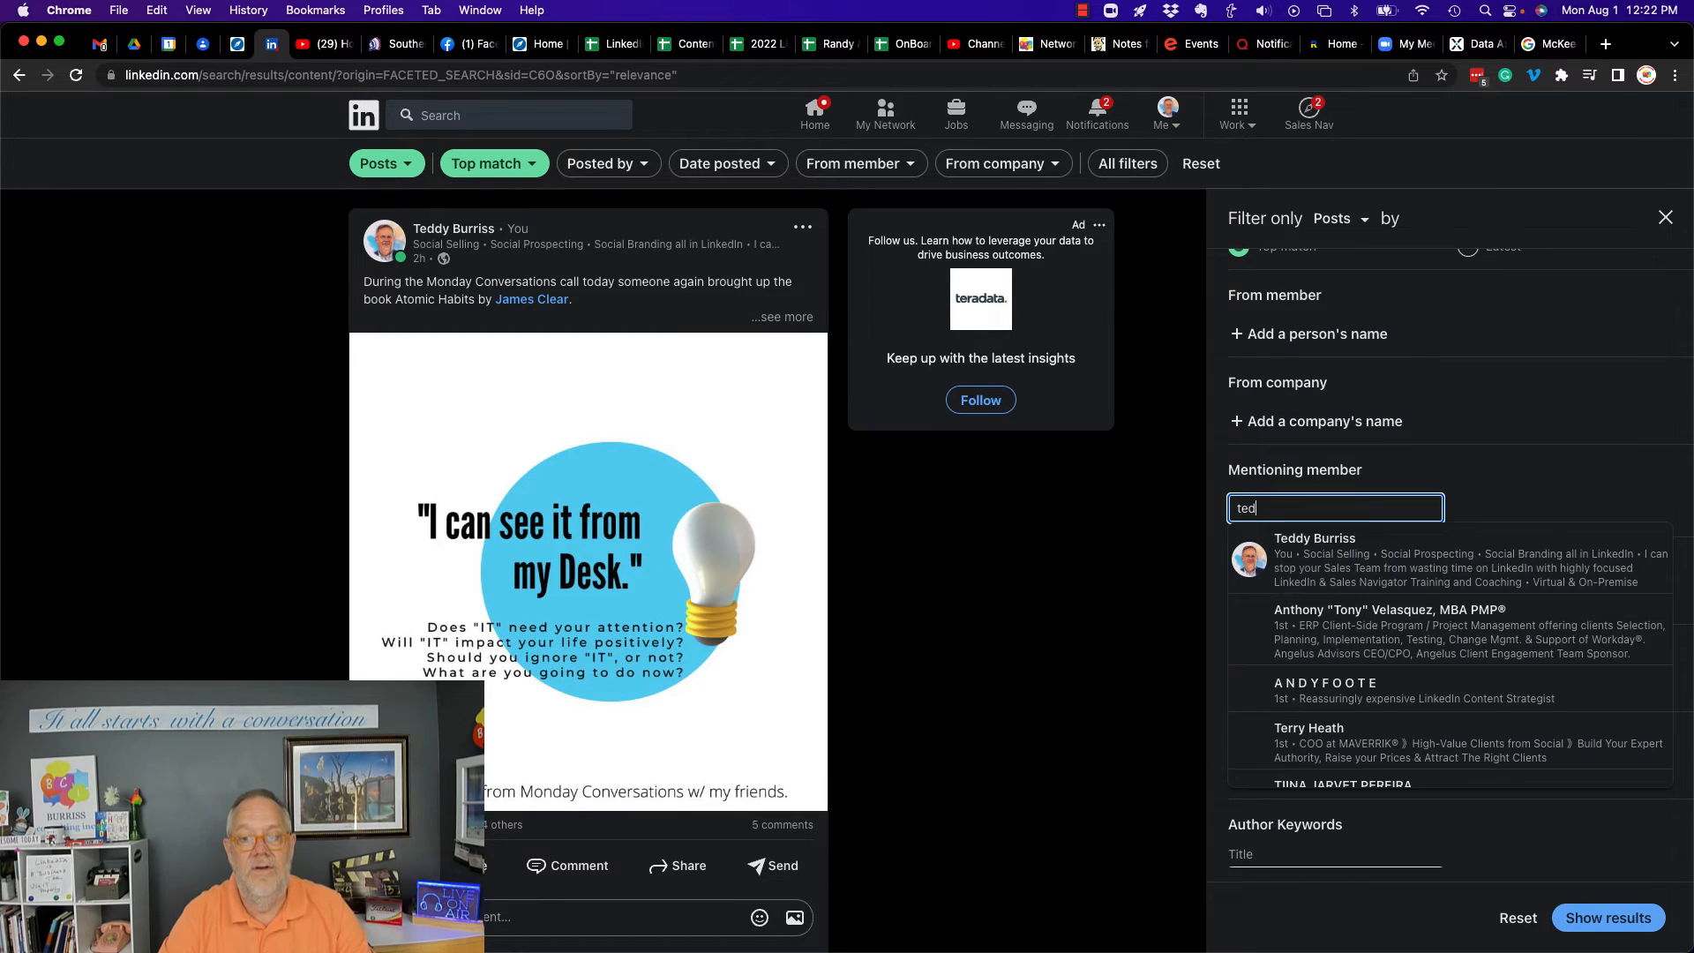
{"action": "left_click", "coordinate": [1314, 559]}
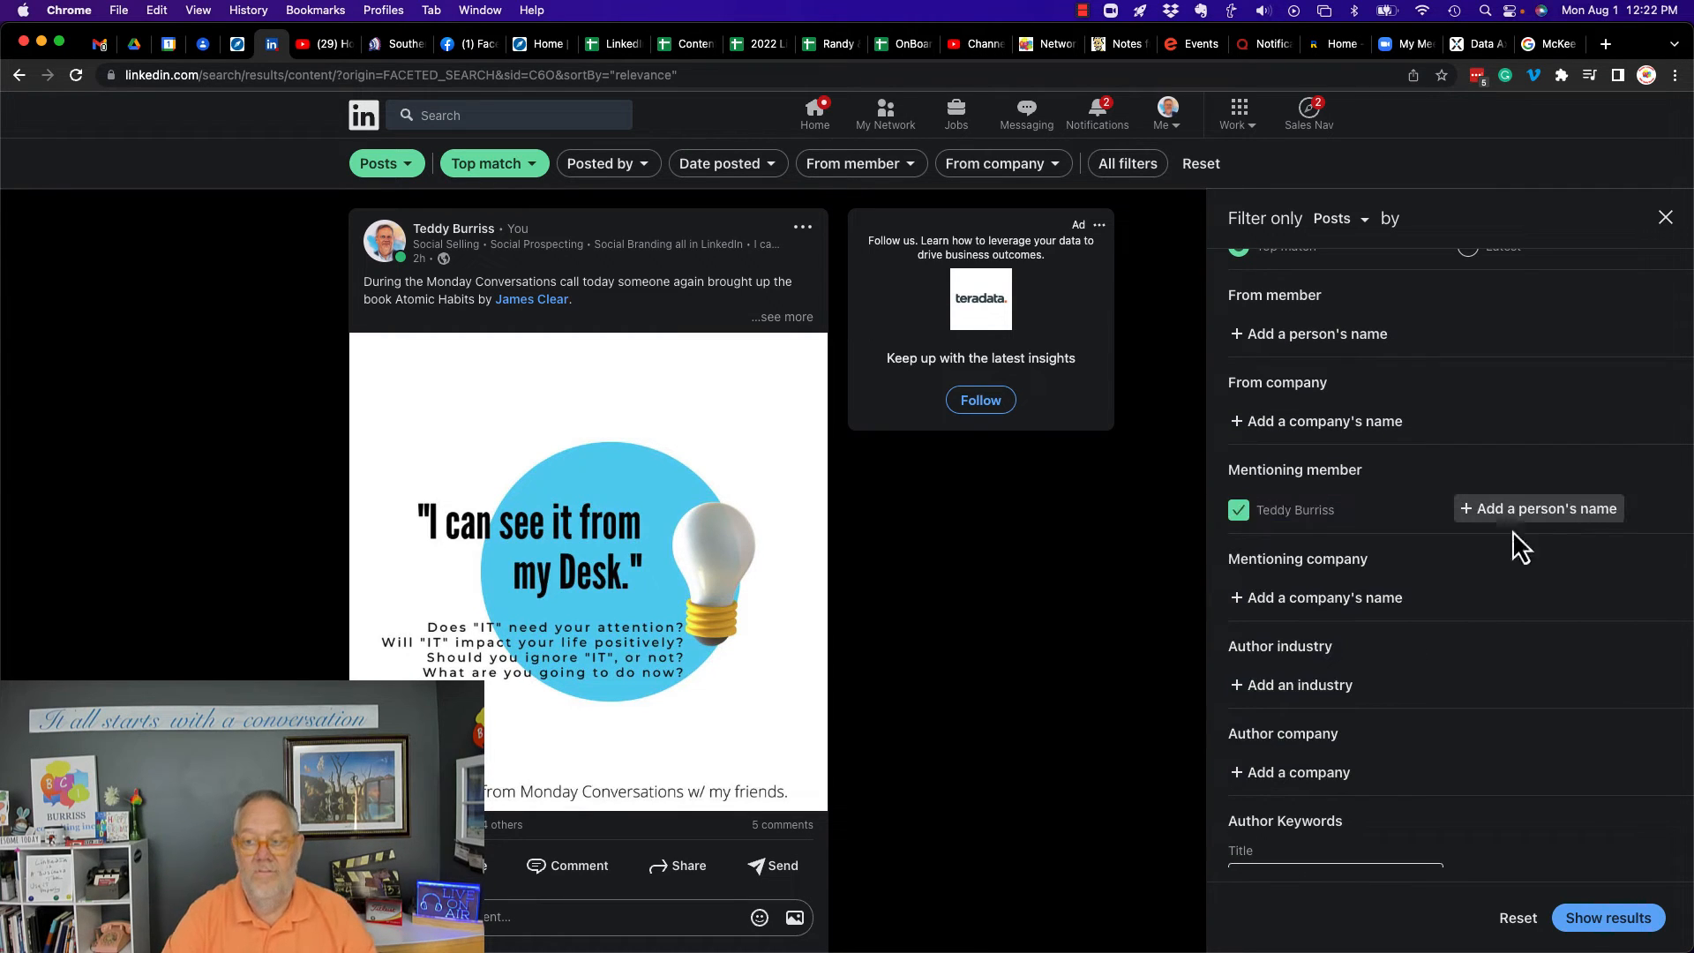
{"action": "left_click", "coordinate": [1607, 918]}
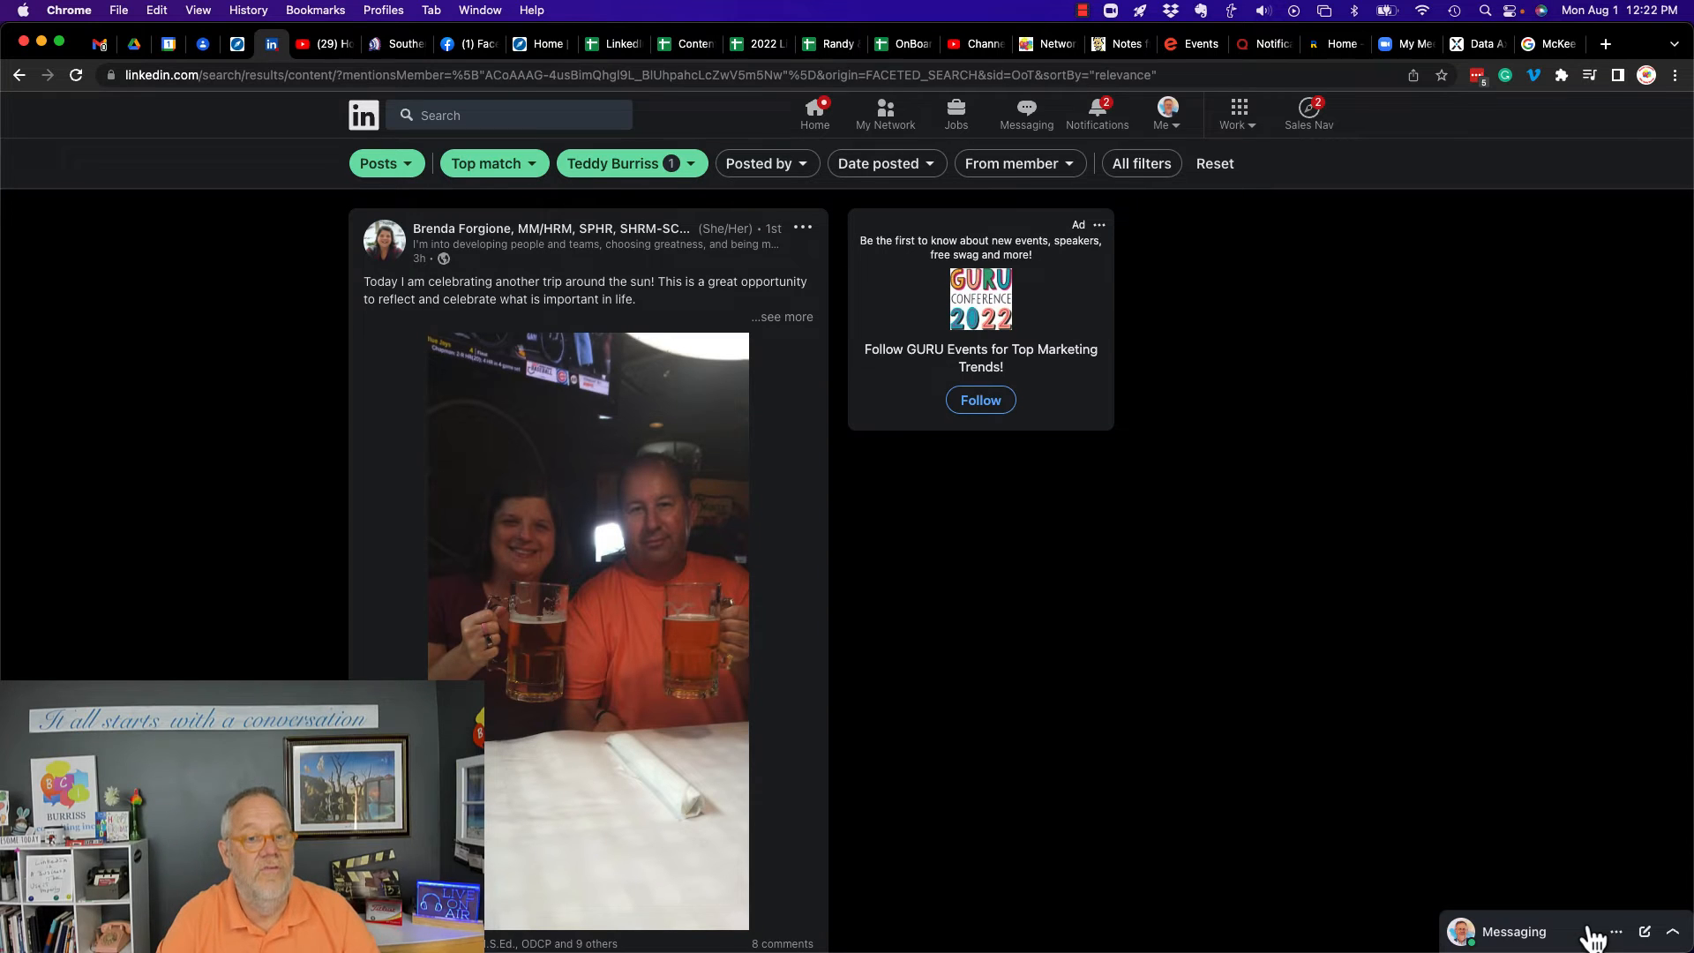
{"action": "mouse_move", "coordinate": [318, 232]}
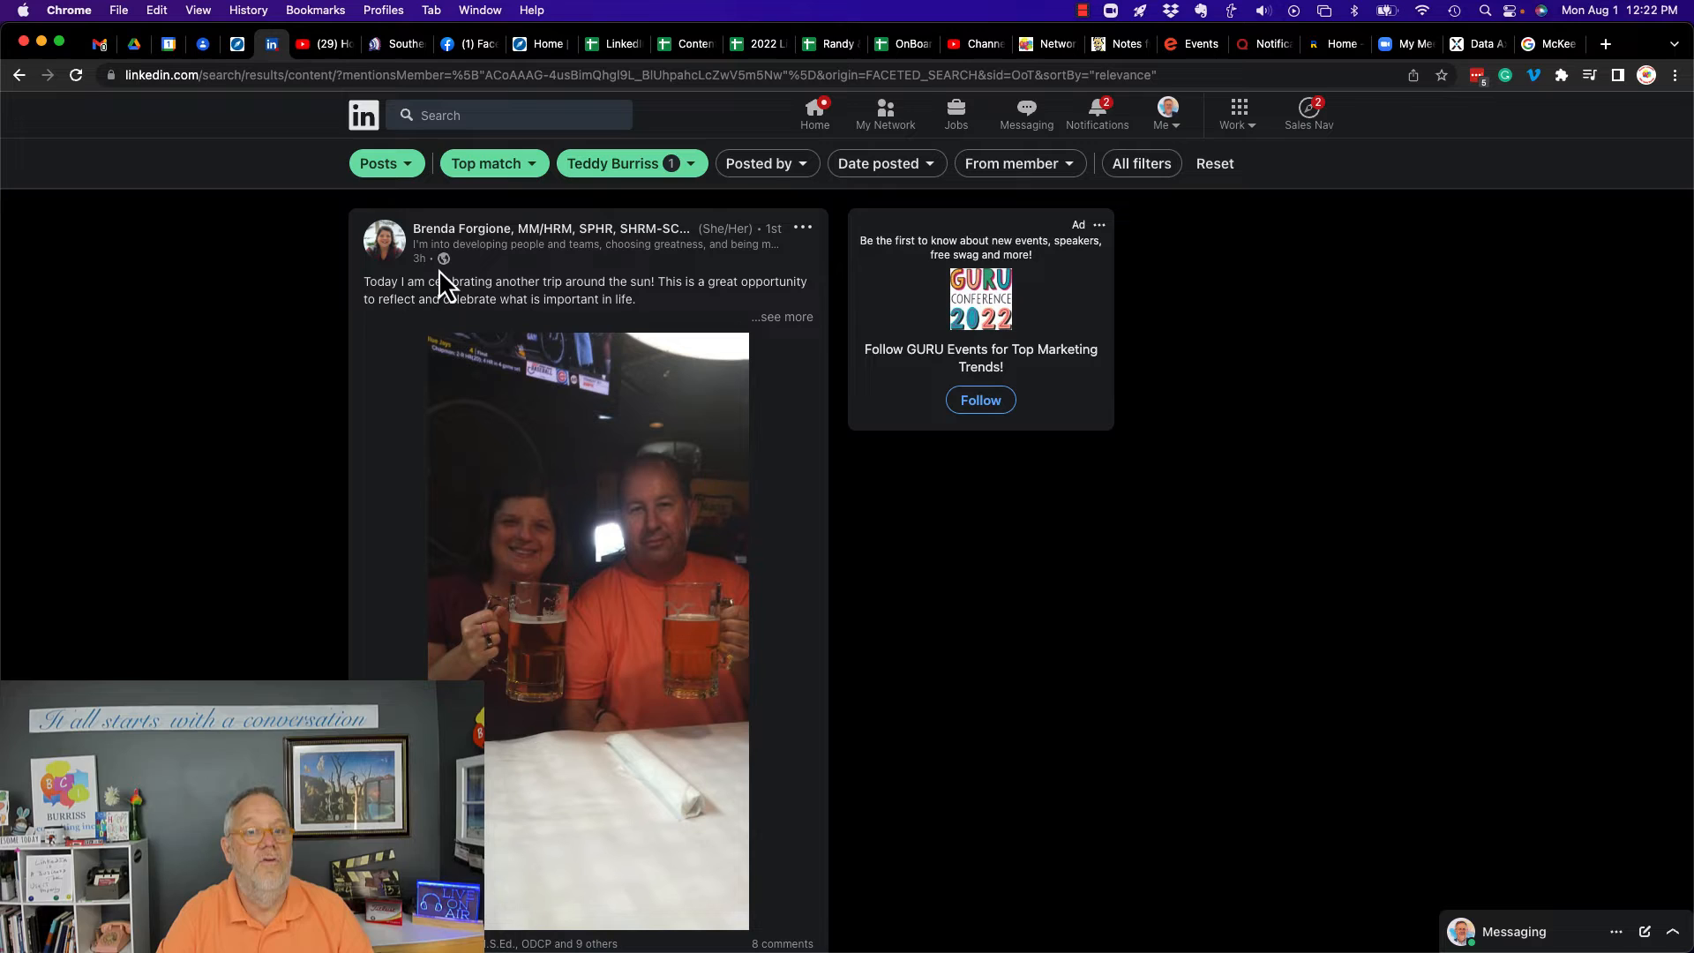
Sort the Teddy Burriss mention posts by Latest and scroll through them
{"action": "left_click", "coordinate": [487, 164]}
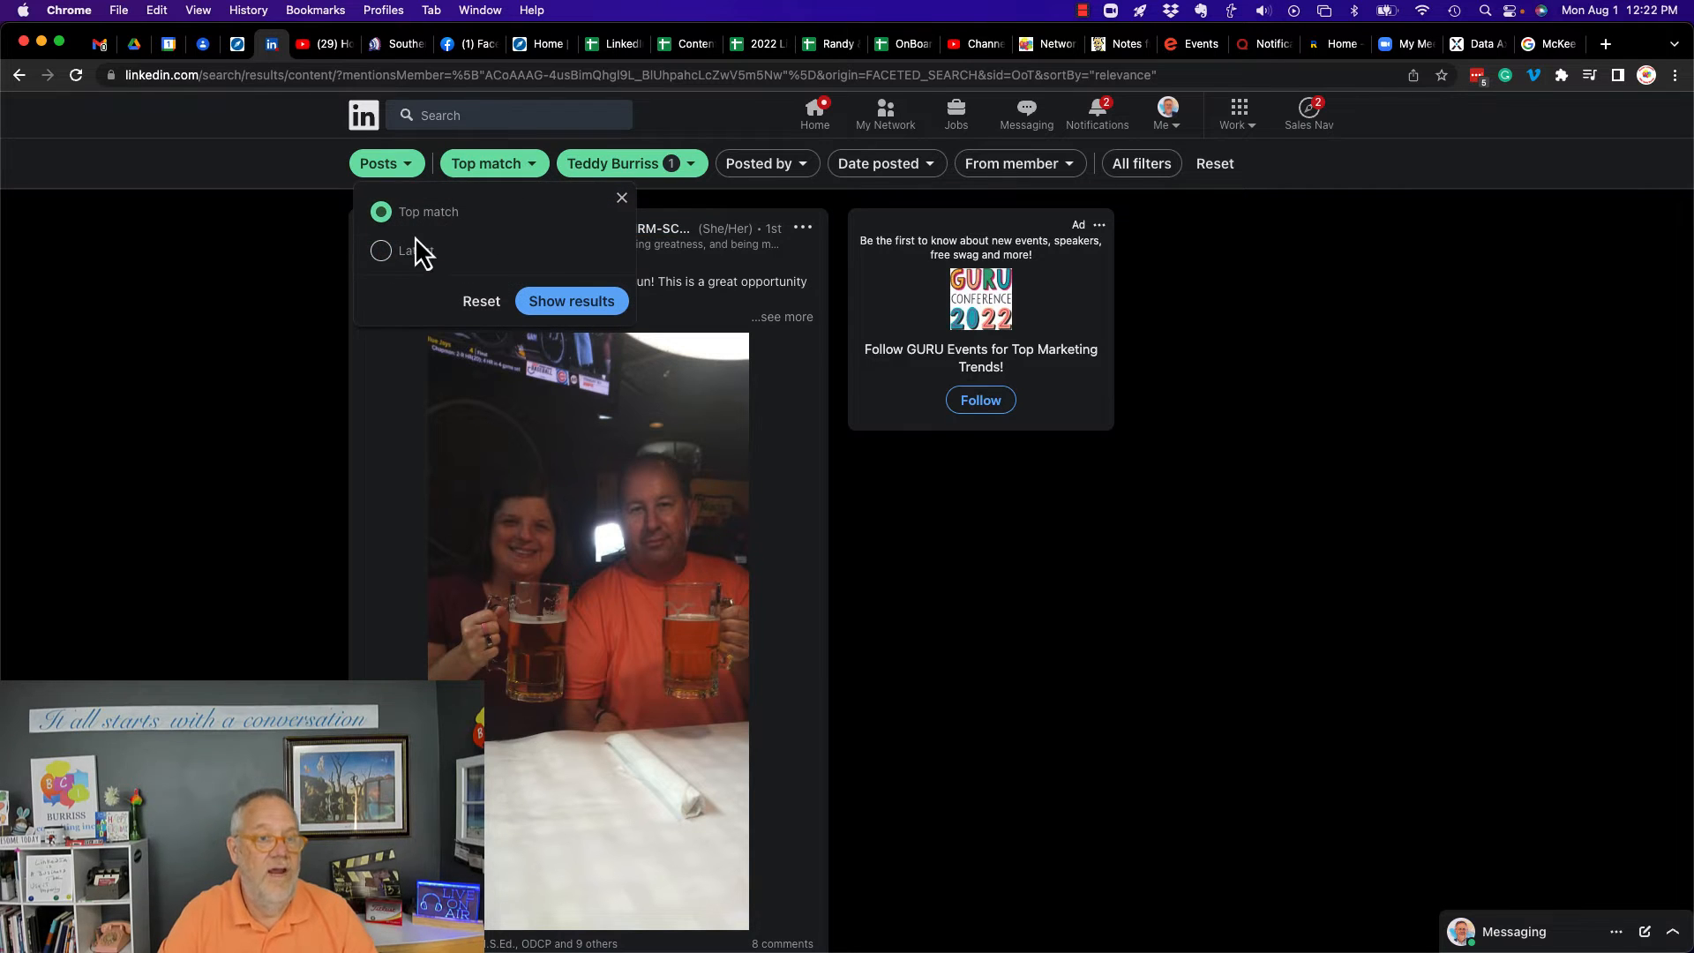
{"action": "left_click", "coordinate": [571, 300]}
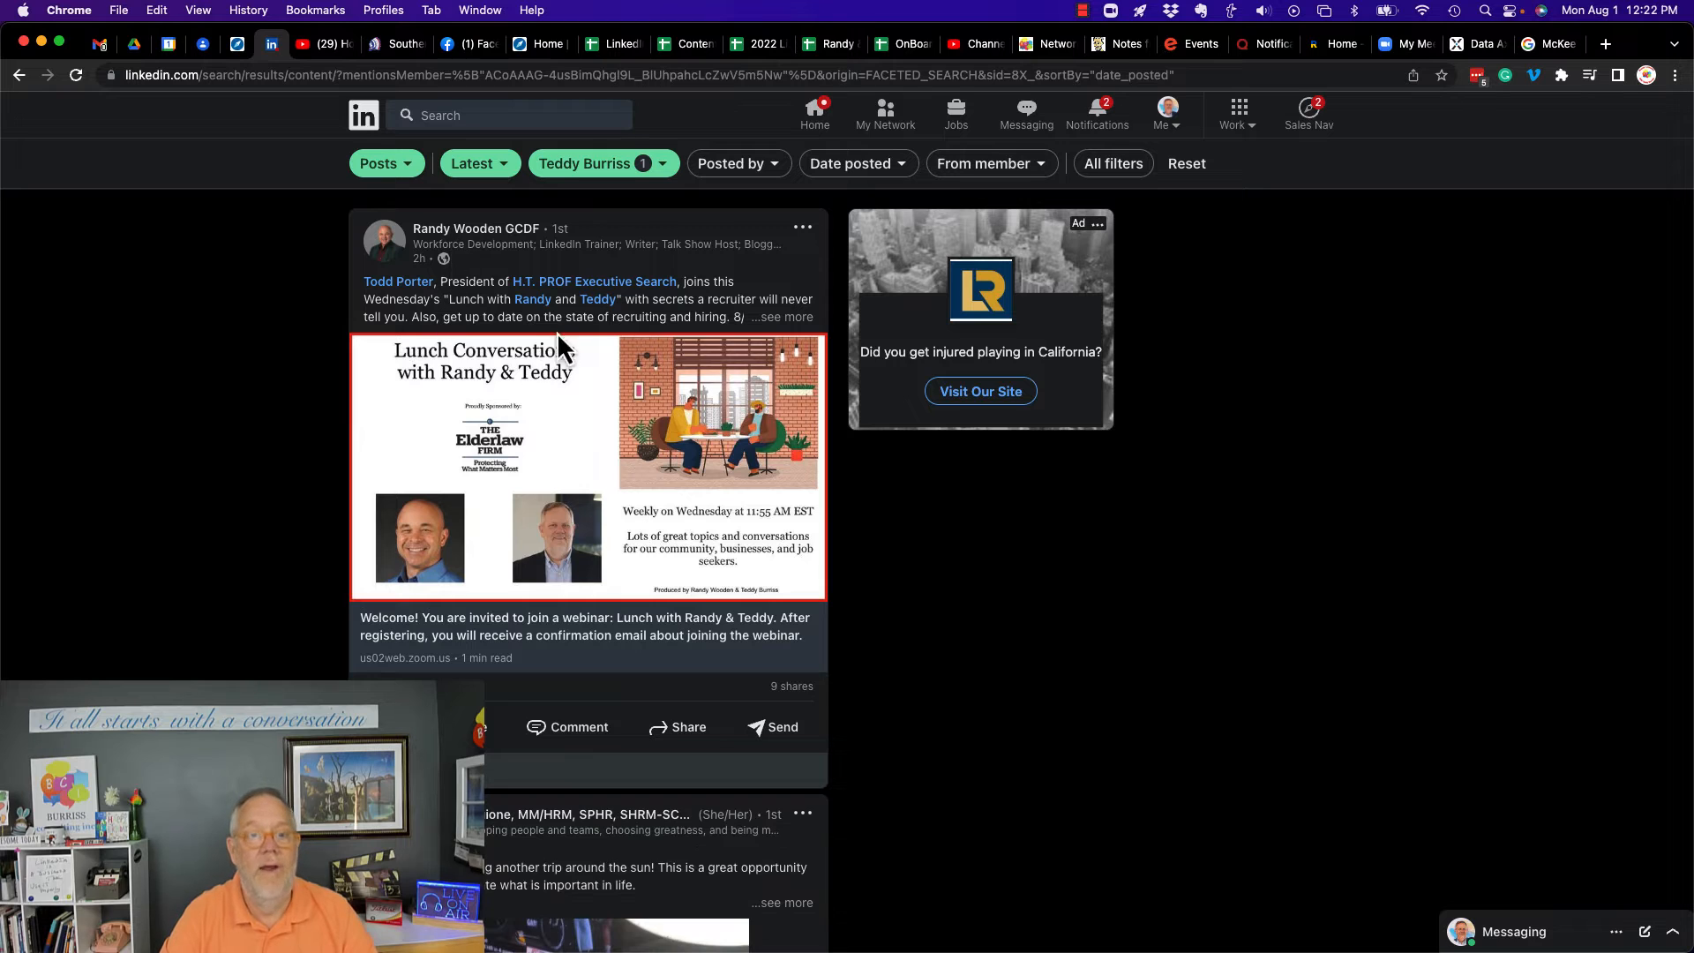
{"action": "scroll", "scroll_direction": "down", "scroll_amount": 3}
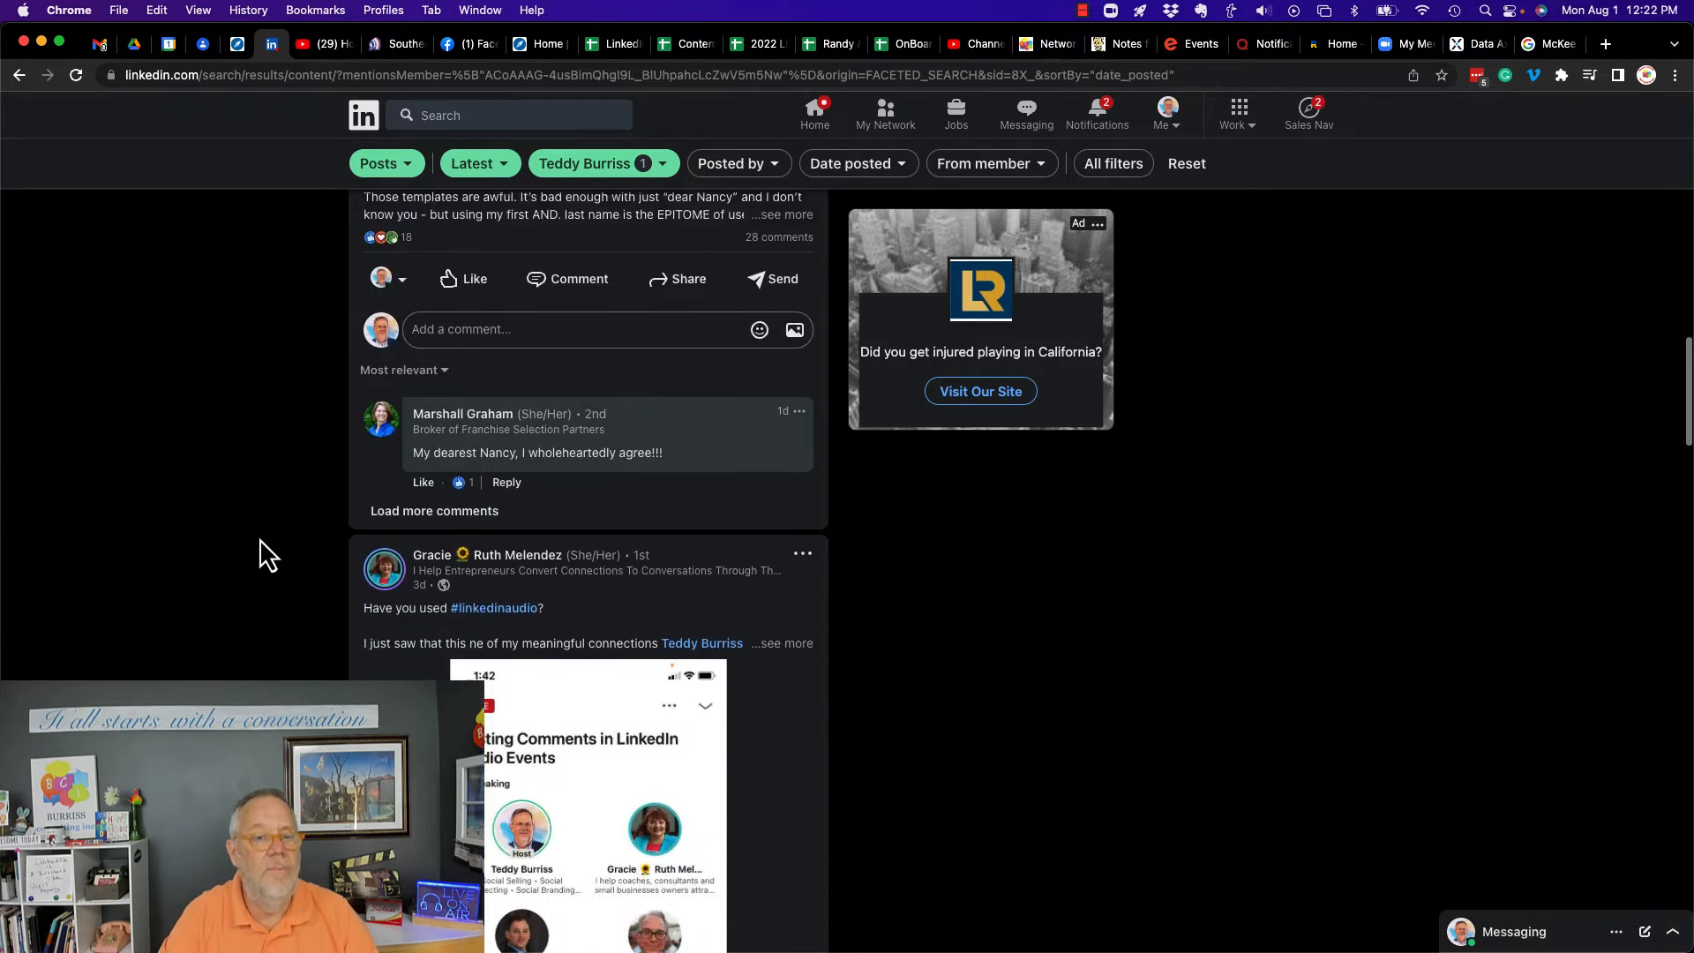
{"action": "scroll", "scroll_direction": "down", "scroll_amount": 3}
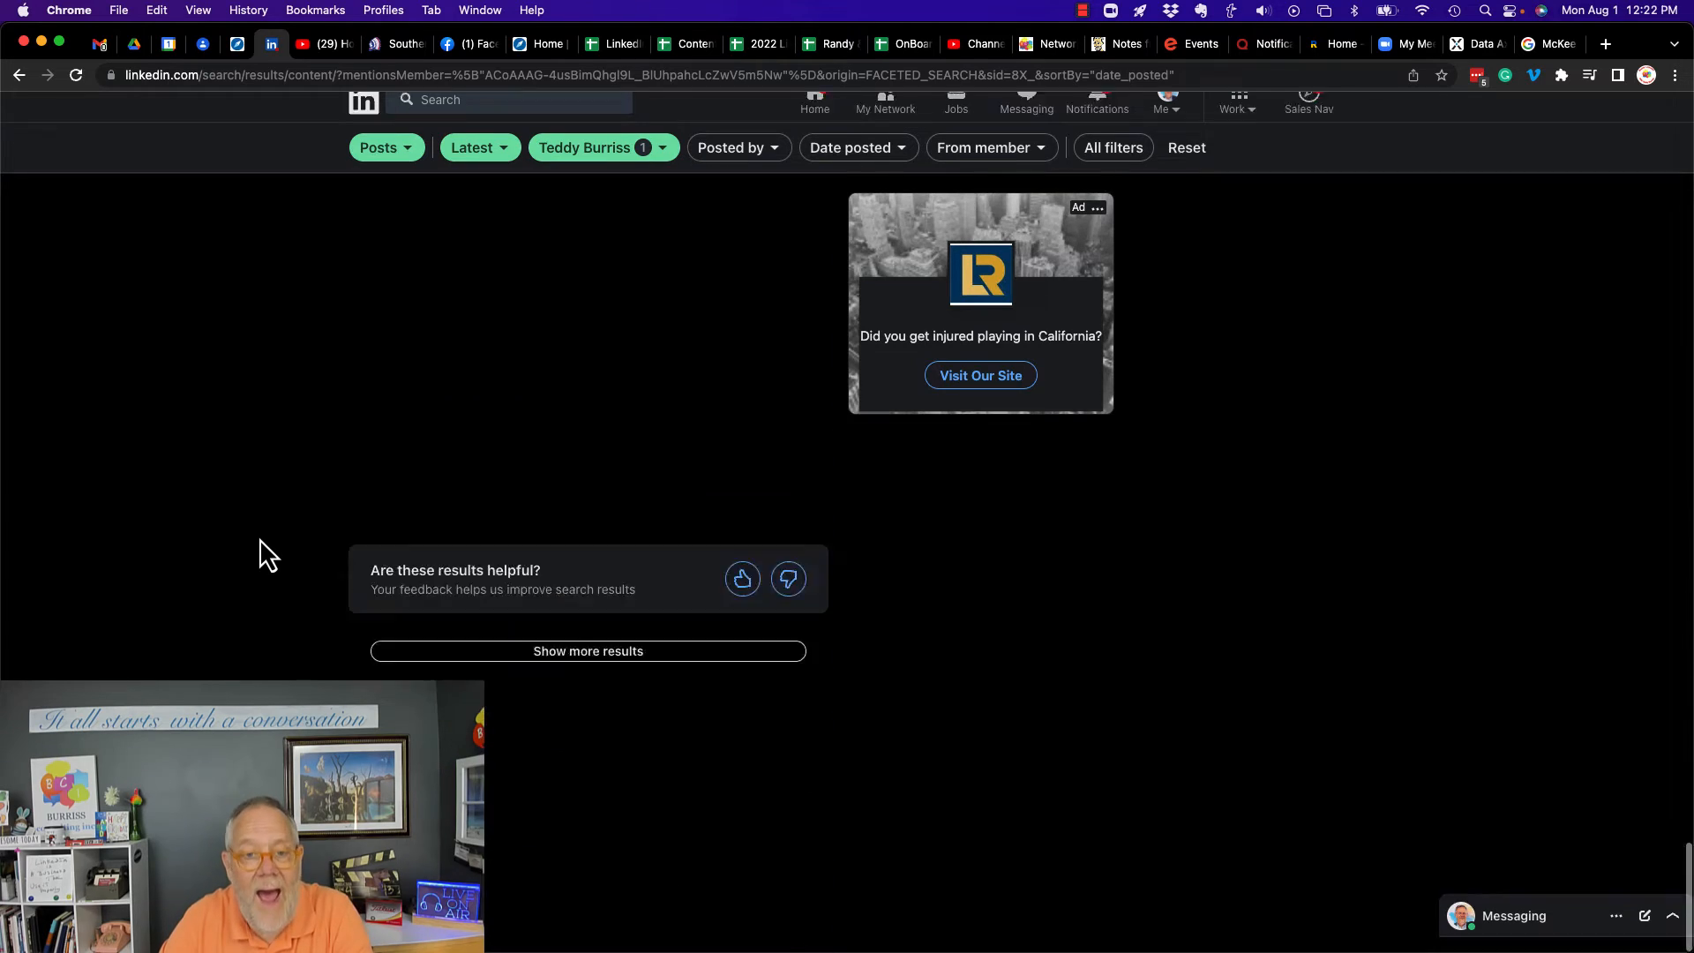
{"action": "scroll", "scroll_direction": "down", "scroll_amount": 3}
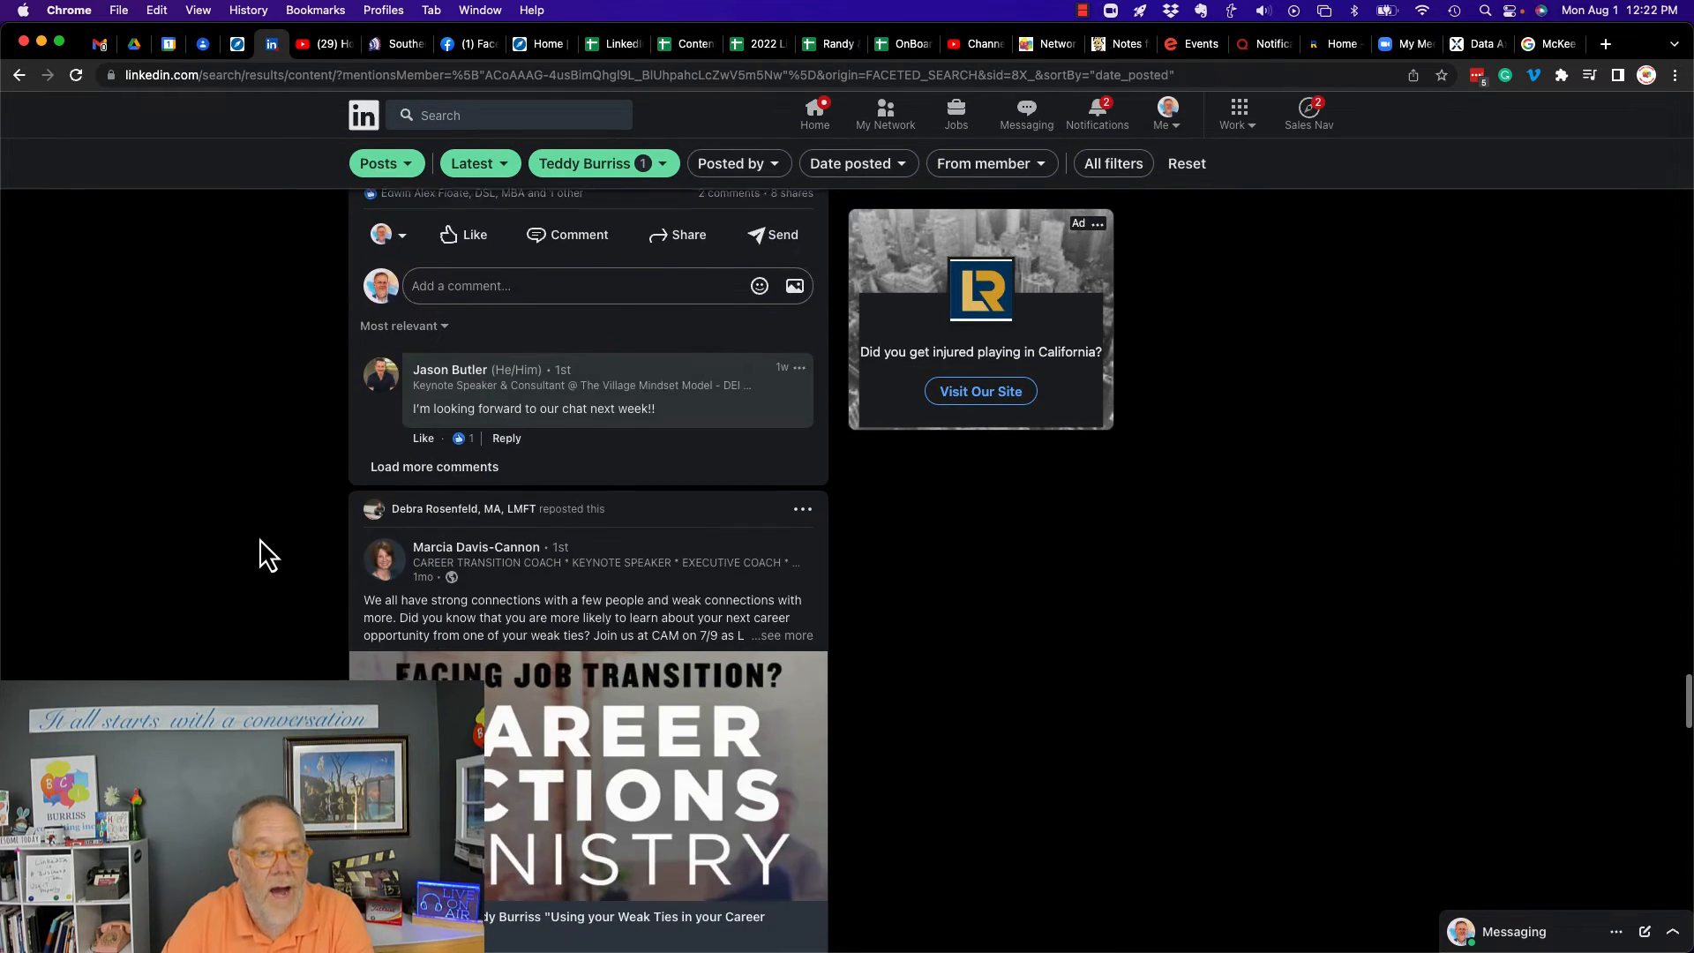
{"action": "scroll", "scroll_direction": "down", "scroll_amount": 3}
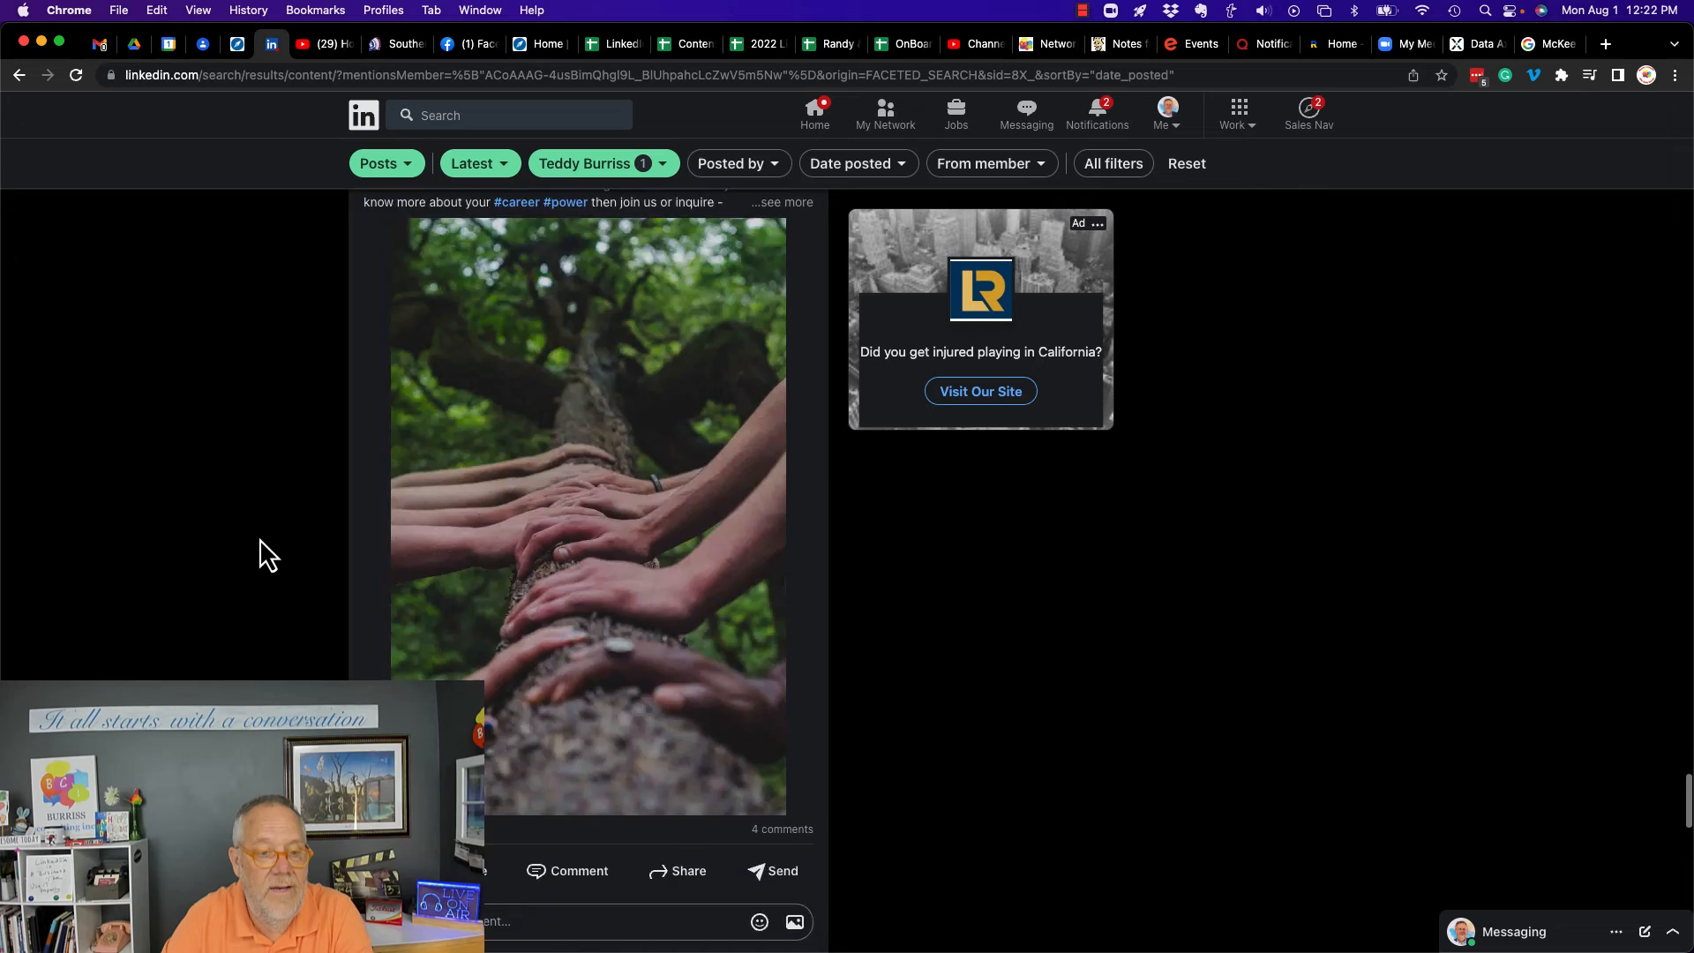
{"action": "scroll", "scroll_direction": "down", "scroll_amount": 3}
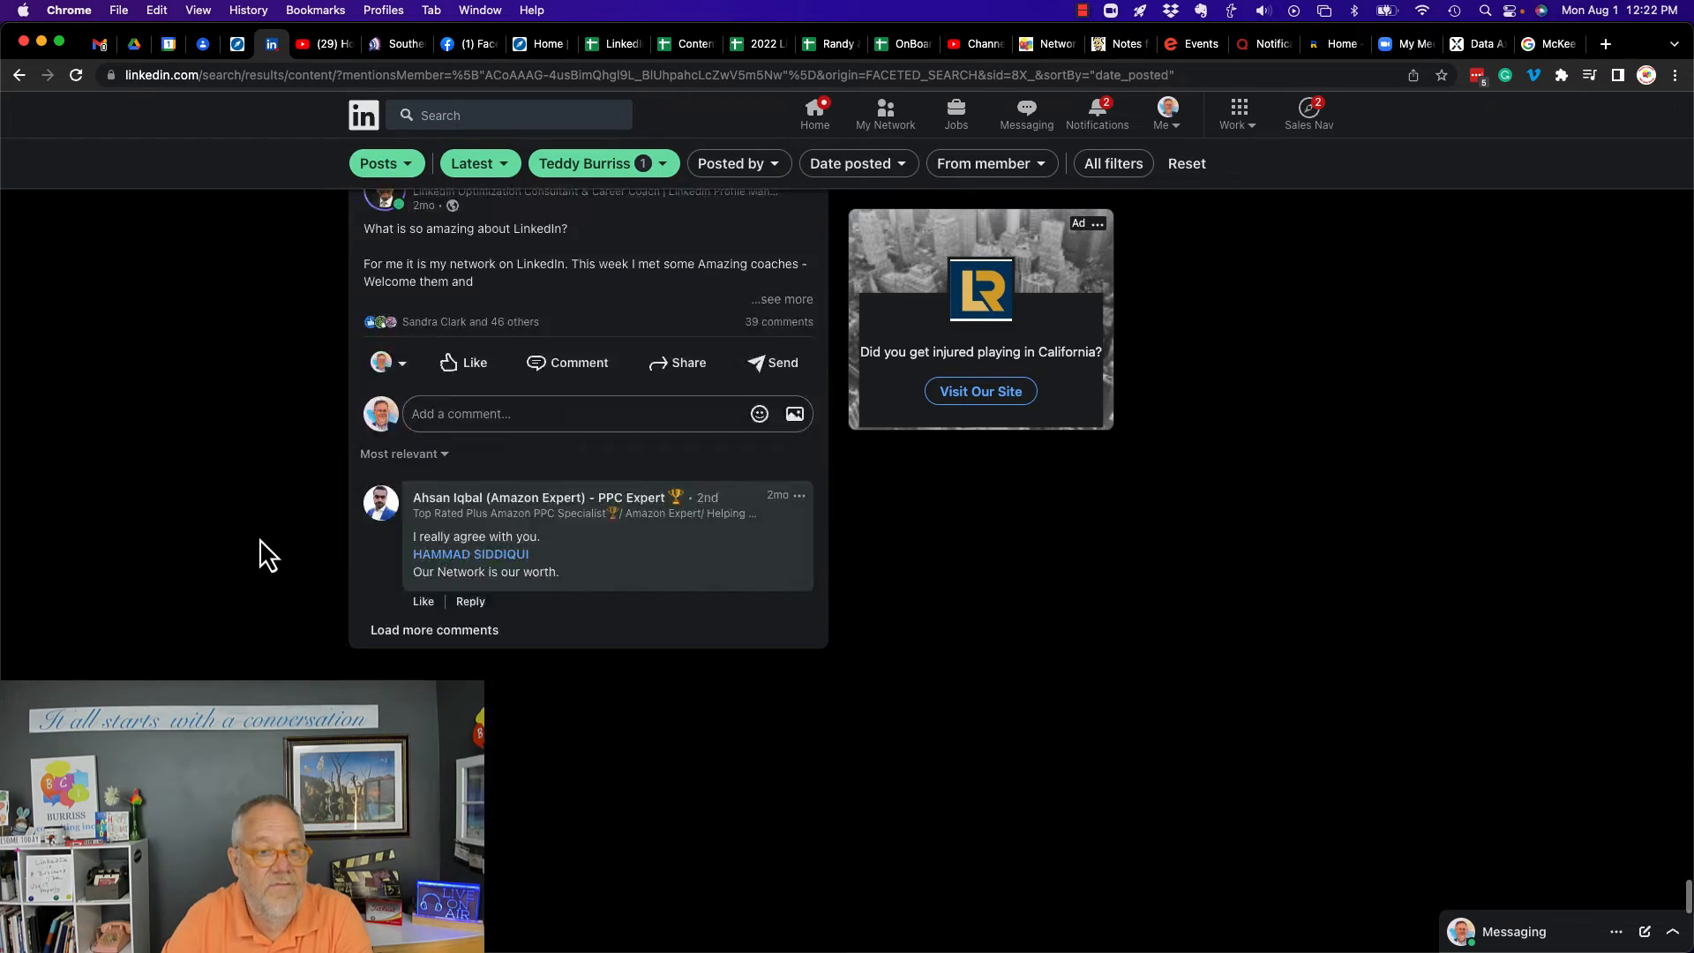
{"action": "scroll", "scroll_direction": "down", "scroll_amount": 3}
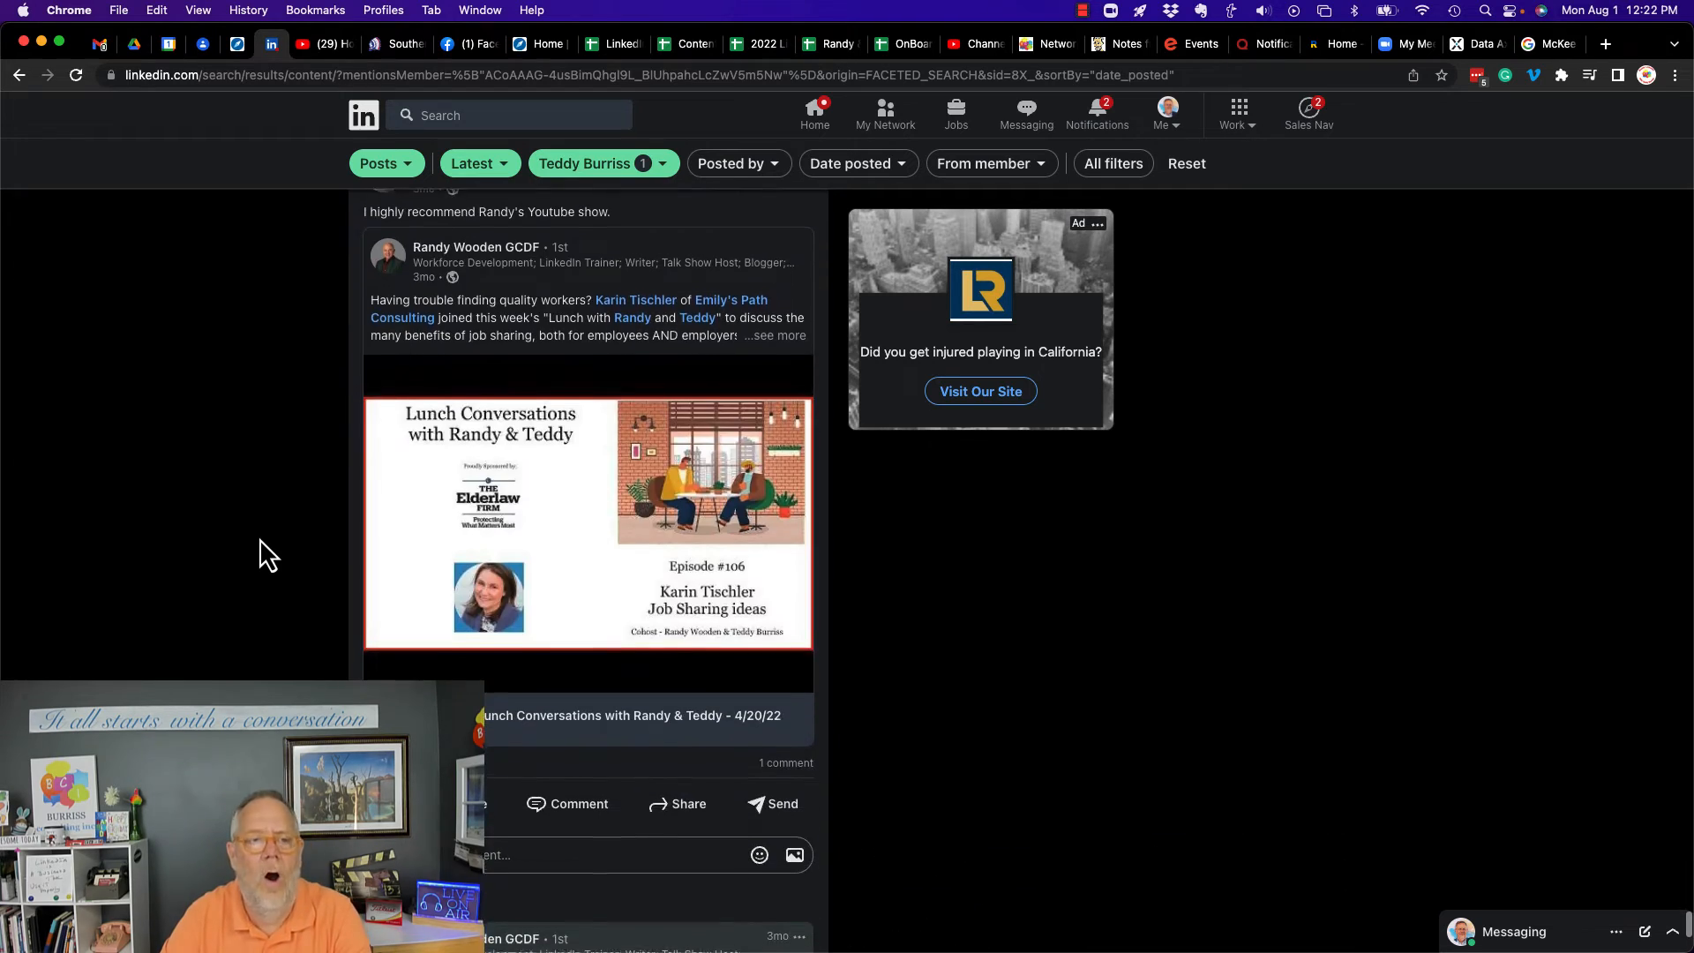
{"action": "scroll", "scroll_direction": "down", "scroll_amount": 3}
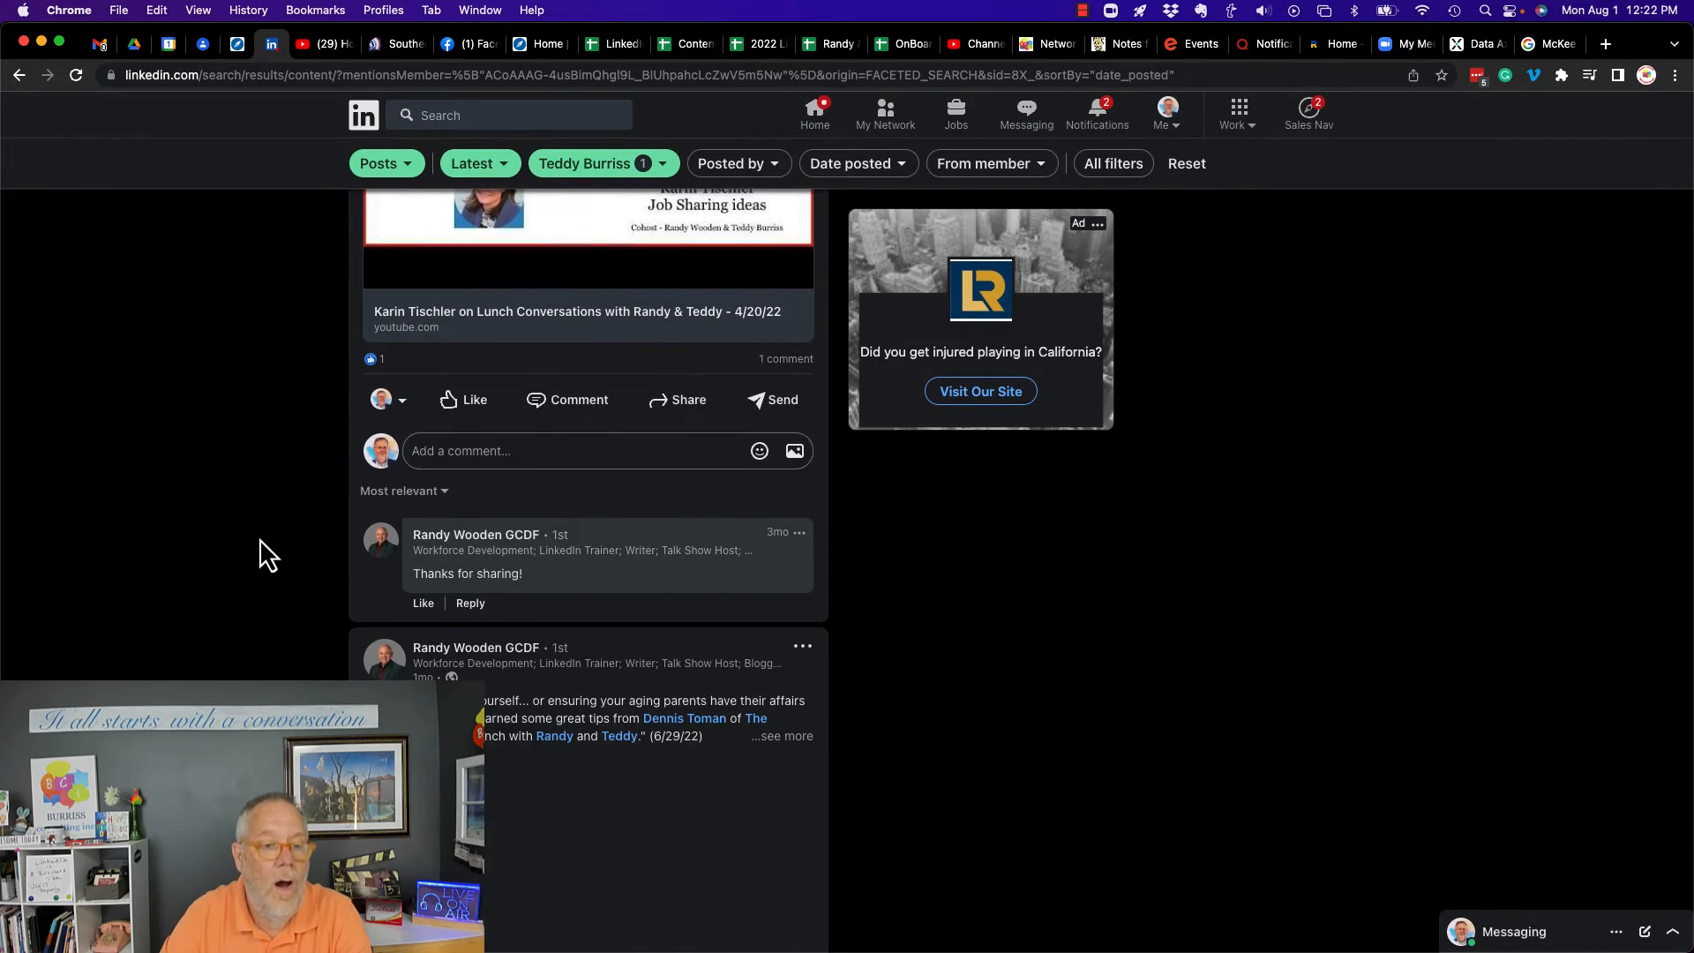
{"action": "scroll", "scroll_direction": "down", "scroll_amount": 3}
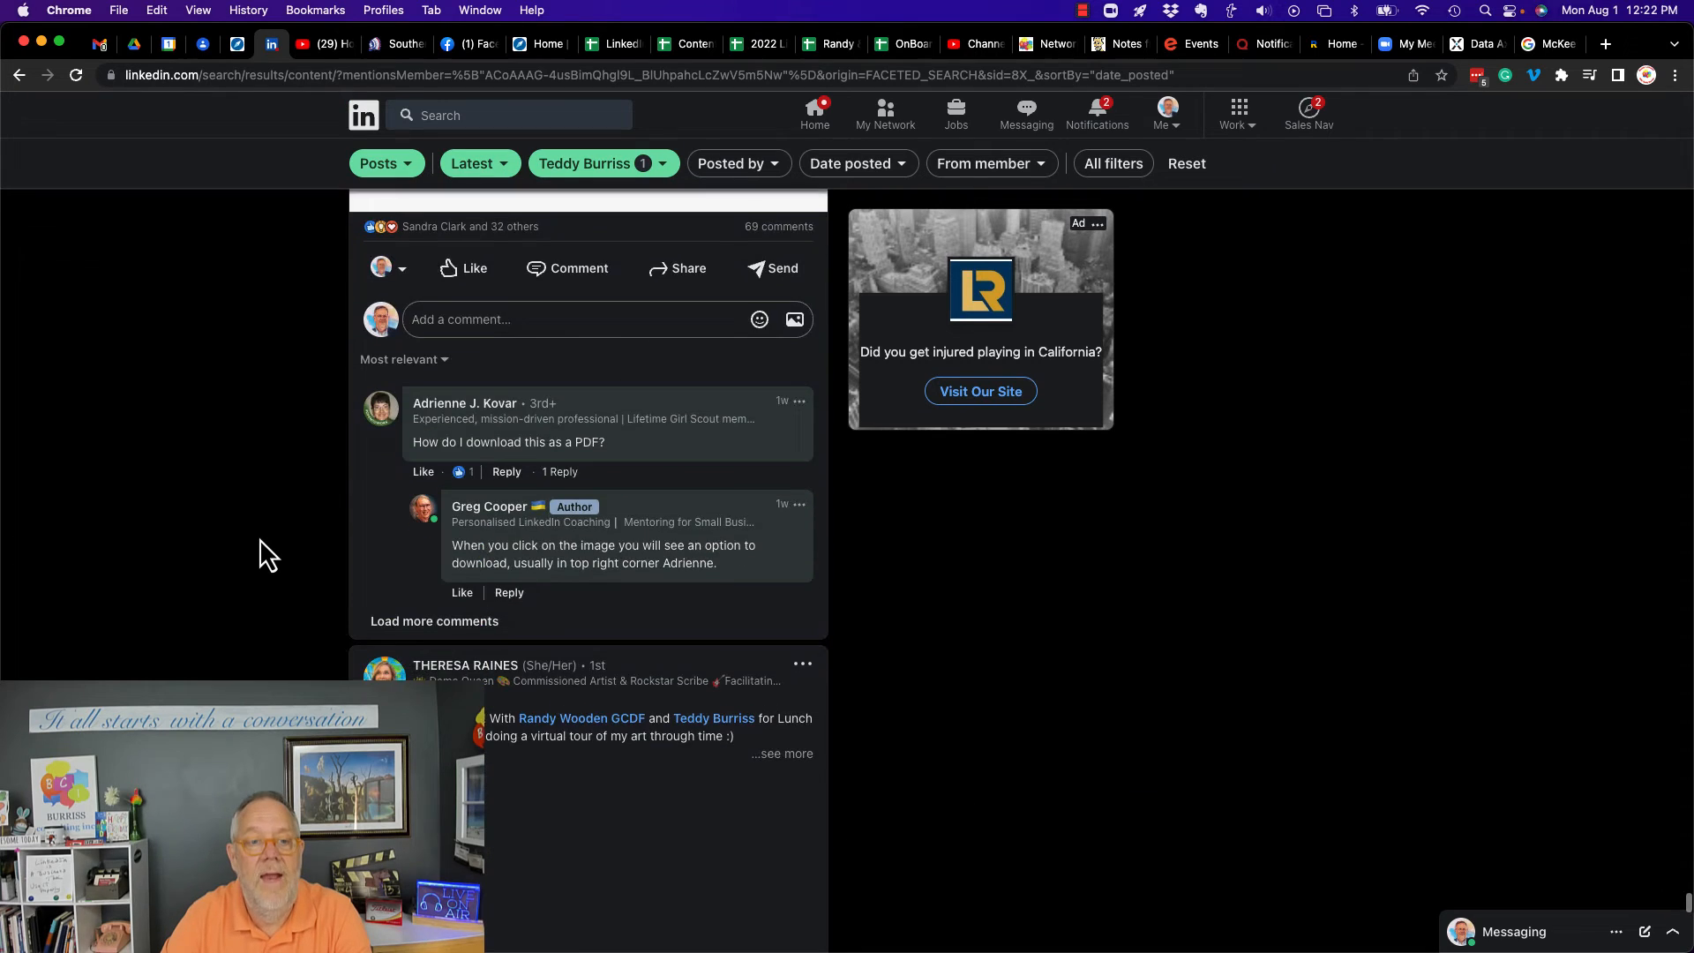
{"action": "scroll", "scroll_direction": "down", "scroll_amount": 3}
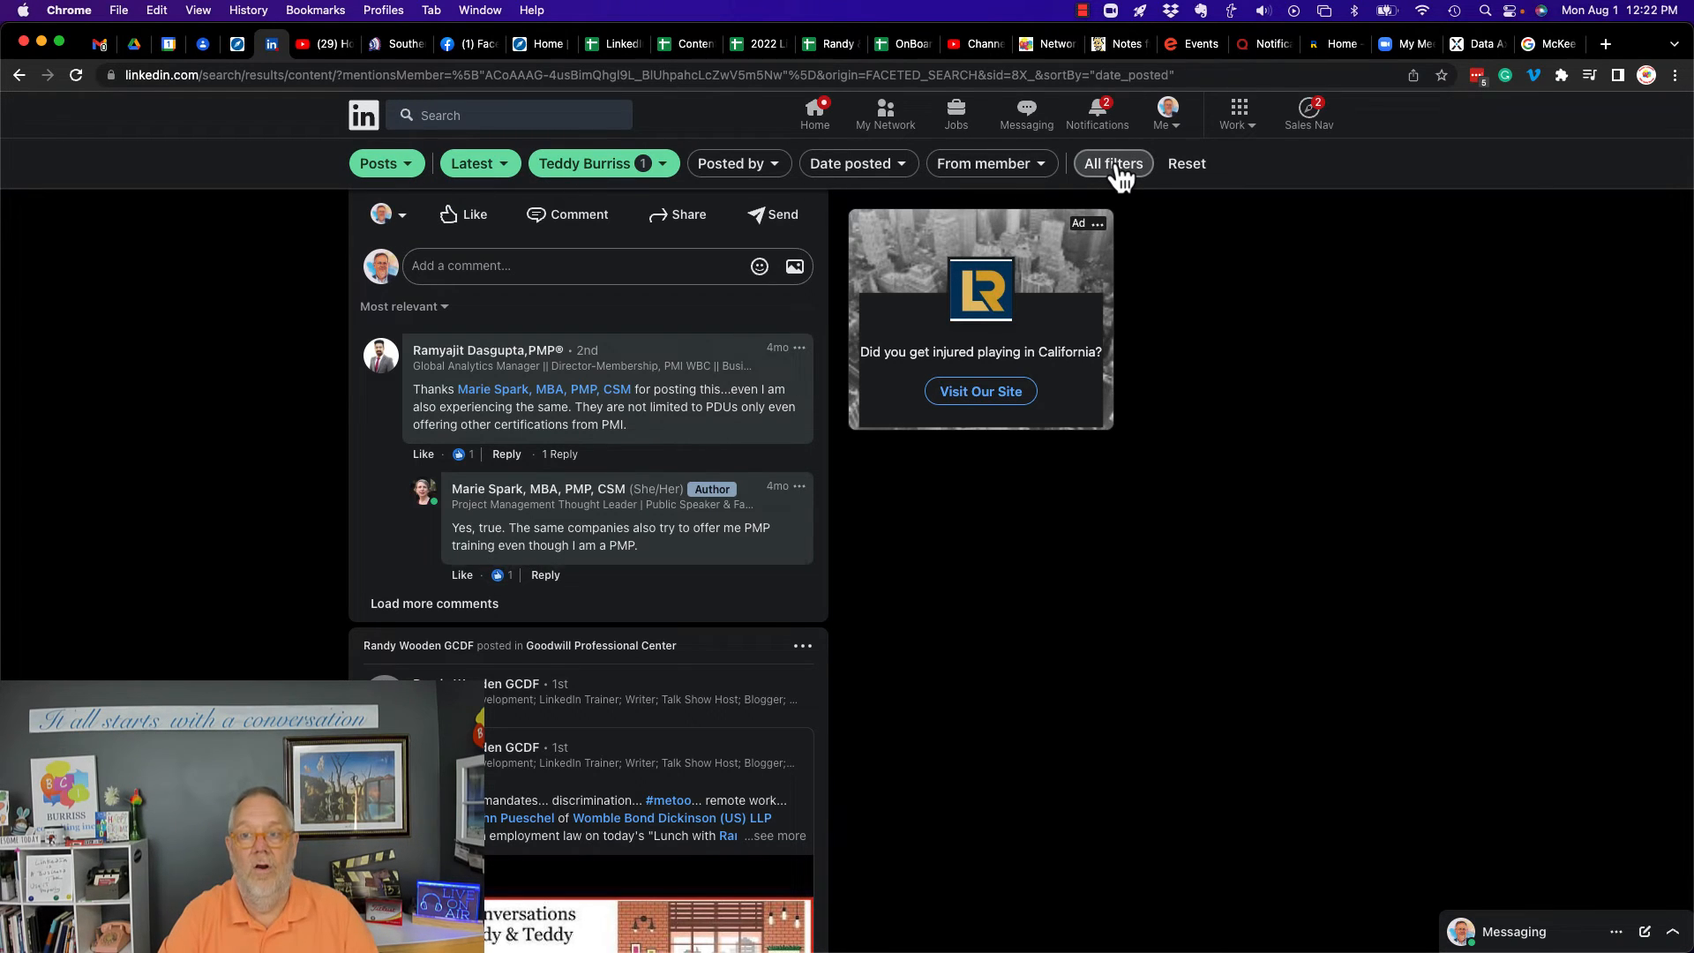
Reopen All filters and review options with Latest sort and Teddy Burriss applied
{"action": "left_click", "coordinate": [1112, 164]}
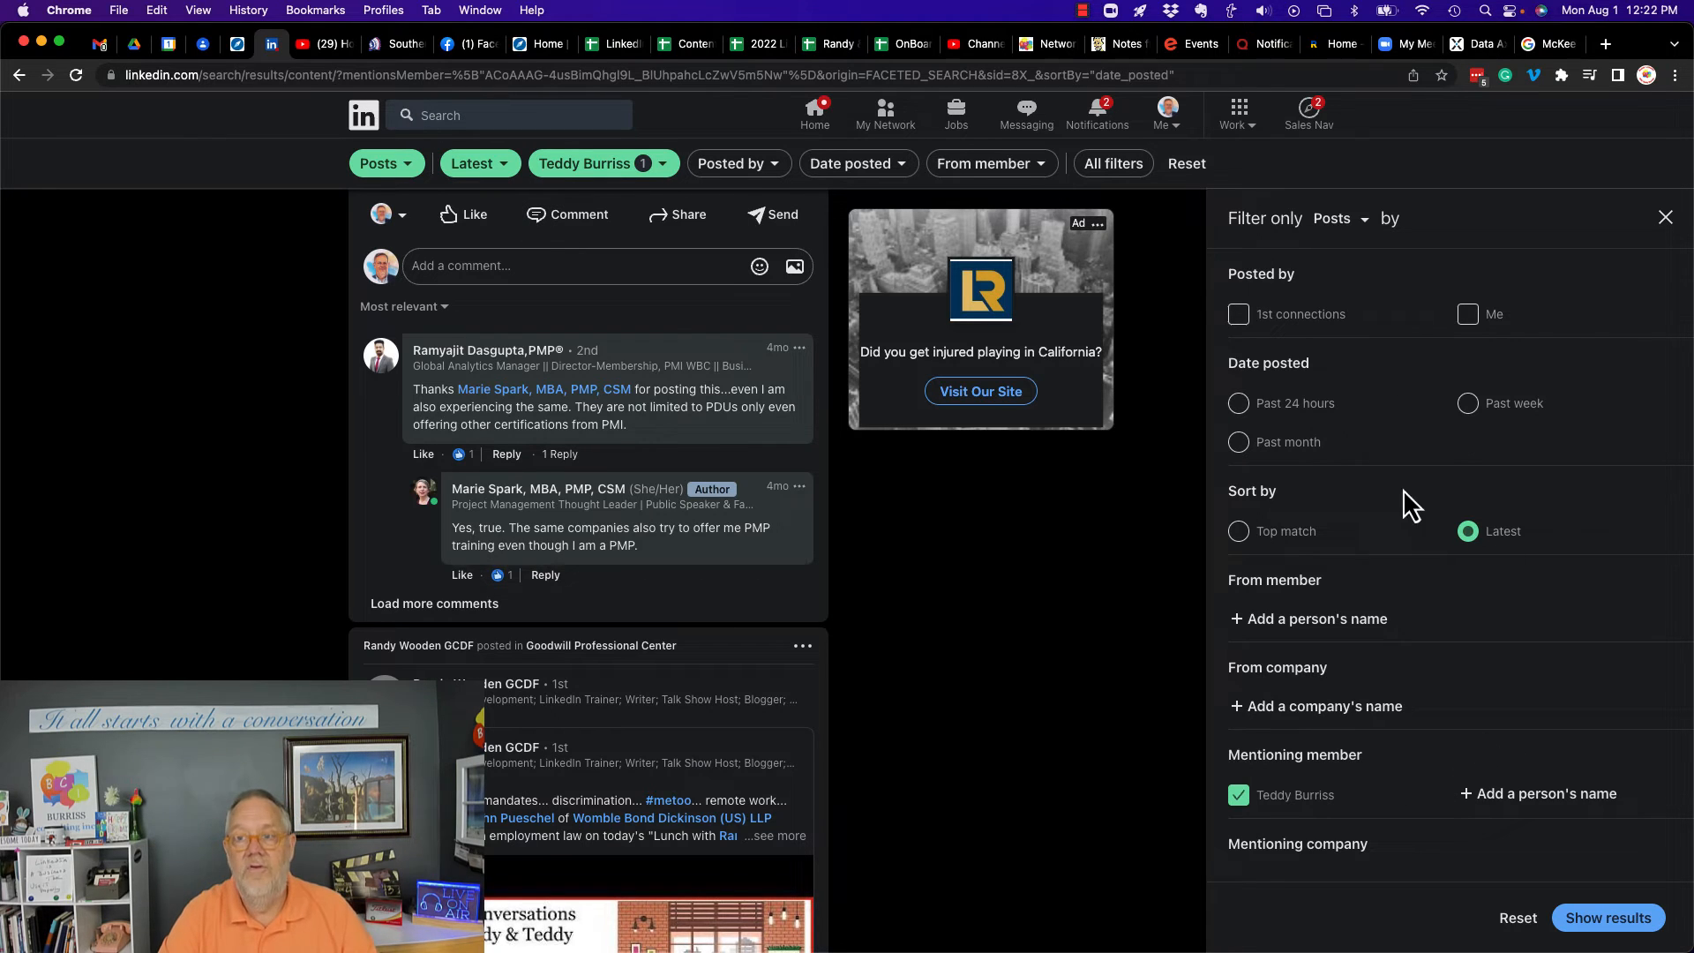
{"action": "mouse_move", "coordinate": [1256, 281]}
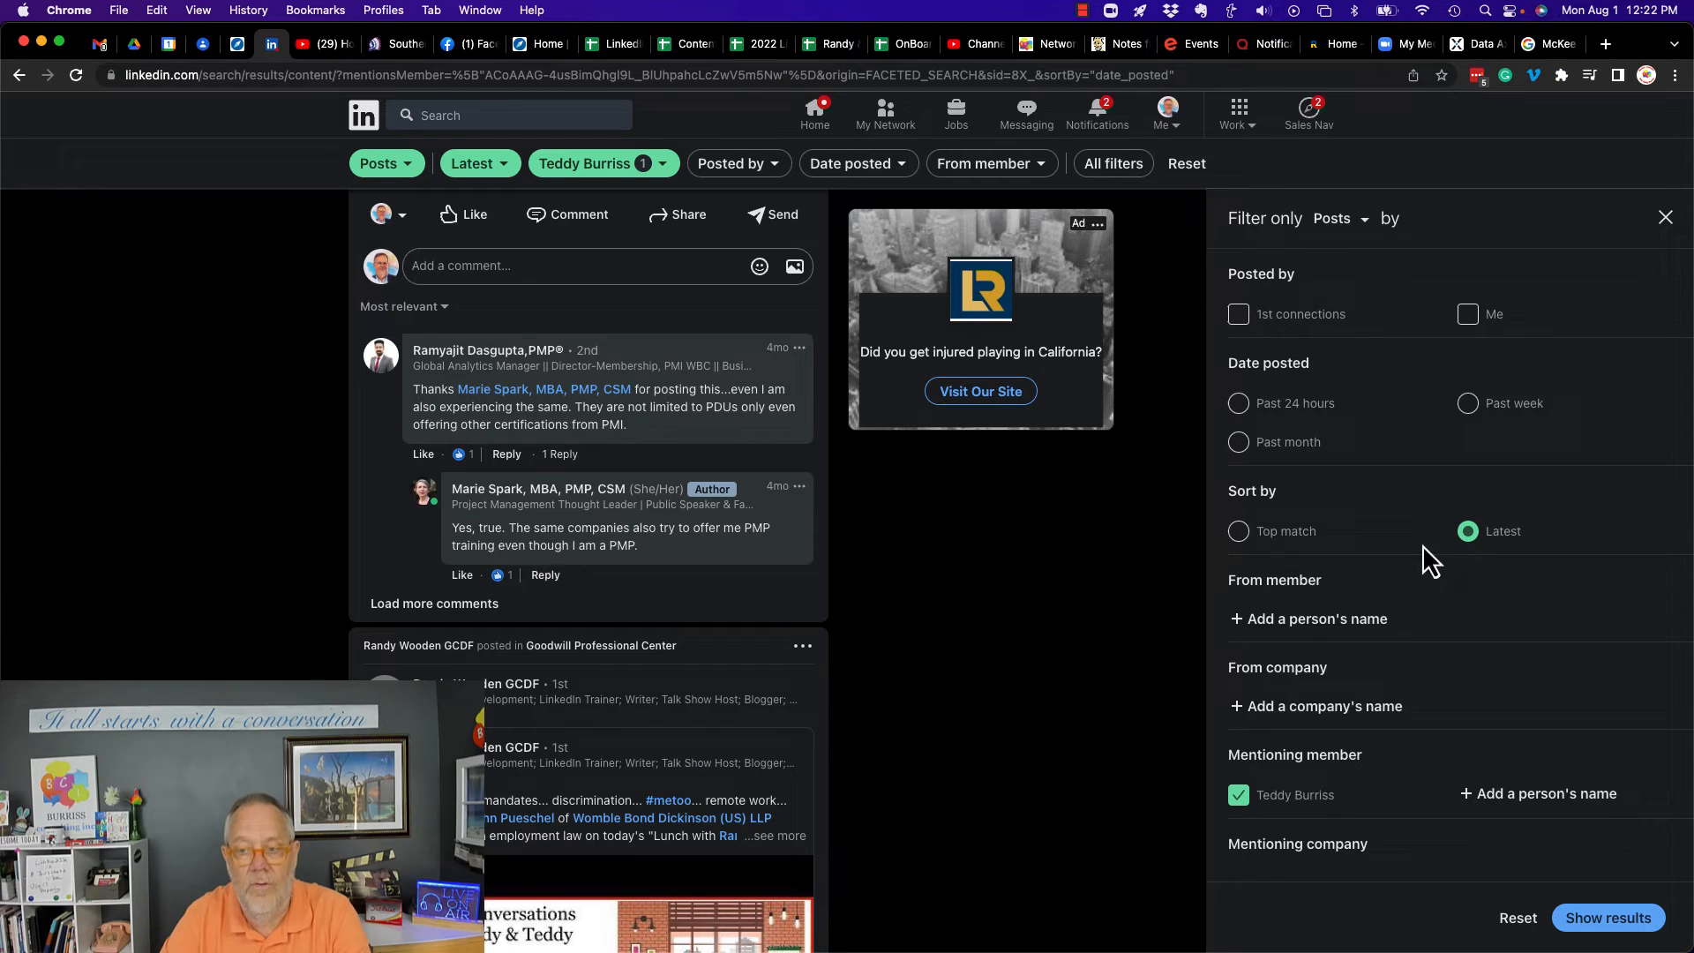
{"action": "mouse_move", "coordinate": [1459, 616]}
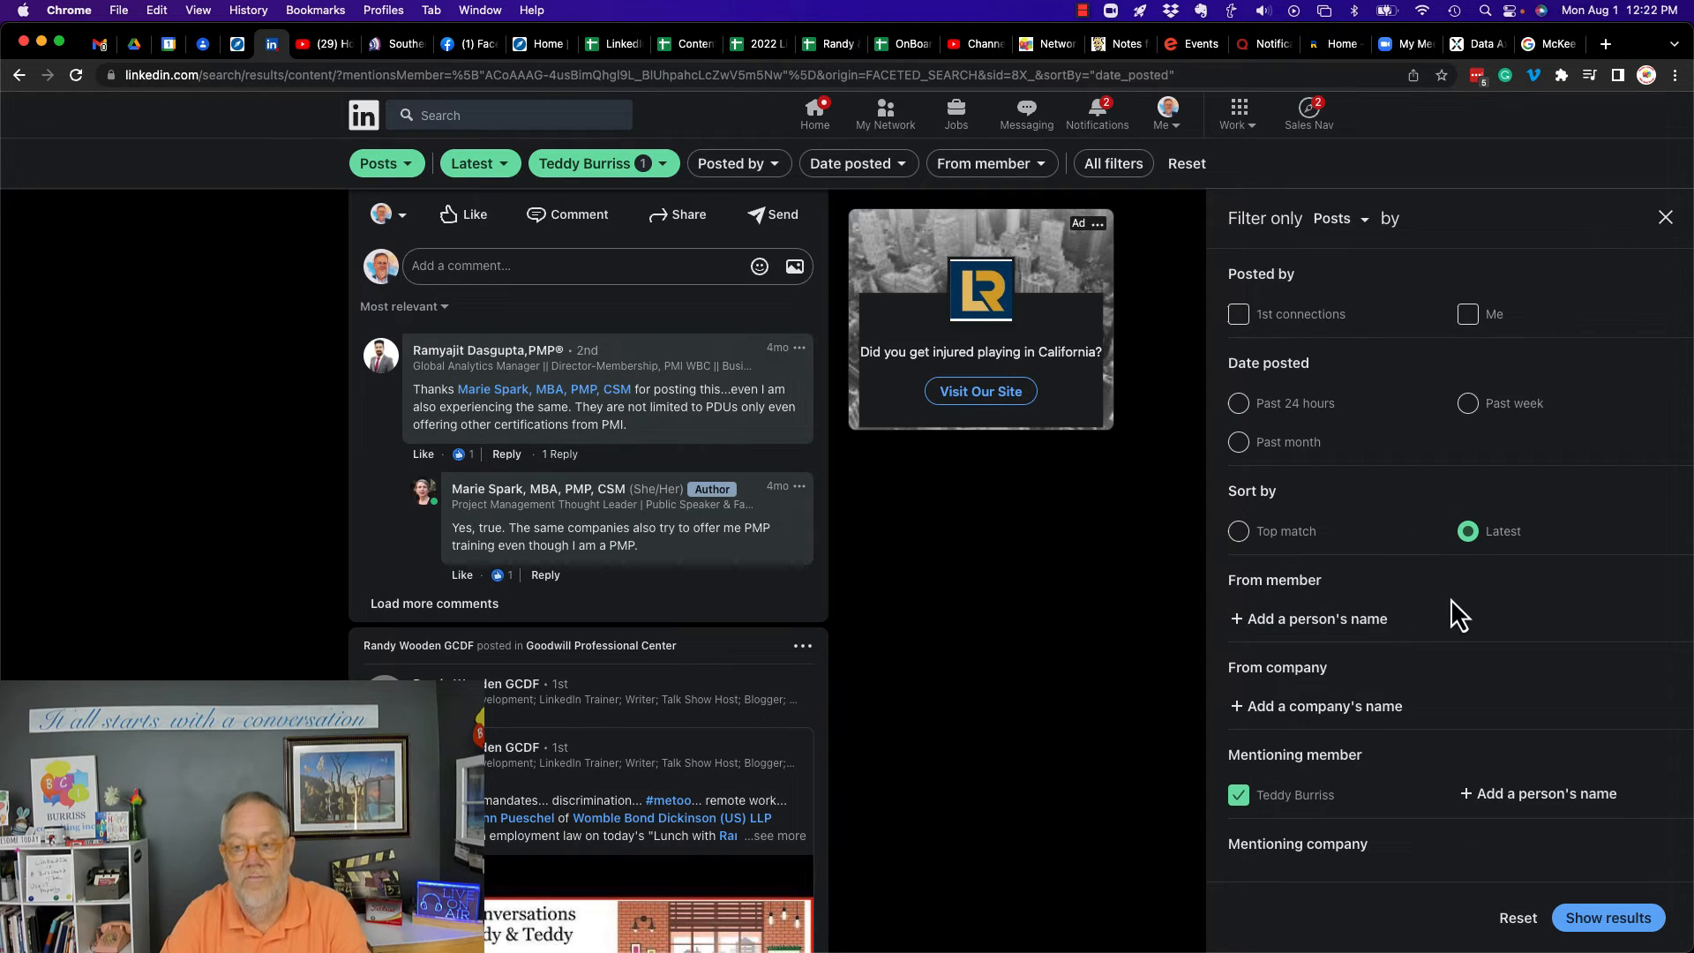
{"action": "scroll", "scroll_direction": "down", "scroll_amount": 3}
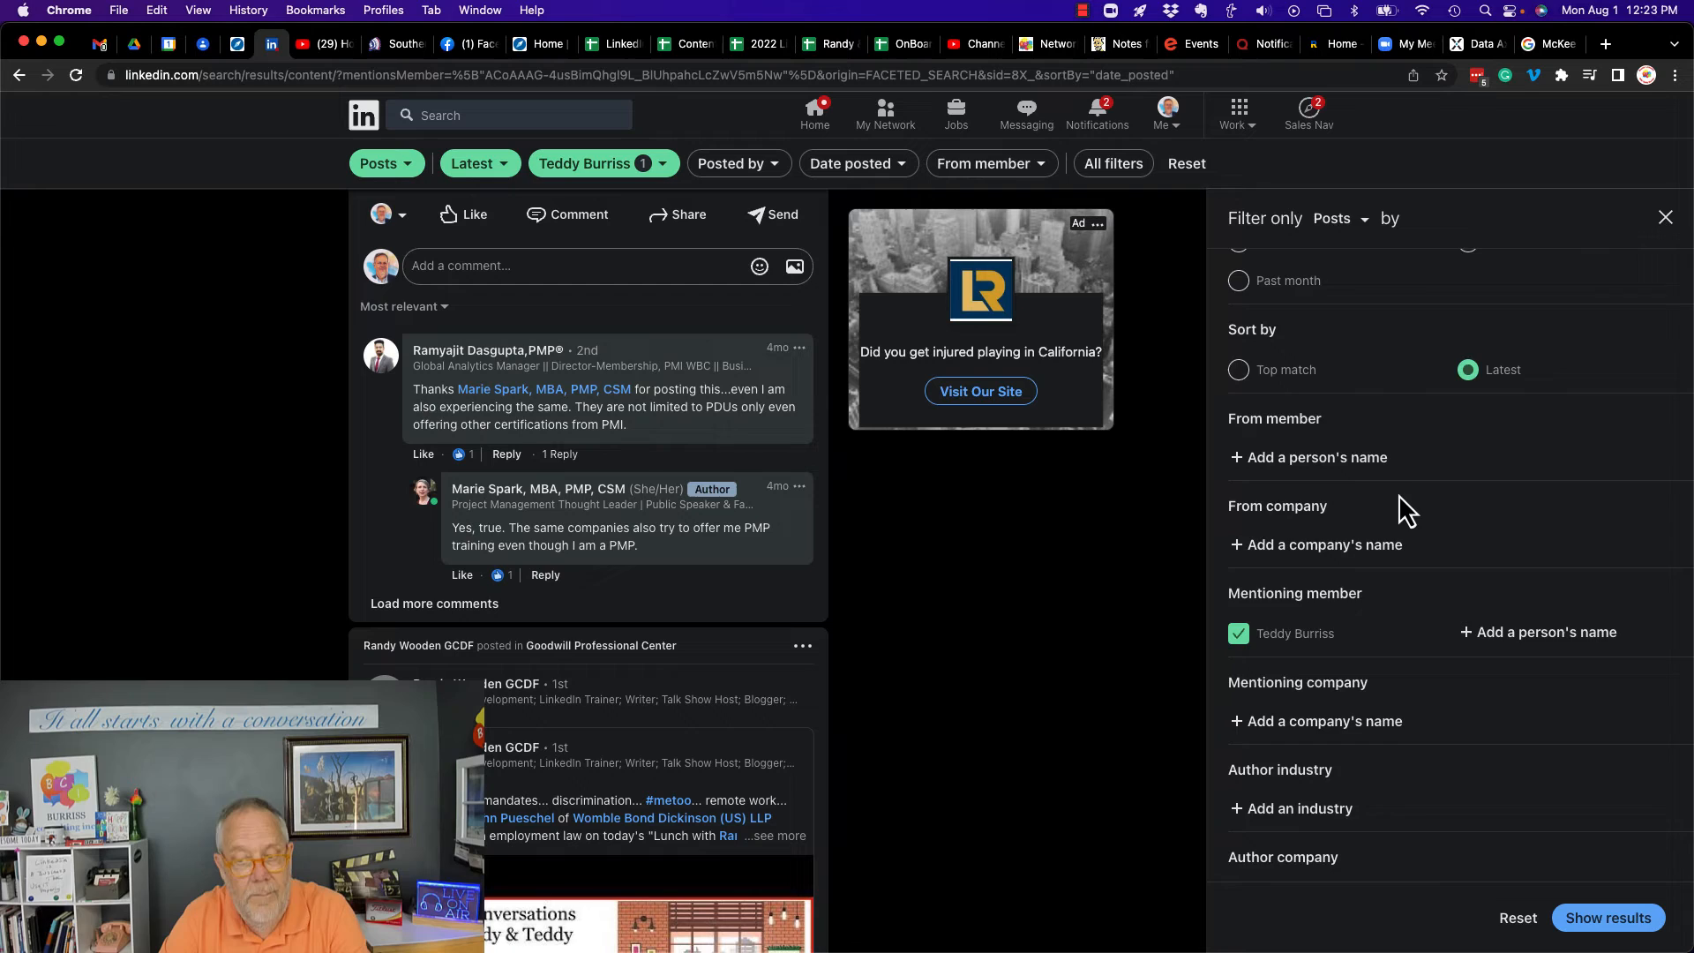
{"action": "scroll", "scroll_direction": "down", "scroll_amount": 3}
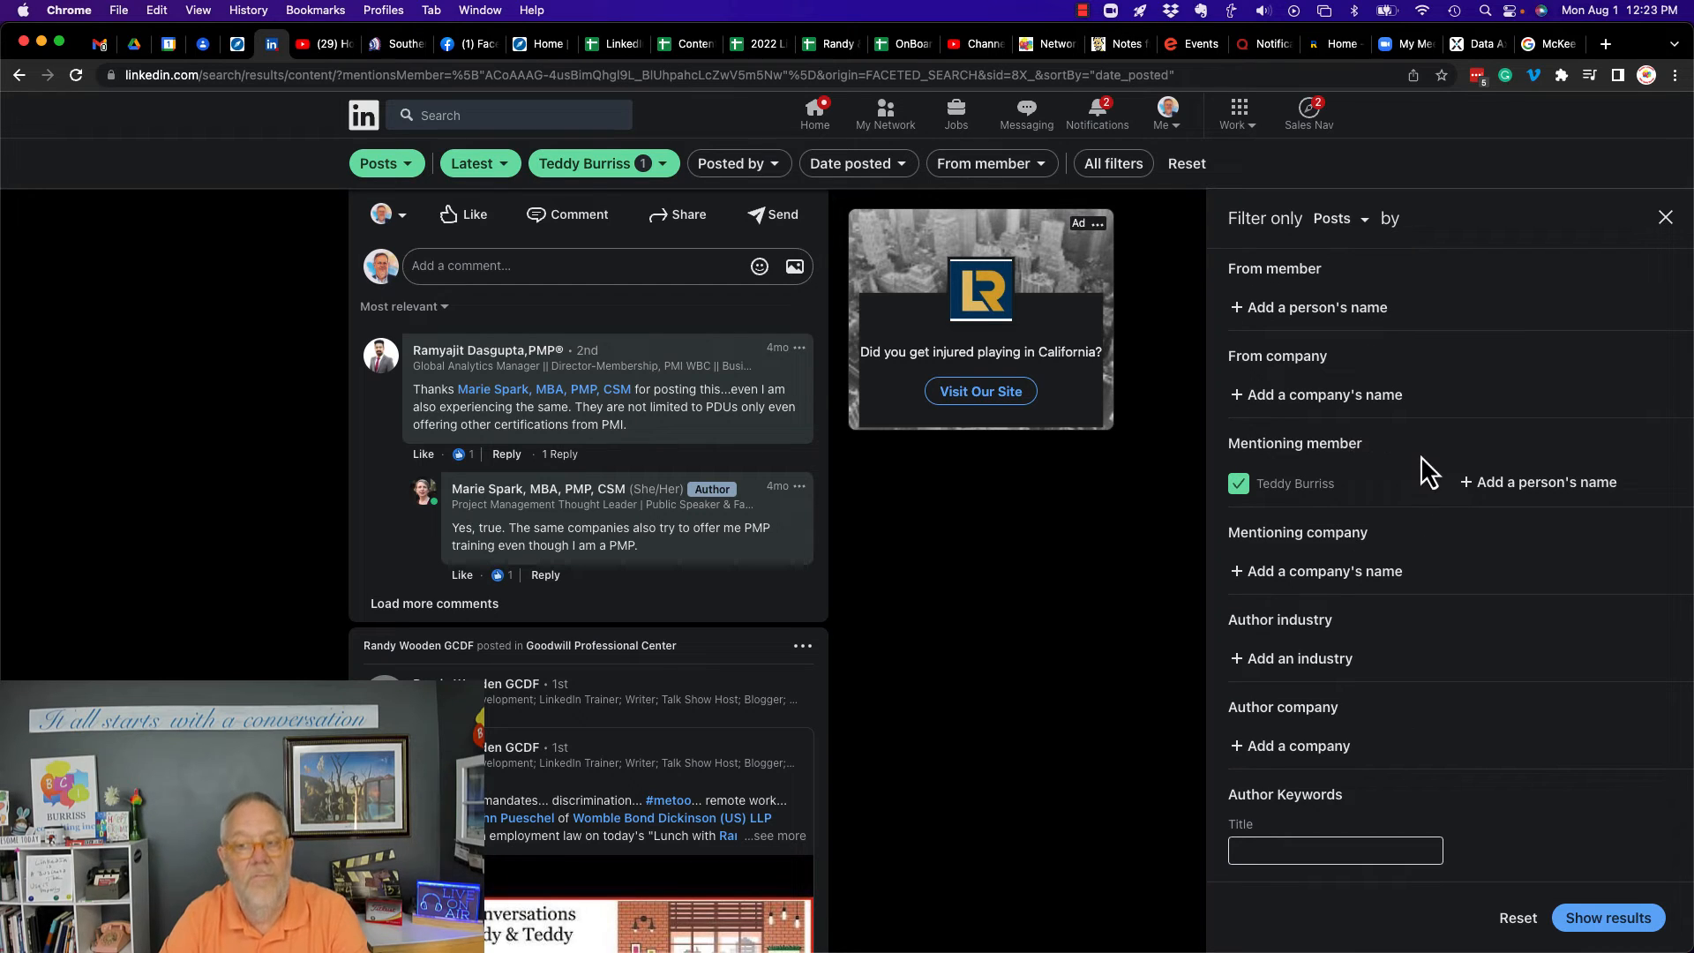
{"action": "mouse_move", "coordinate": [1414, 666]}
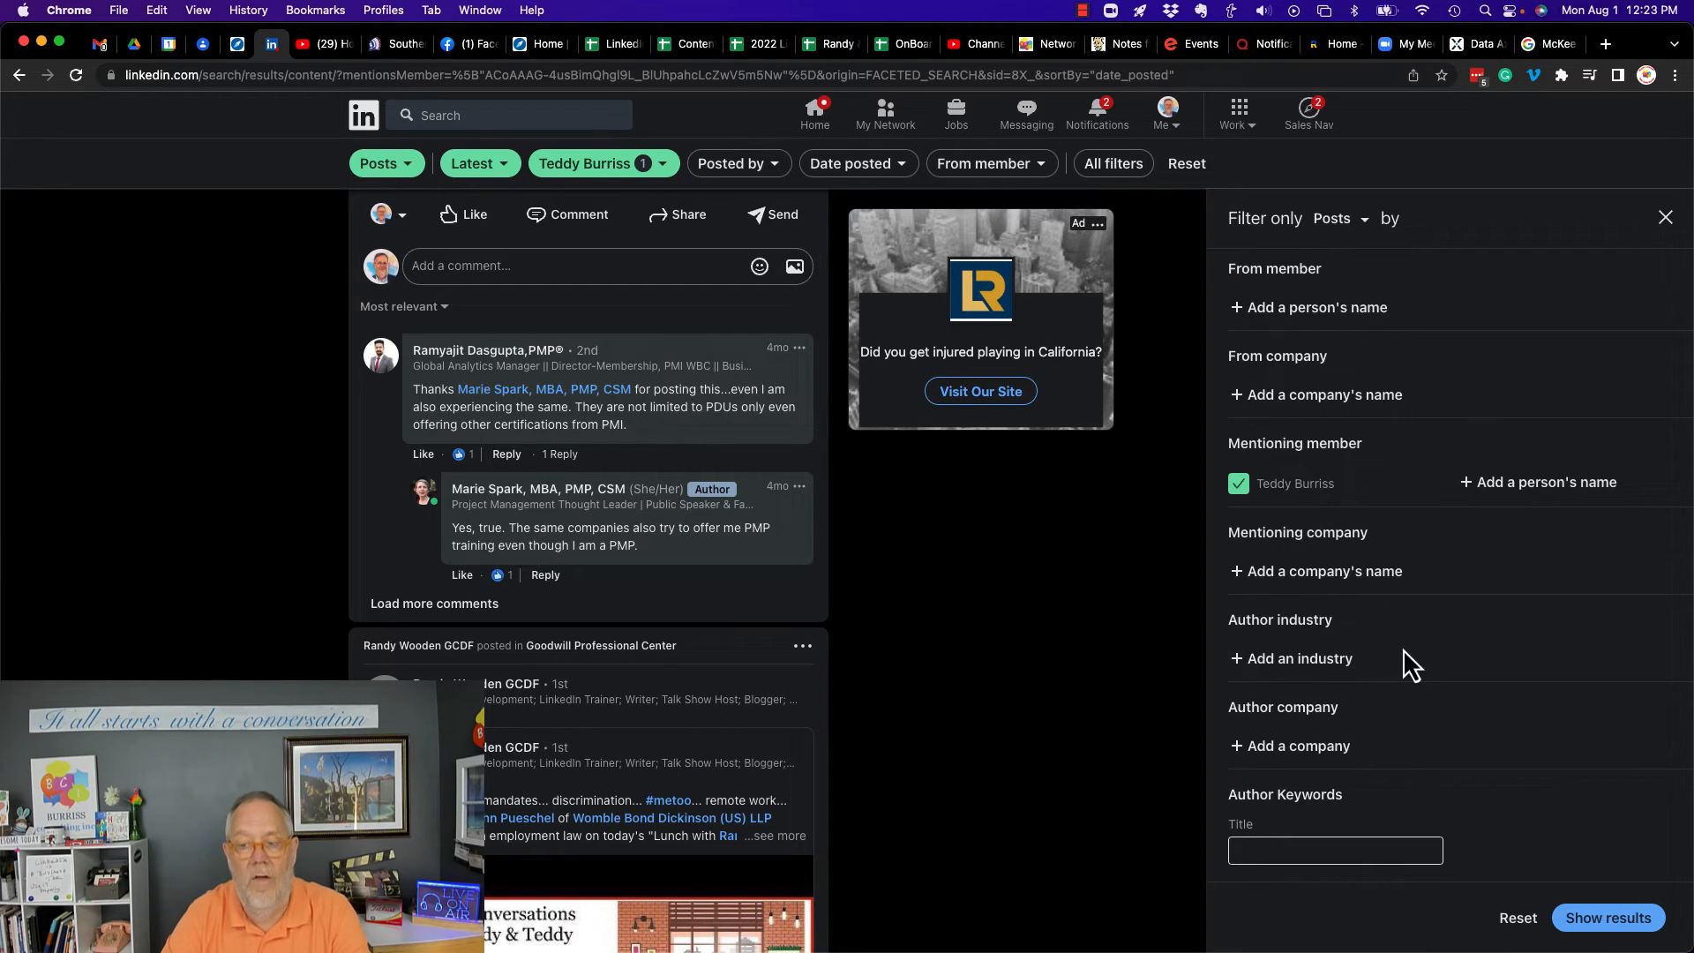
{"action": "mouse_move", "coordinate": [1401, 757]}
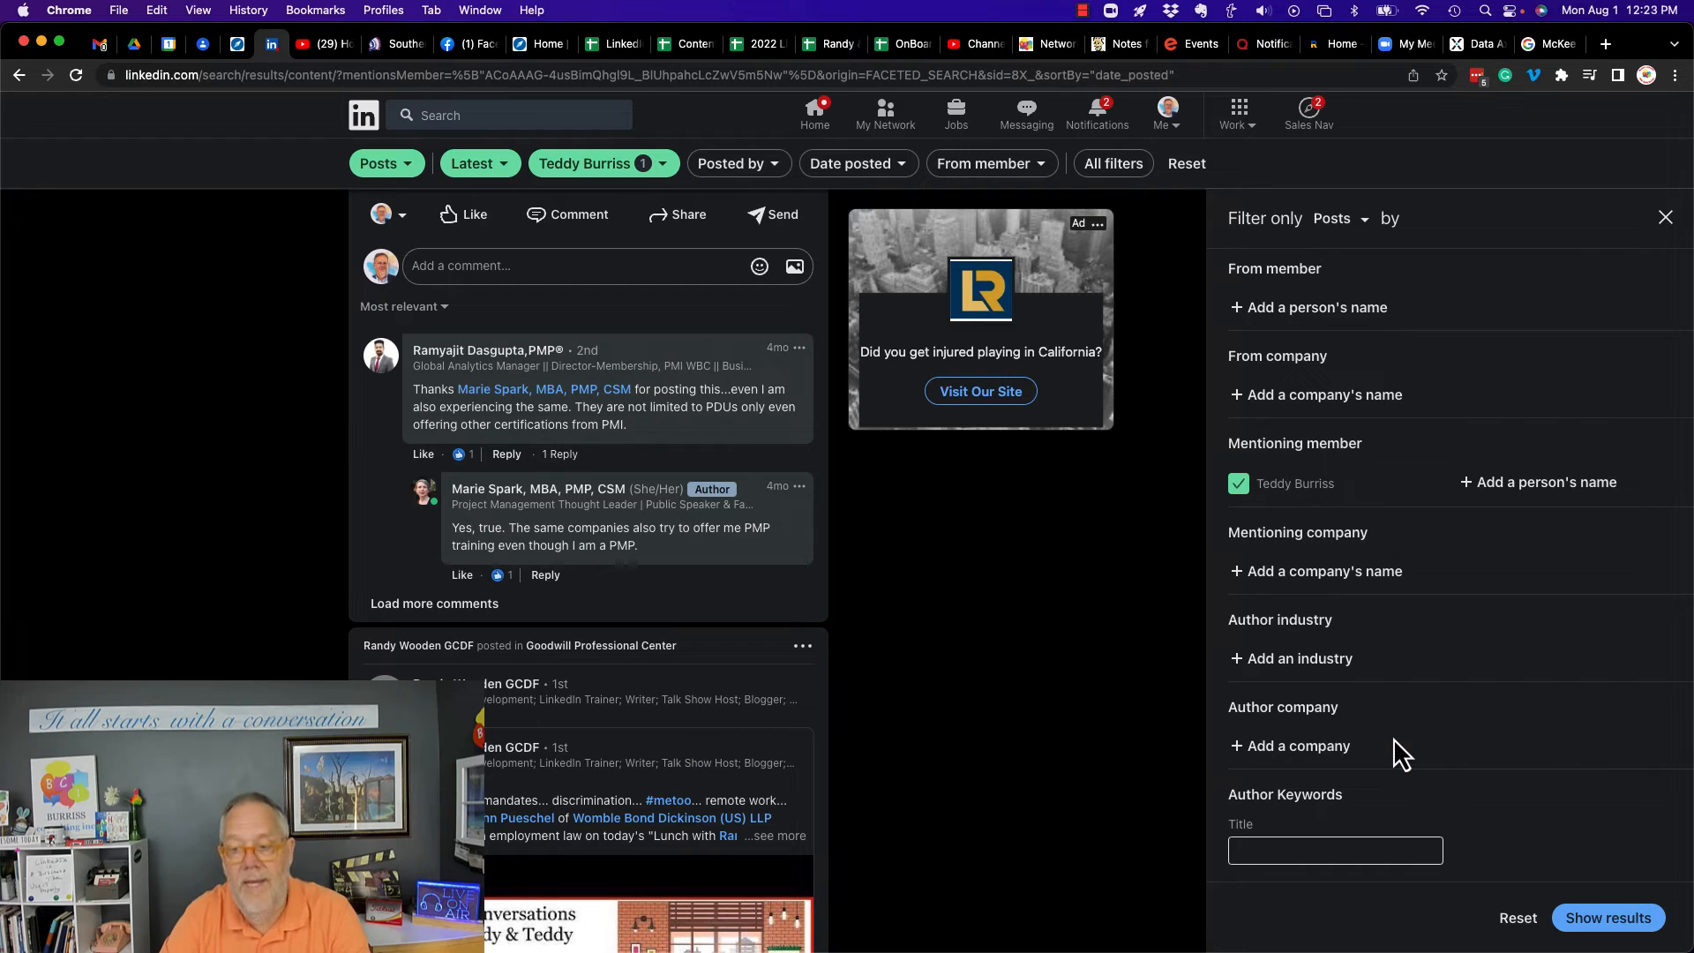
{"action": "left_click", "coordinate": [1334, 851]}
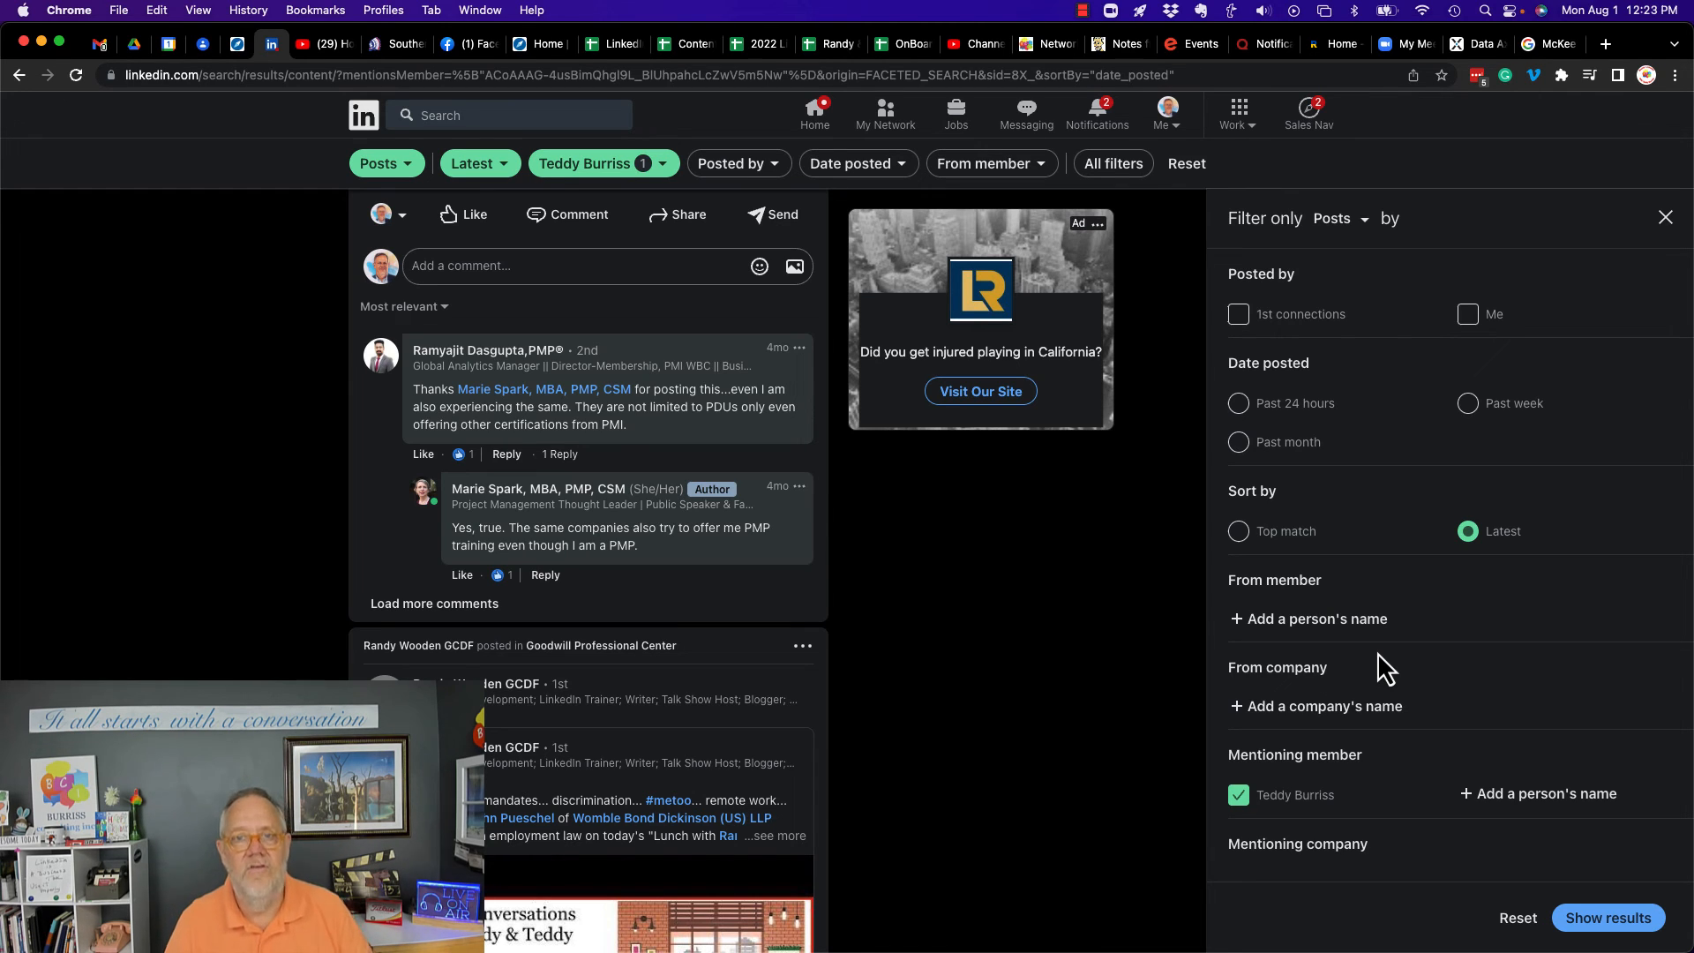
{"action": "mouse_move", "coordinate": [1396, 289]}
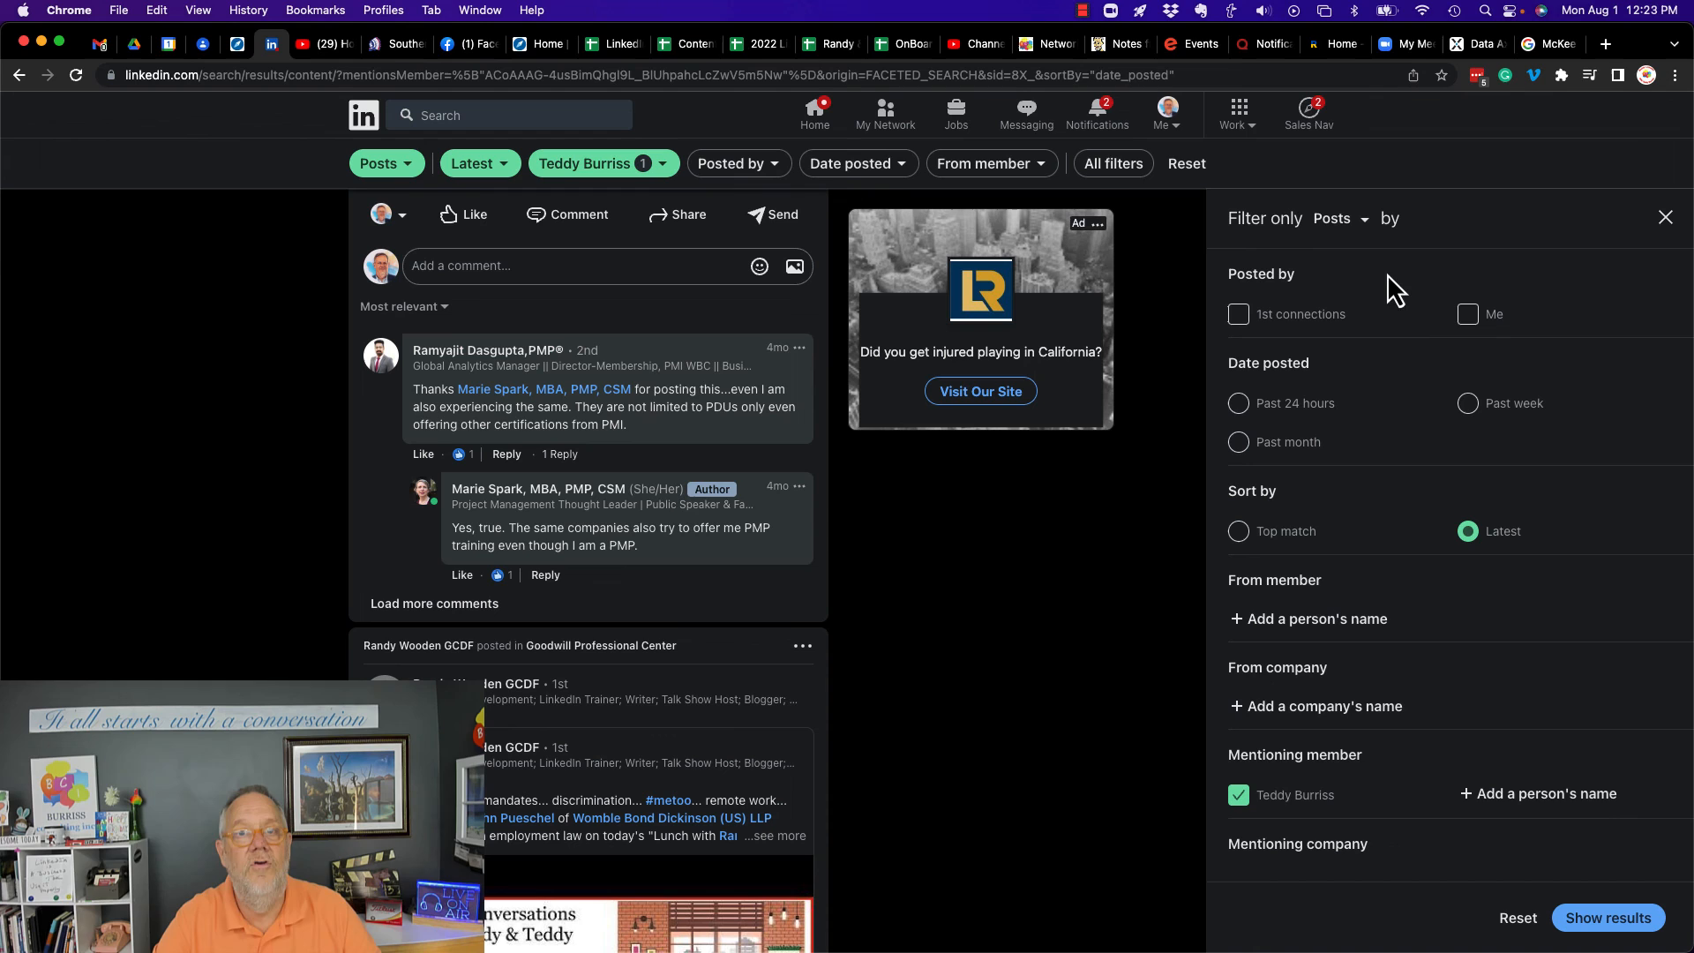